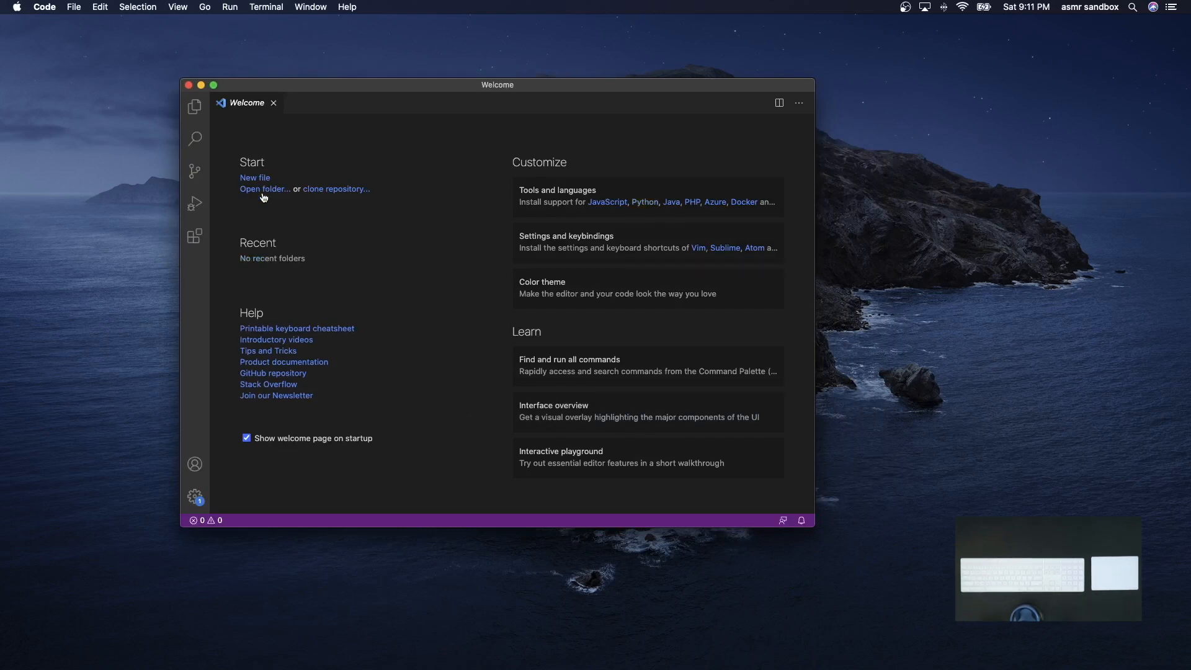
mouse_move(267, 174)
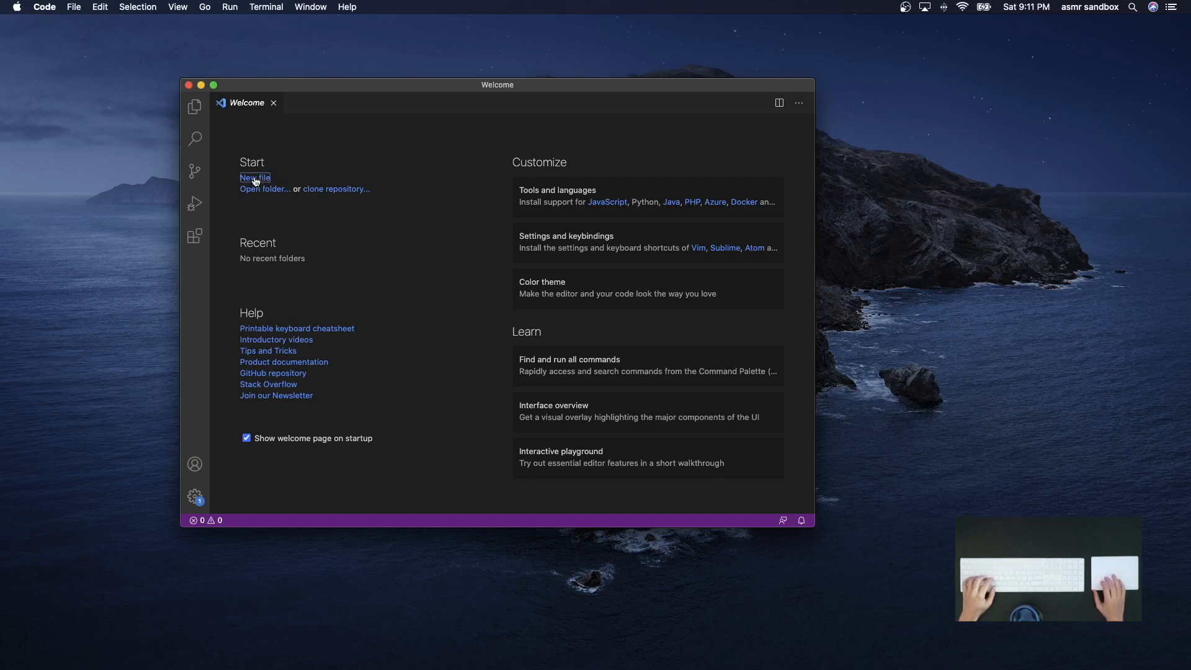
Create a new blank file and save it as rockpaperscissors.py in the home folder
click(254, 177)
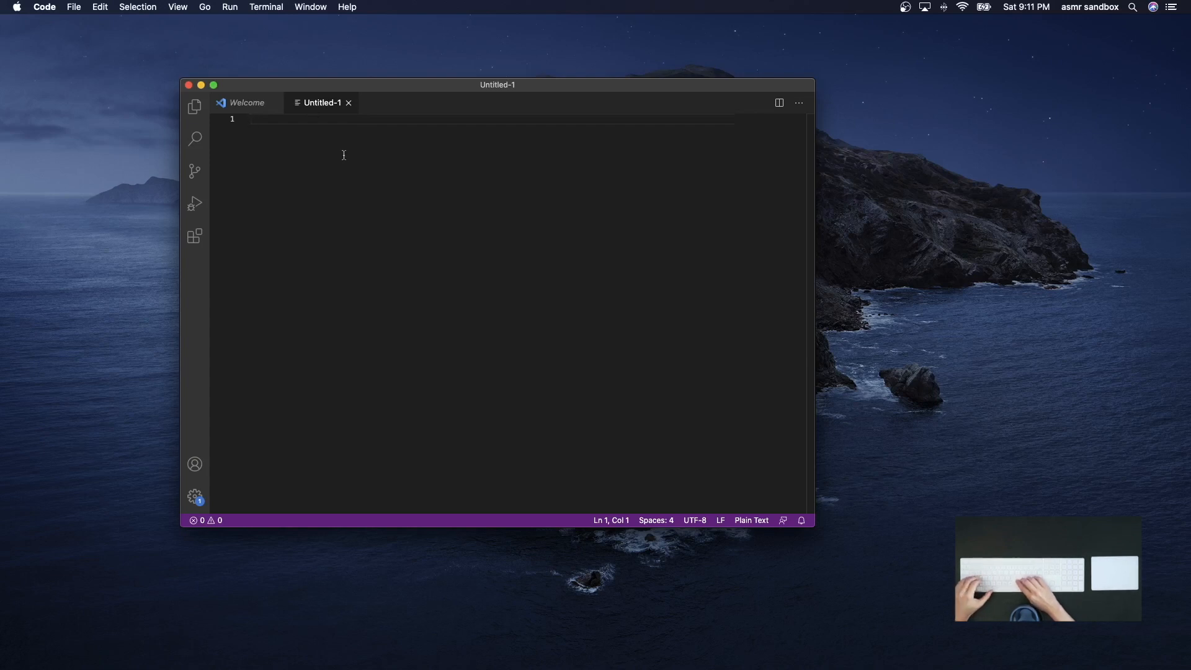
key(cmd+s)
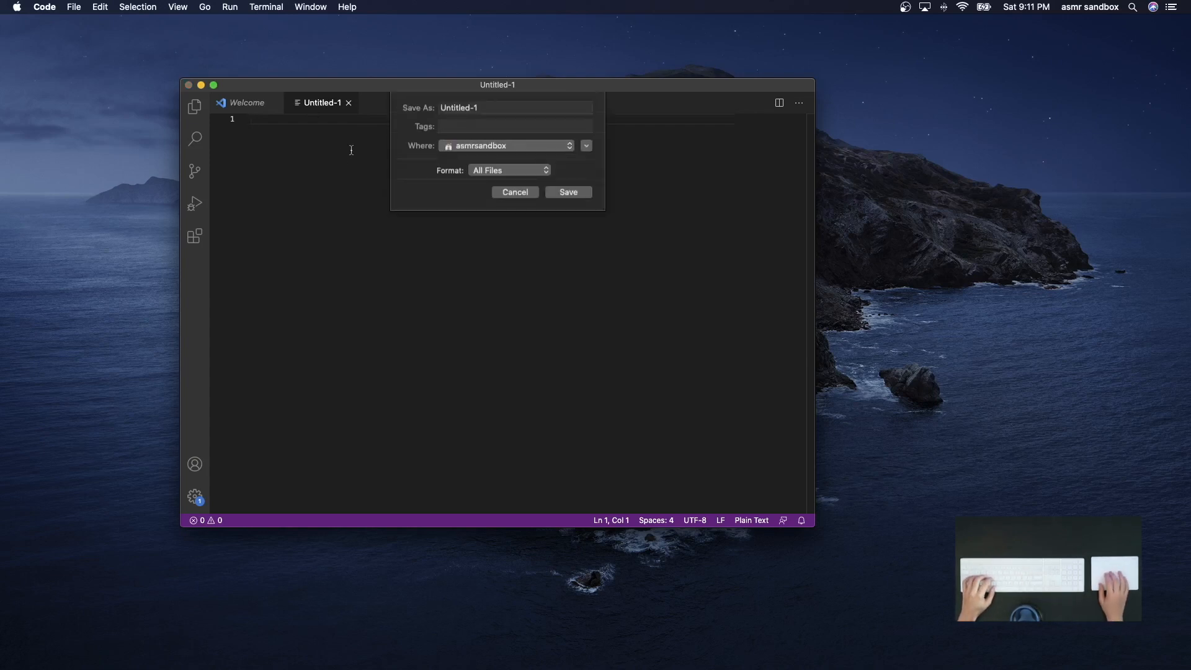
click(515, 108)
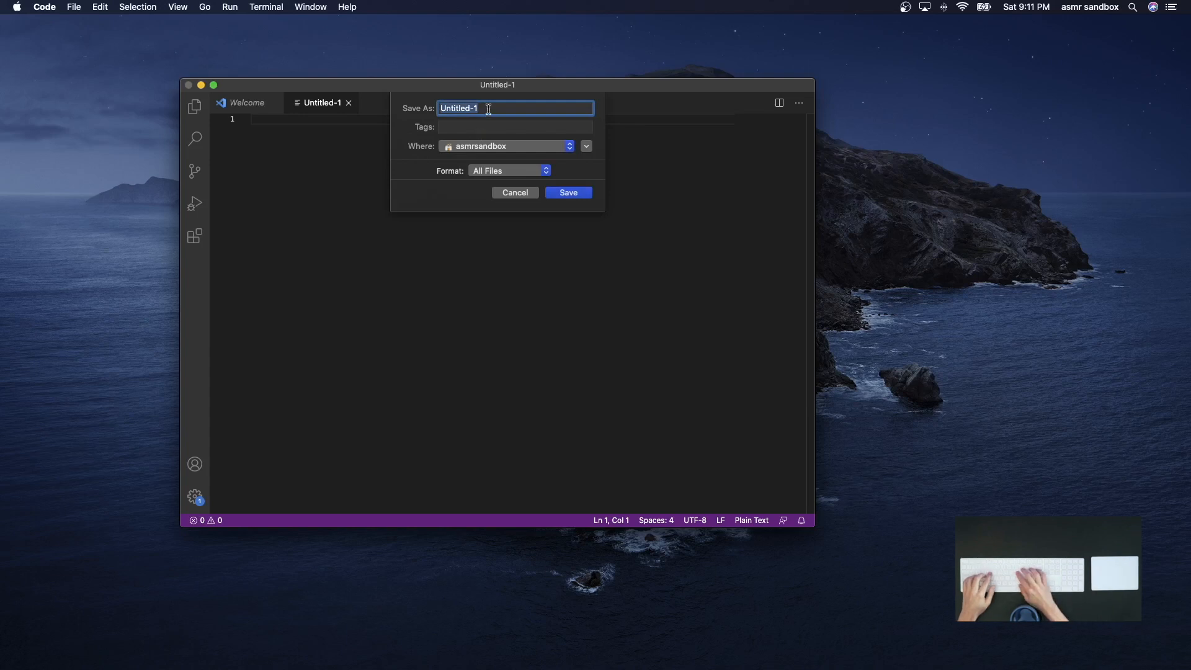
text(rockpaperscissors.py)
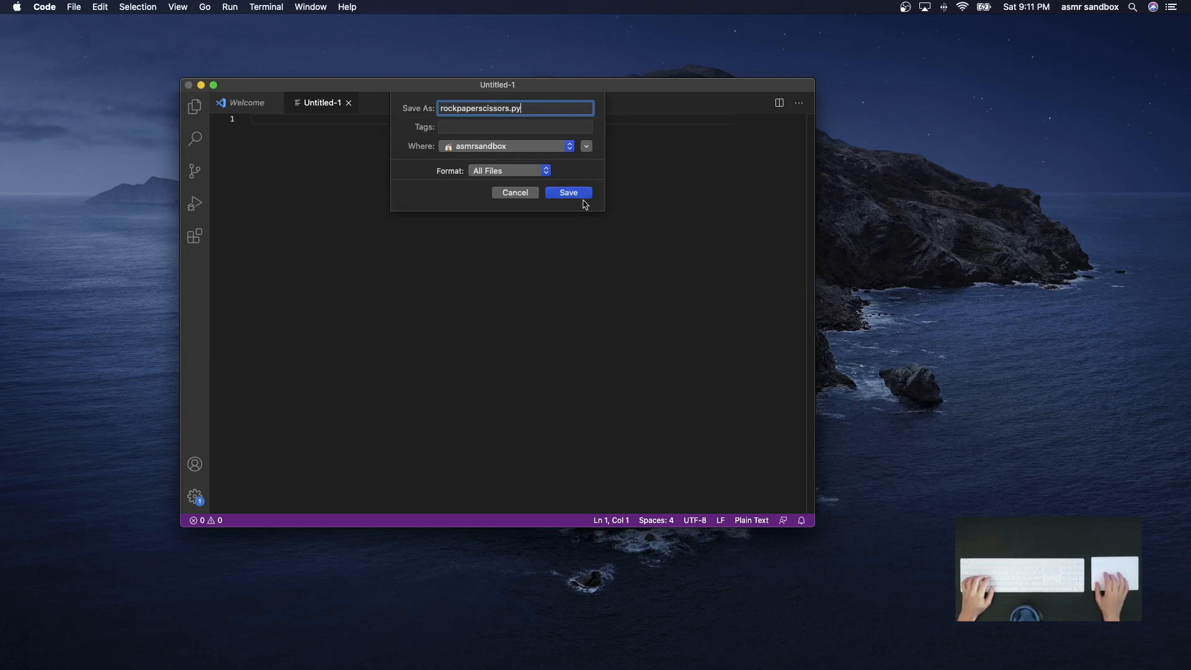
click(567, 193)
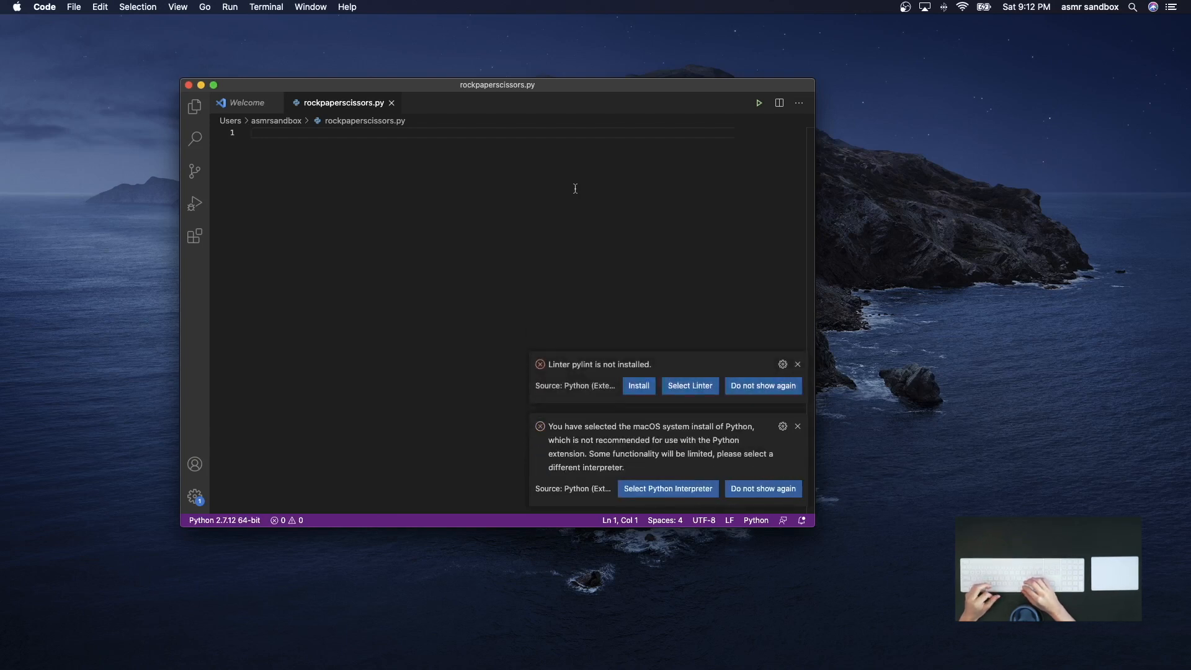
mouse_move(788, 348)
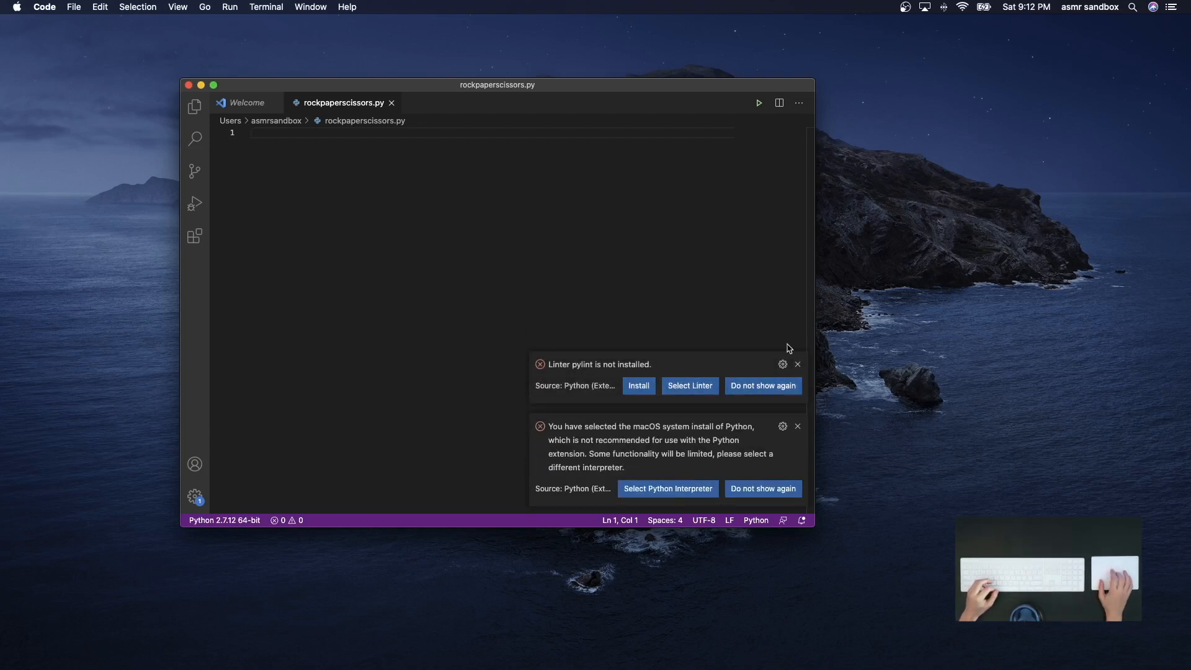
Dismiss the pylint and macOS Python interpreter warning toasts
click(798, 365)
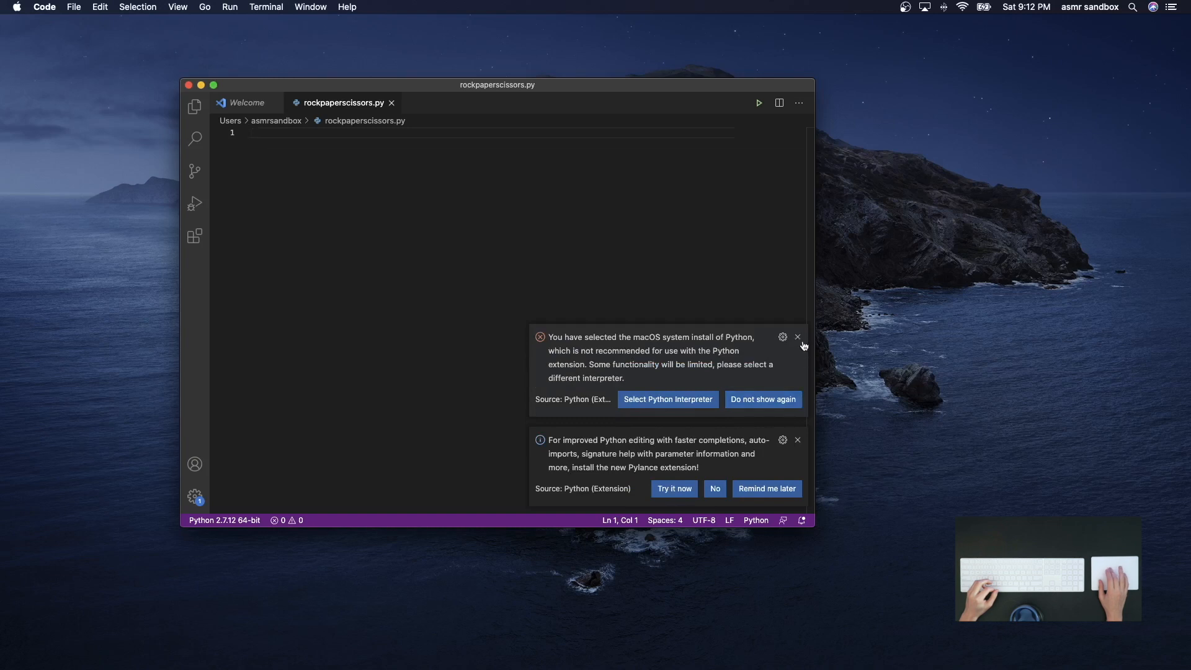
click(798, 336)
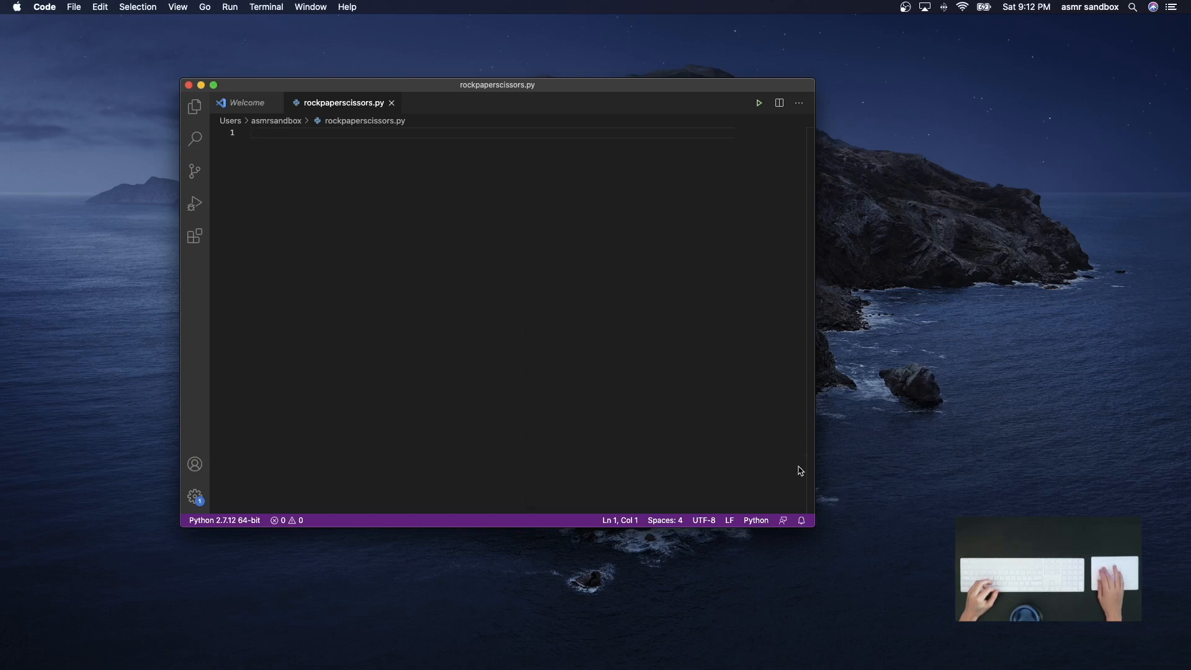
mouse_move(335, 151)
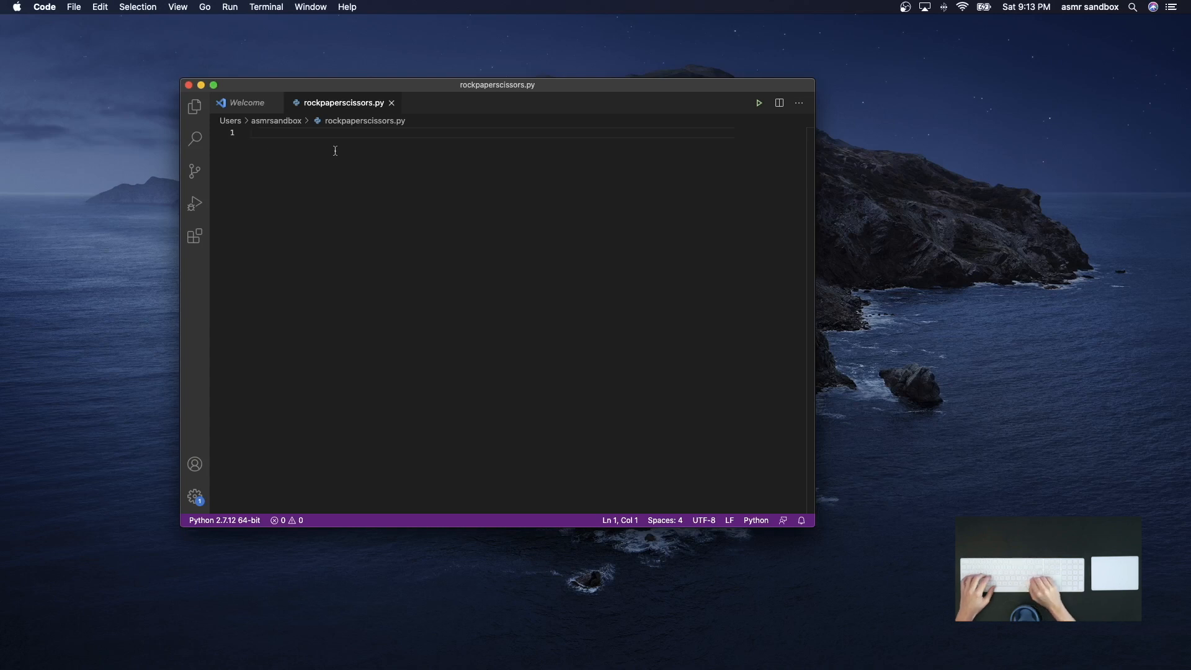
Write line 2 as choices = ["rock", "paper", "scissors"]
text(c)
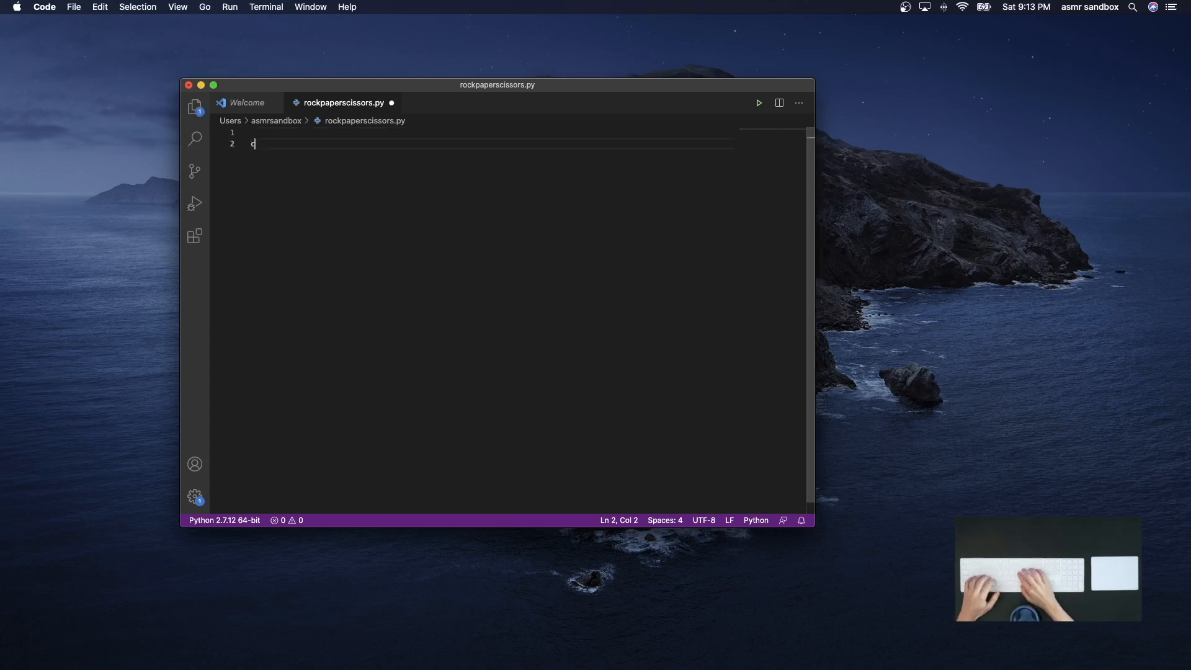
text(hoices = [")
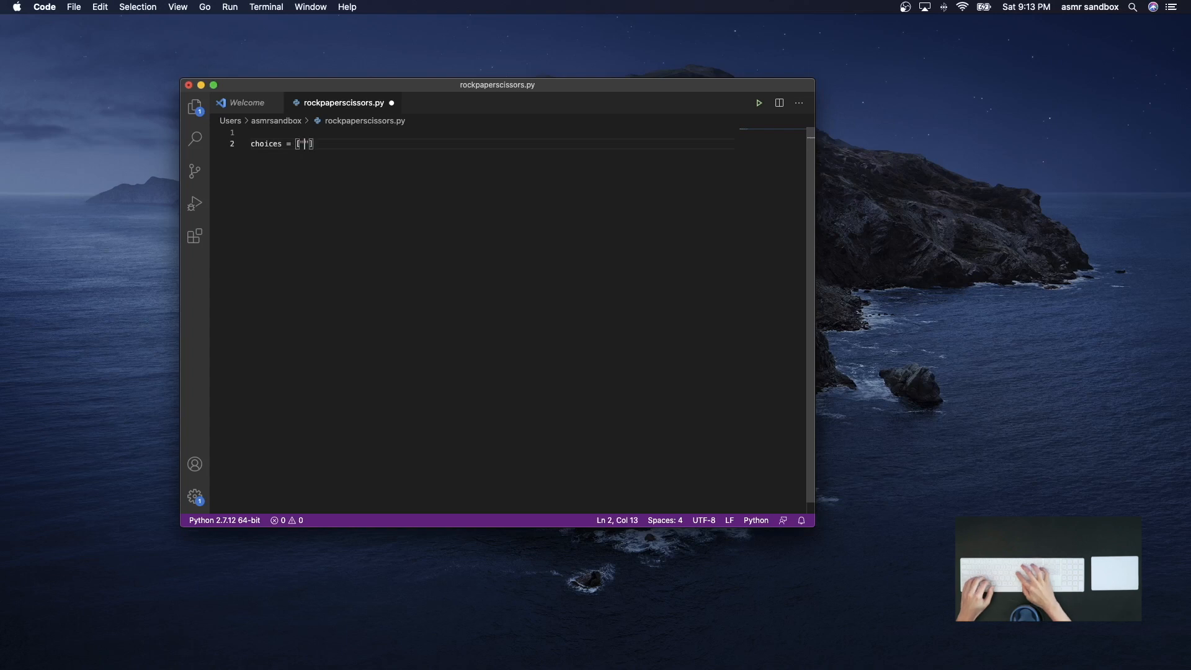
text(rock",)
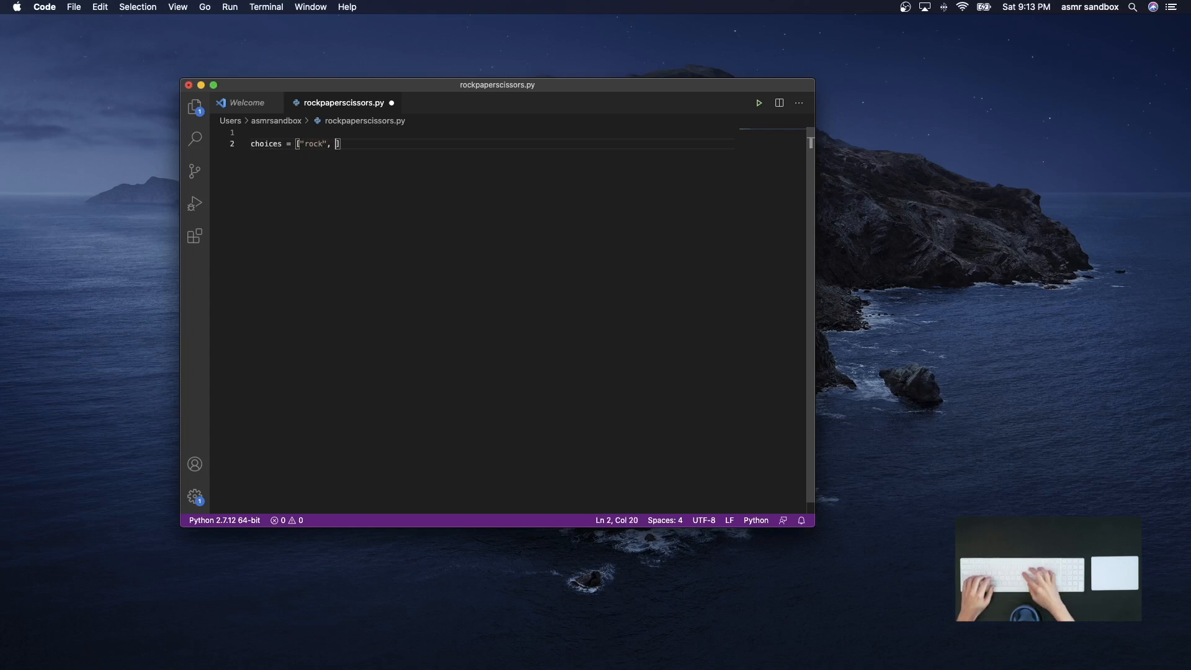
text("paper")
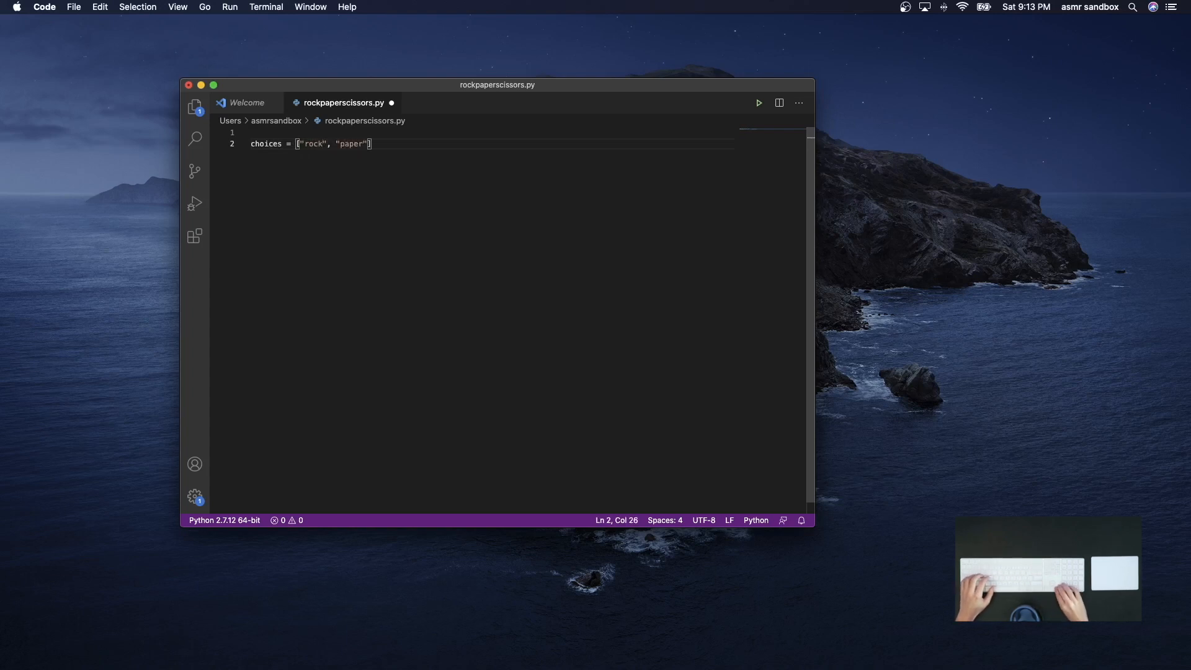
text(,)
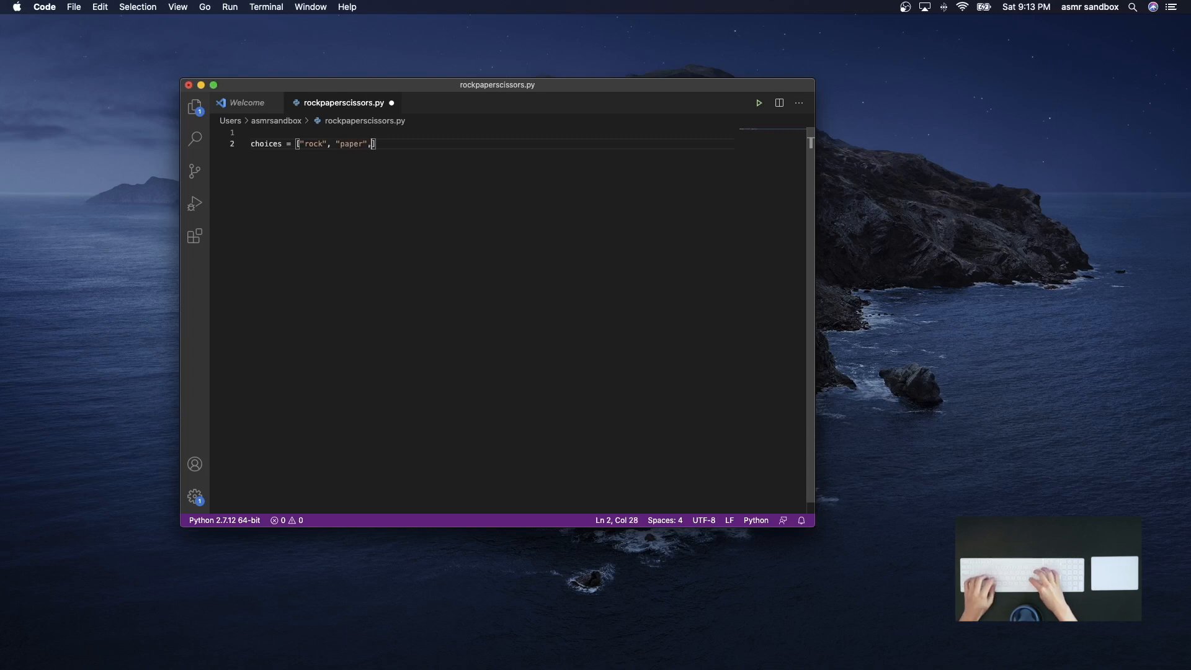
text("scissors")
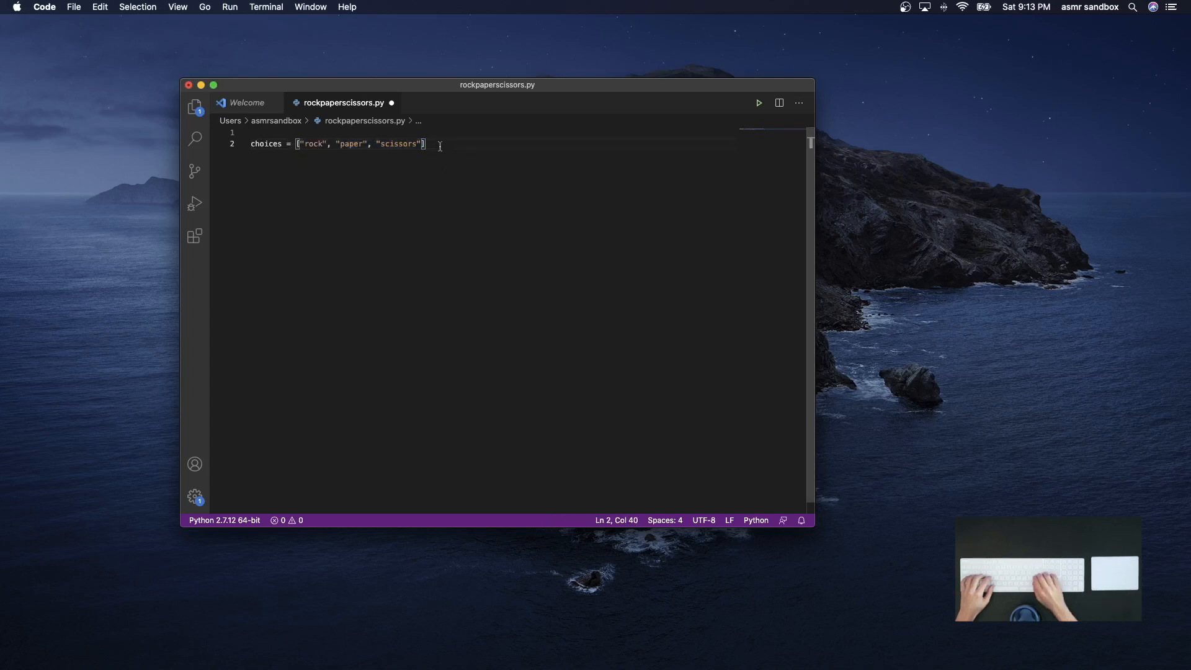
key(enter)
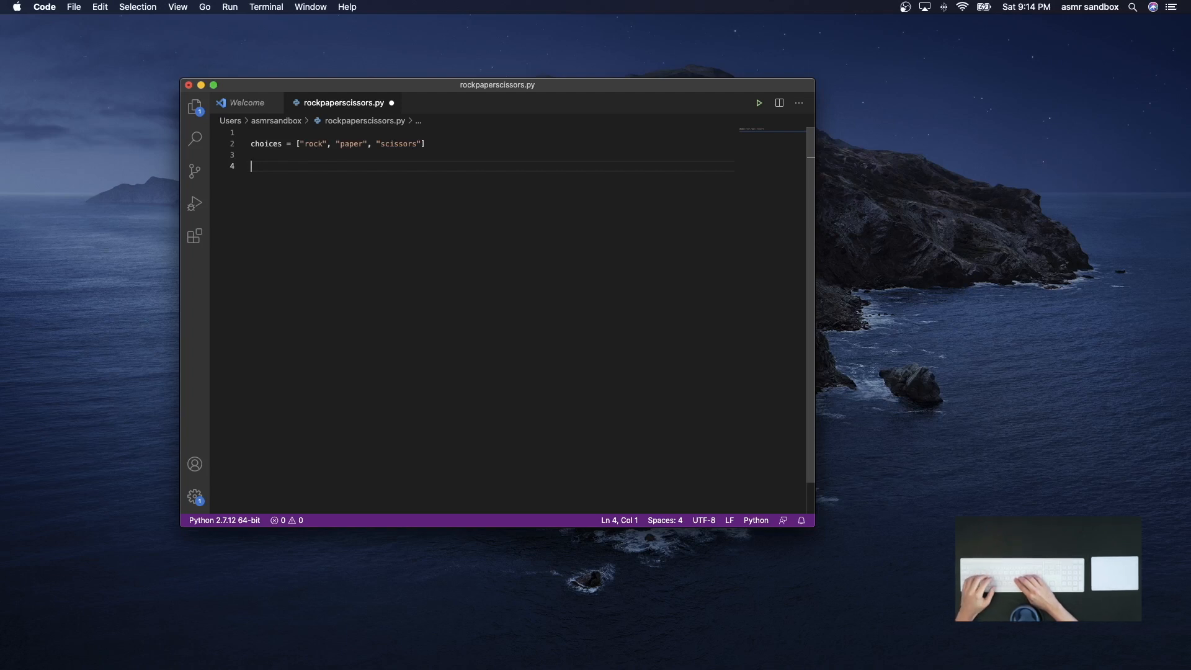
Write user = input("Please choose rock, paper, scissors: ") on line 4
text(user =)
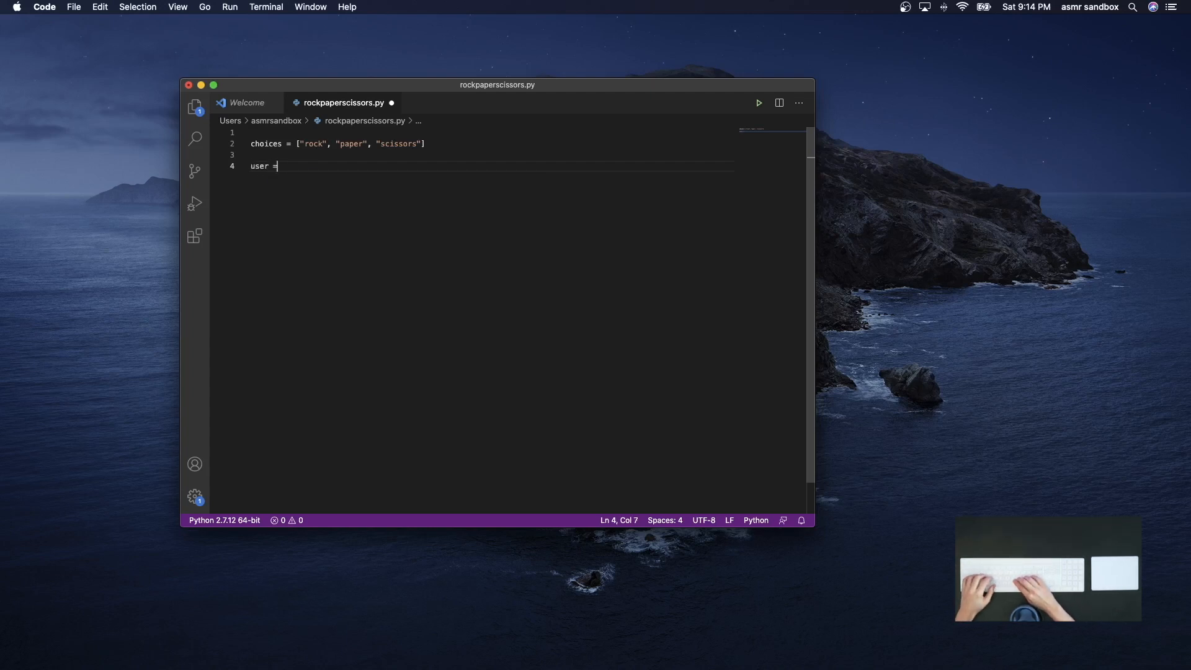
text(input()
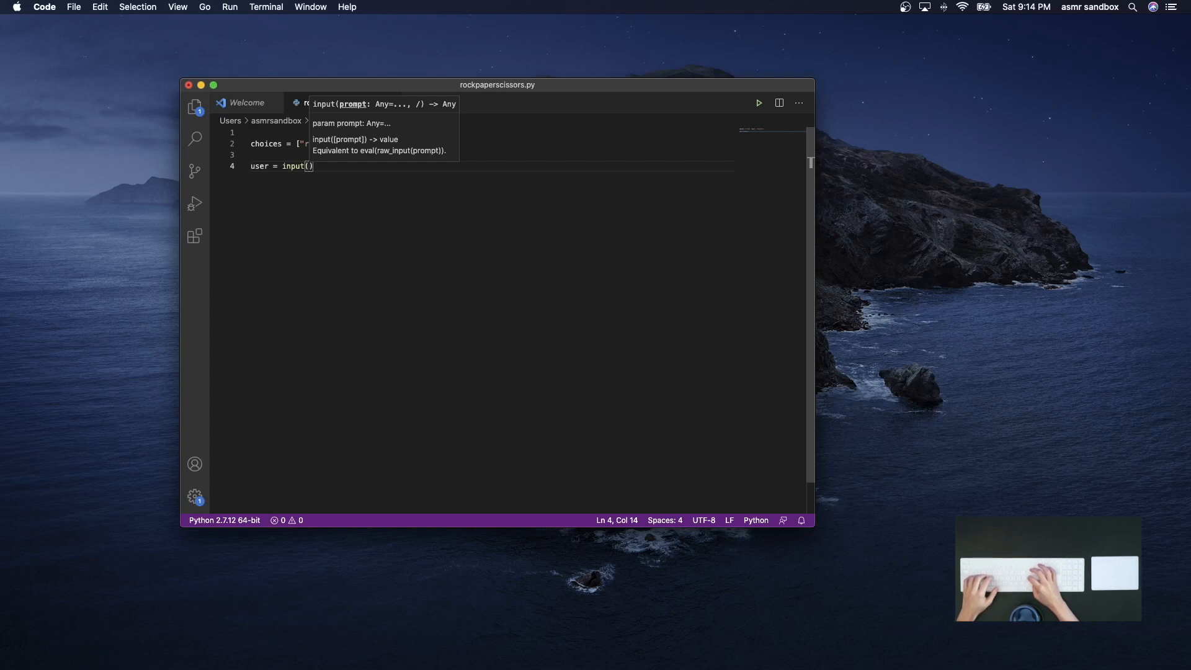
text("")
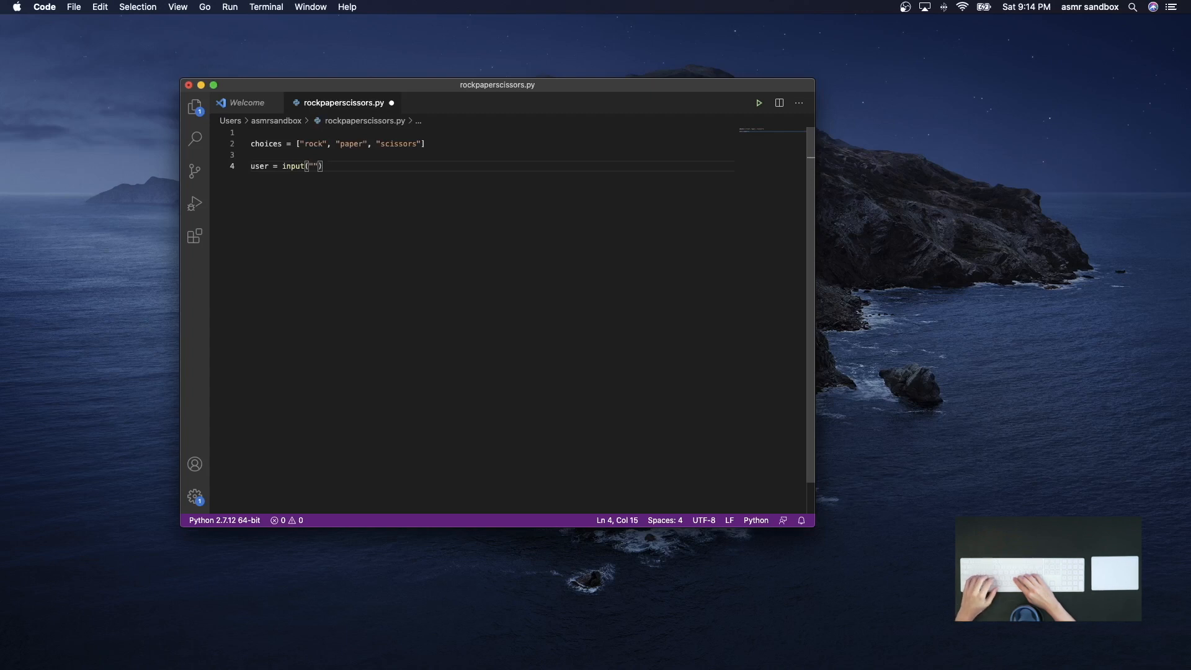
text(r)
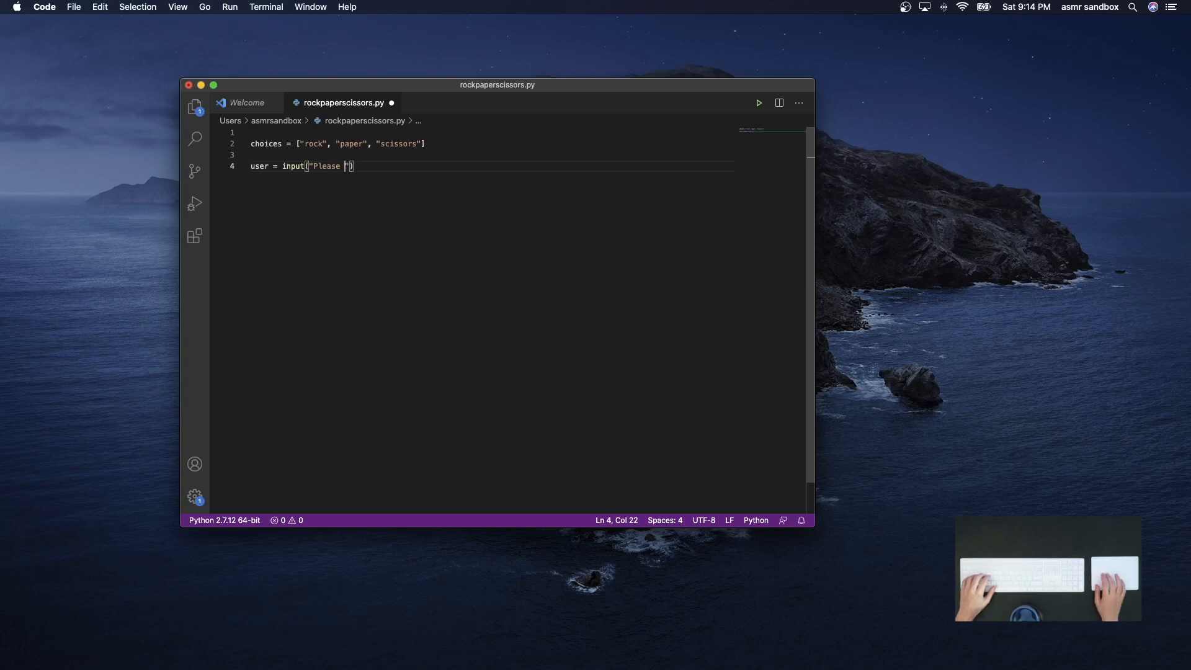
double_click(258, 165)
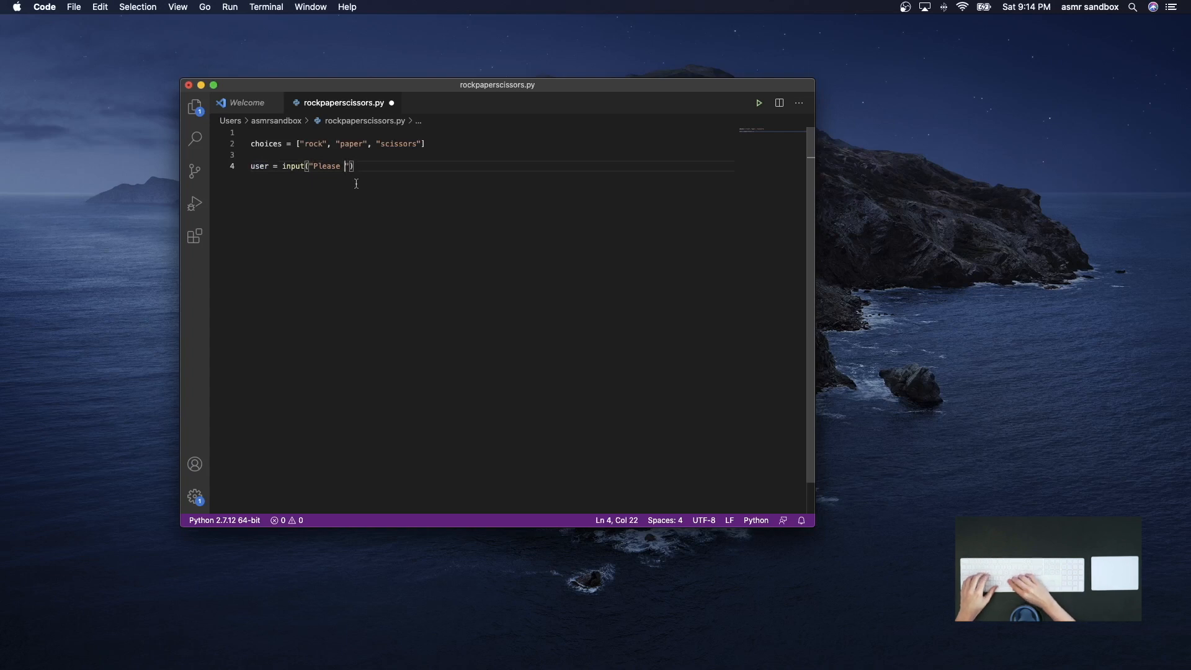
text(choose)
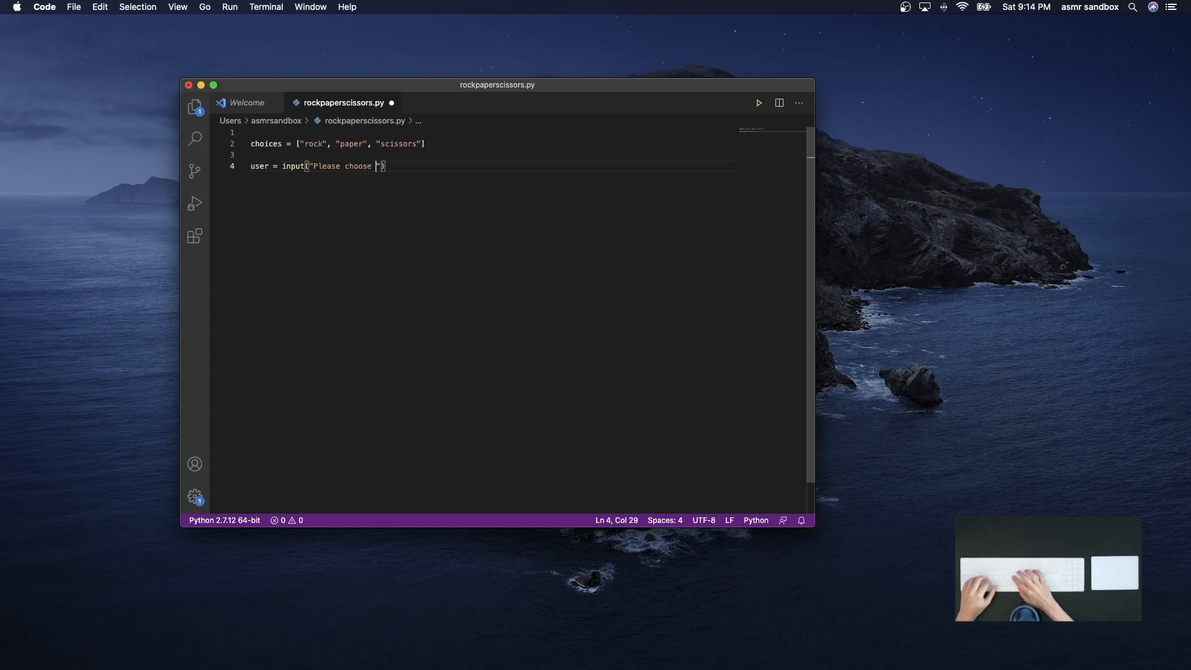
text(rock, paper, sc)
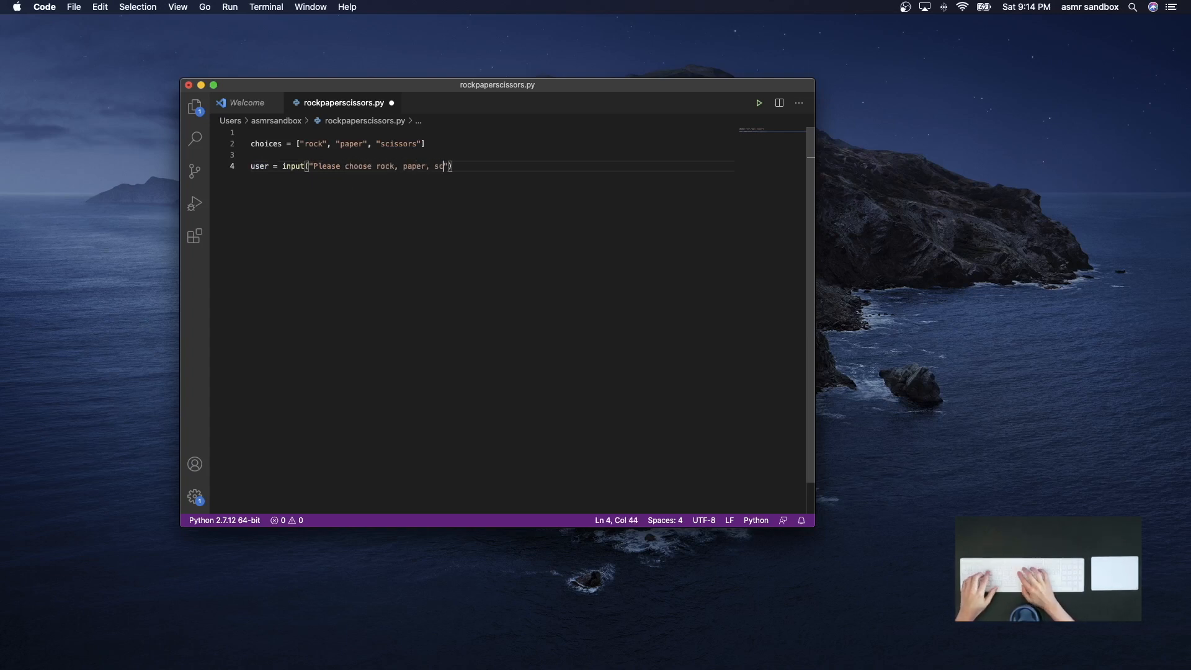
text(issors)
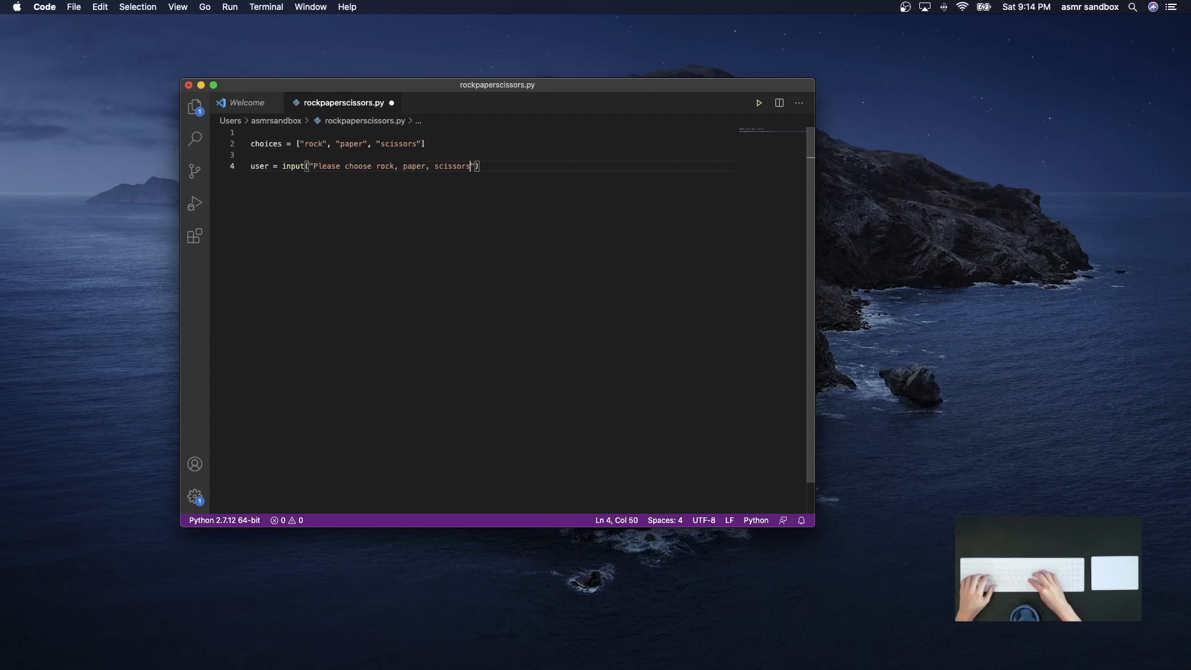
text(": ")
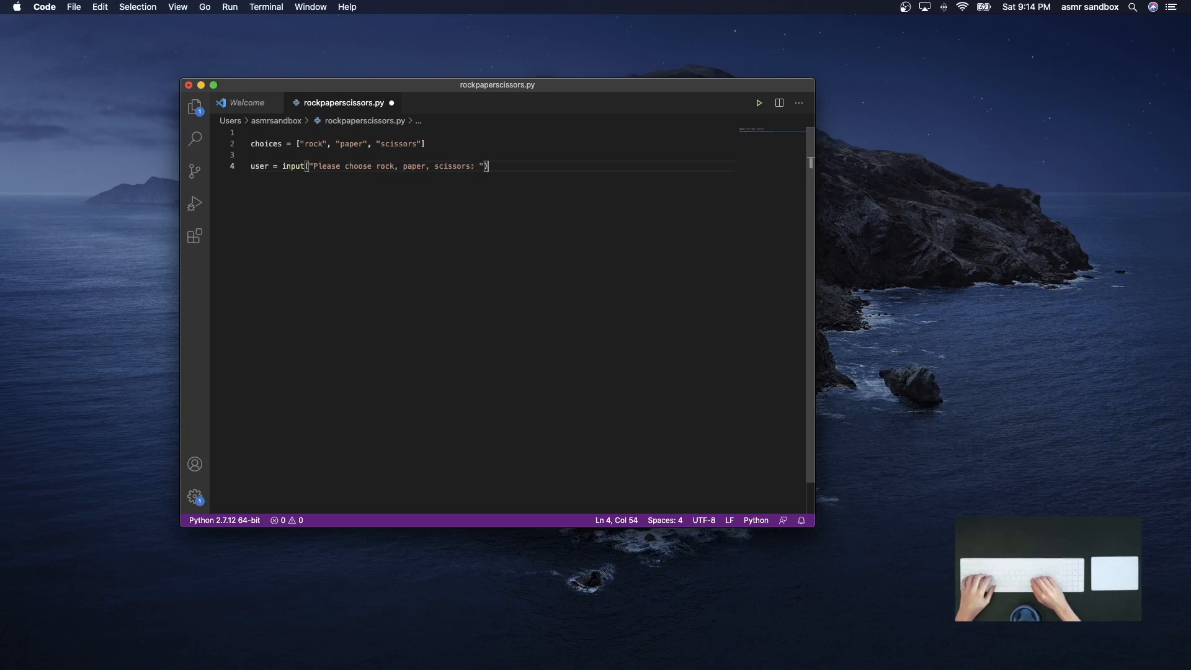
key(enter)
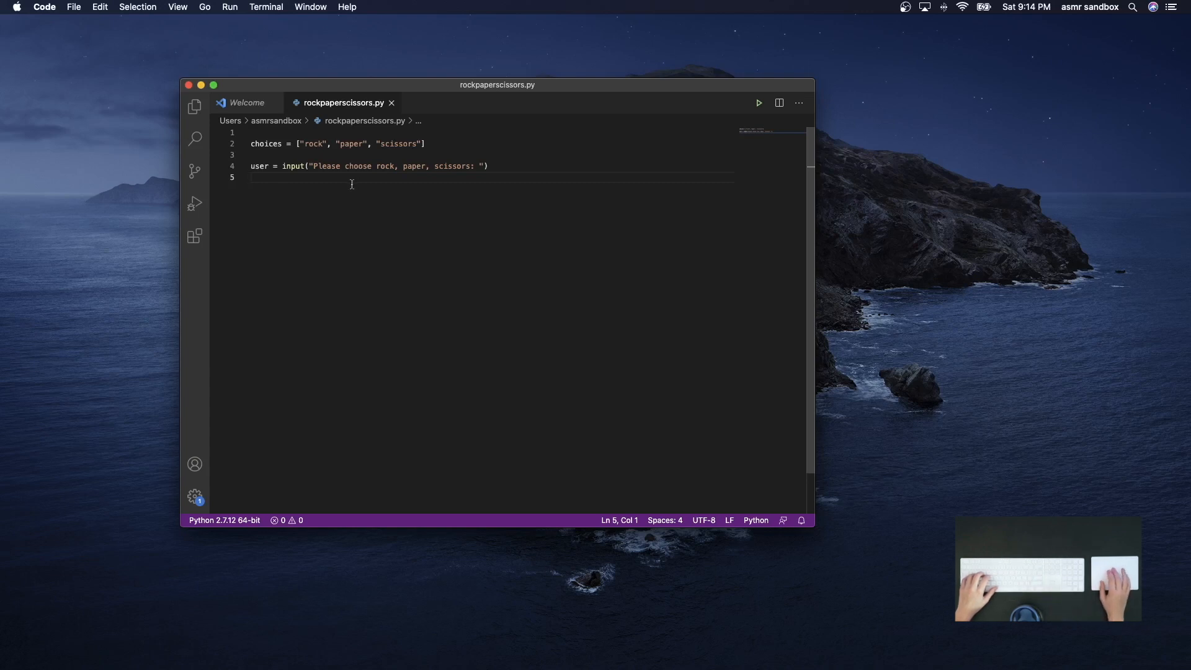
drag(299, 144, 424, 144)
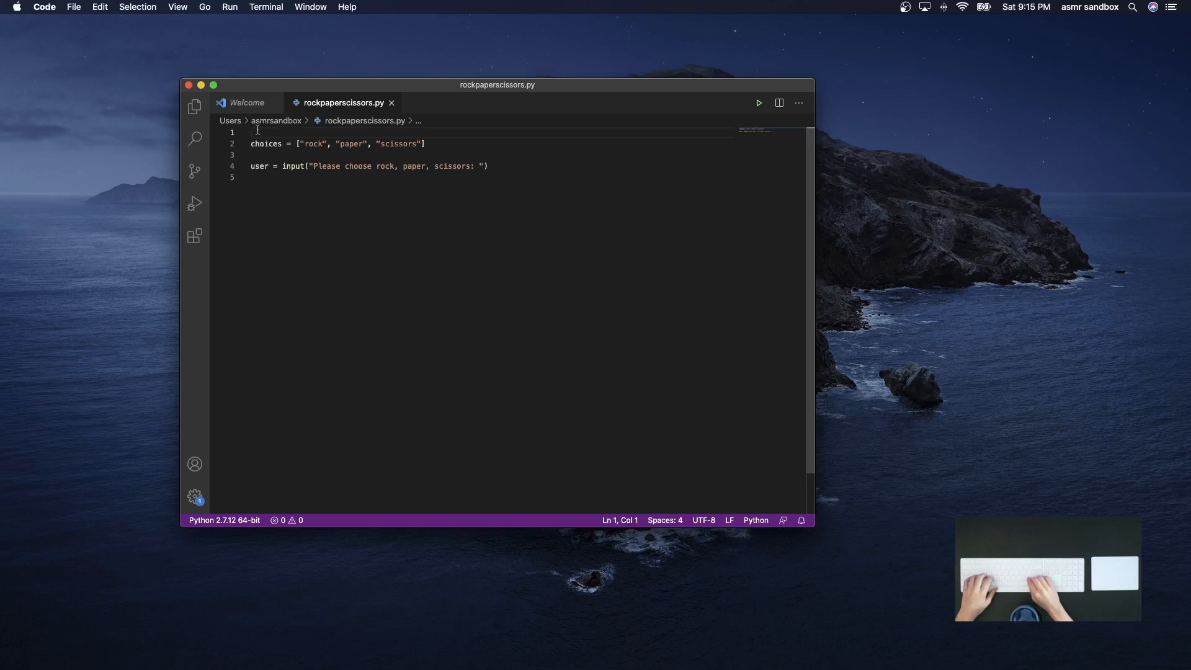
Import random and set comp = random.choice(choices) for the computer's pick
text(in)
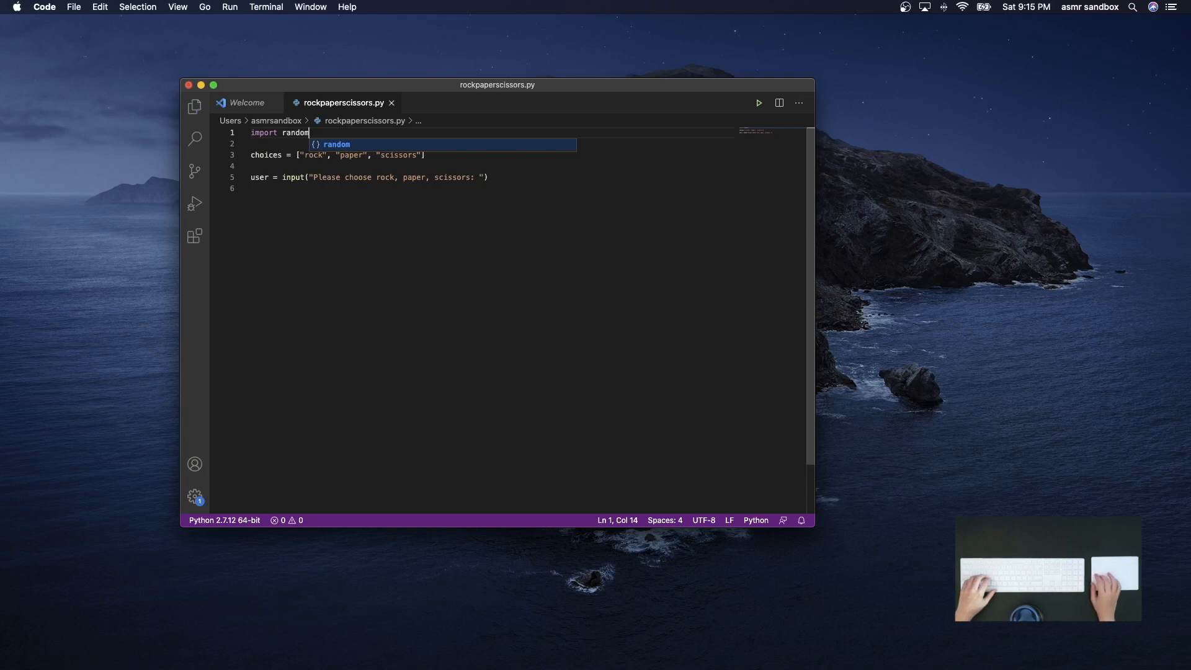
key(enter)
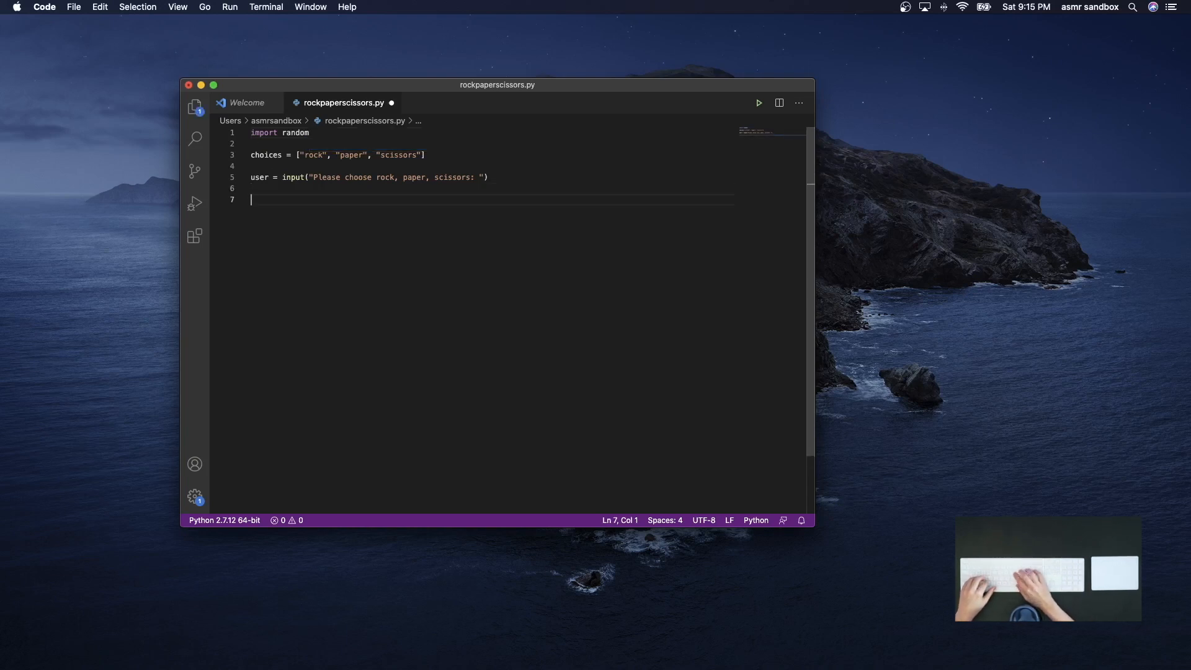
text(comp =)
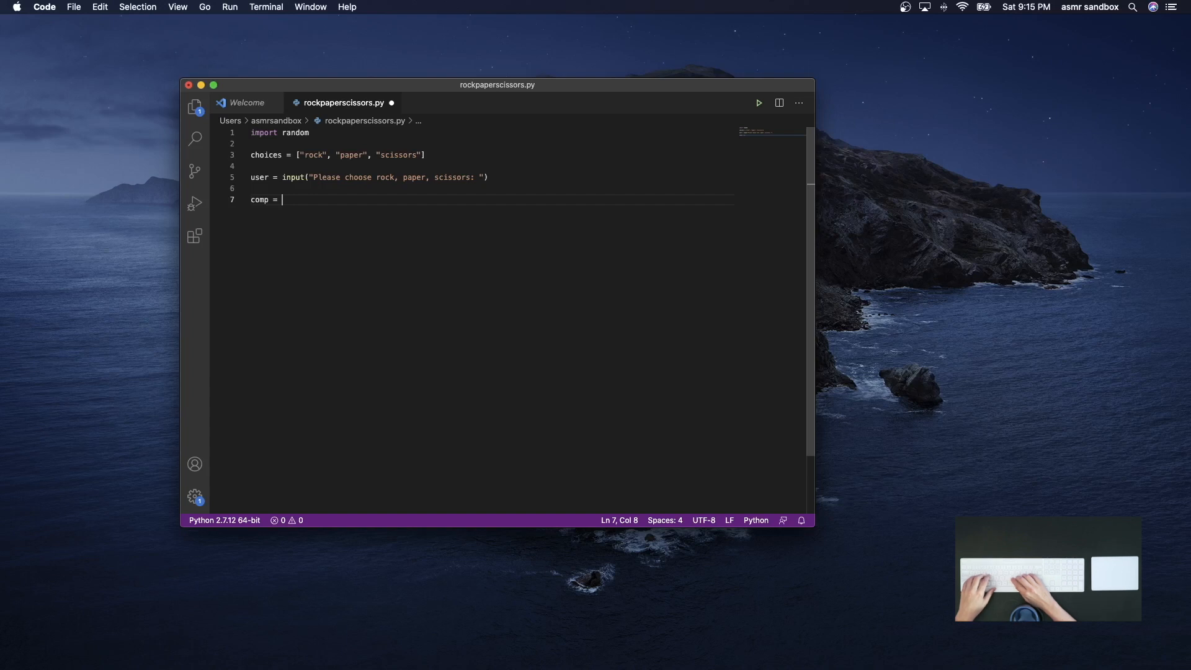
text(random.)
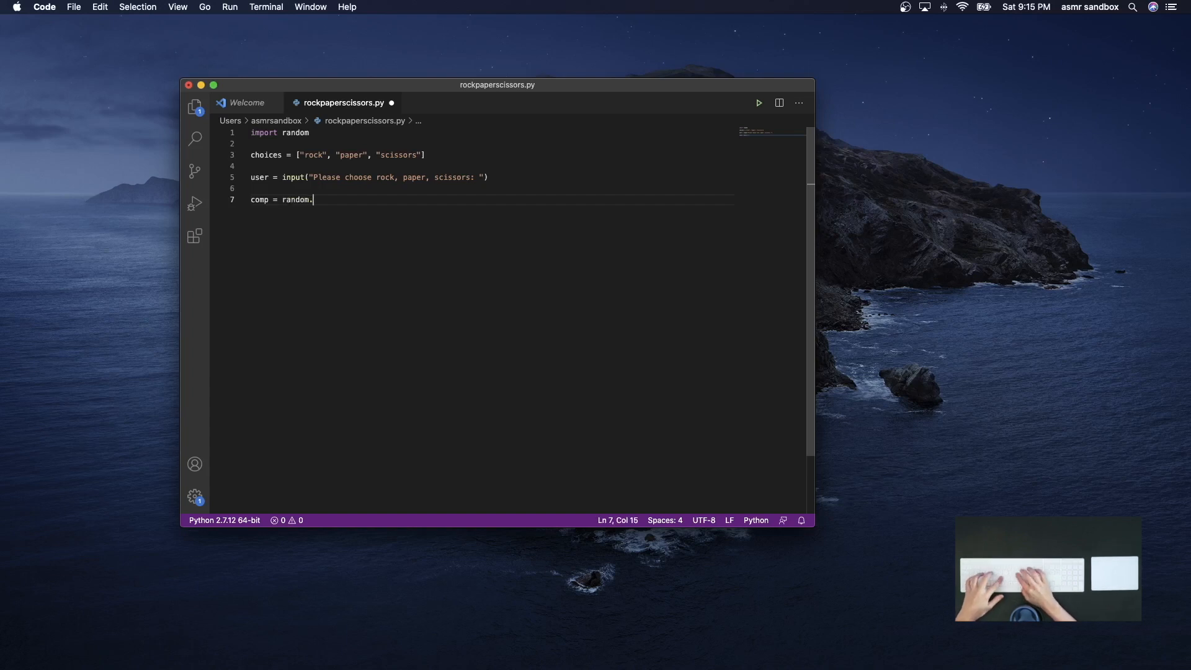
text(choice(cho)
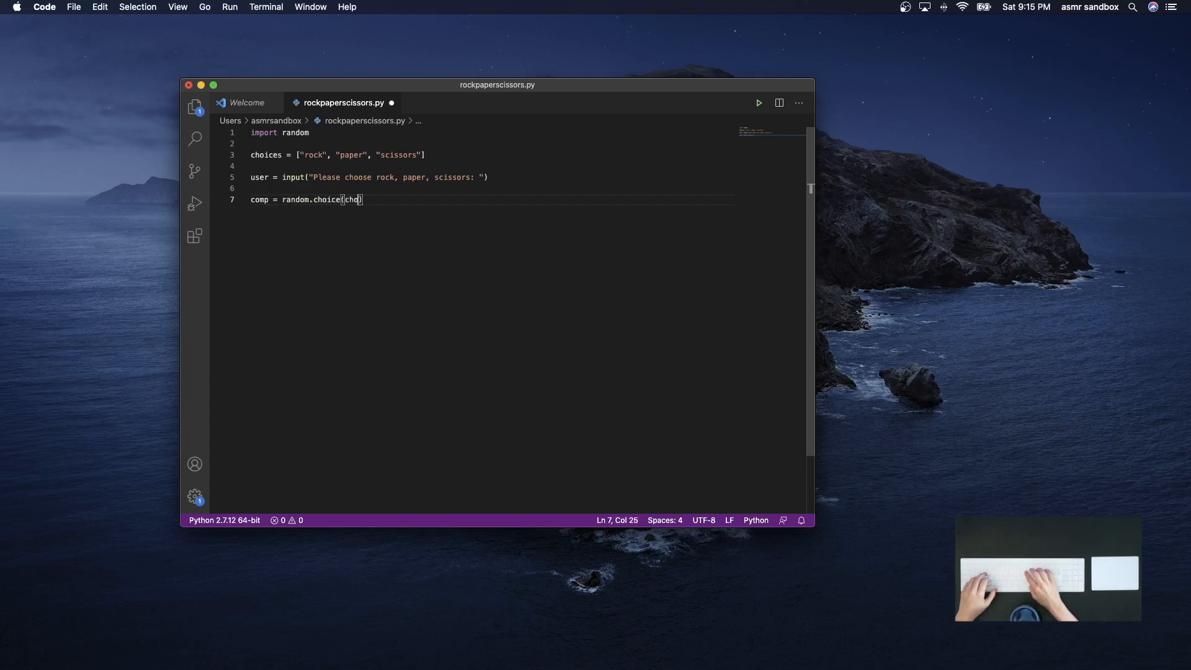
text(ices)
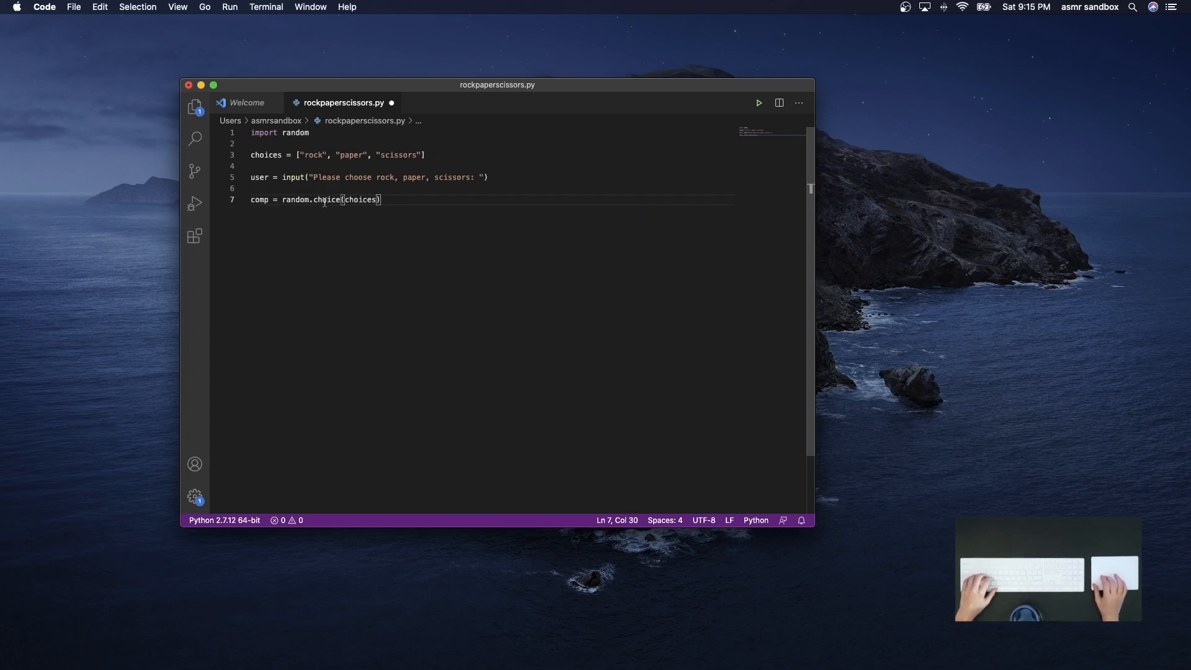
double_click(327, 200)
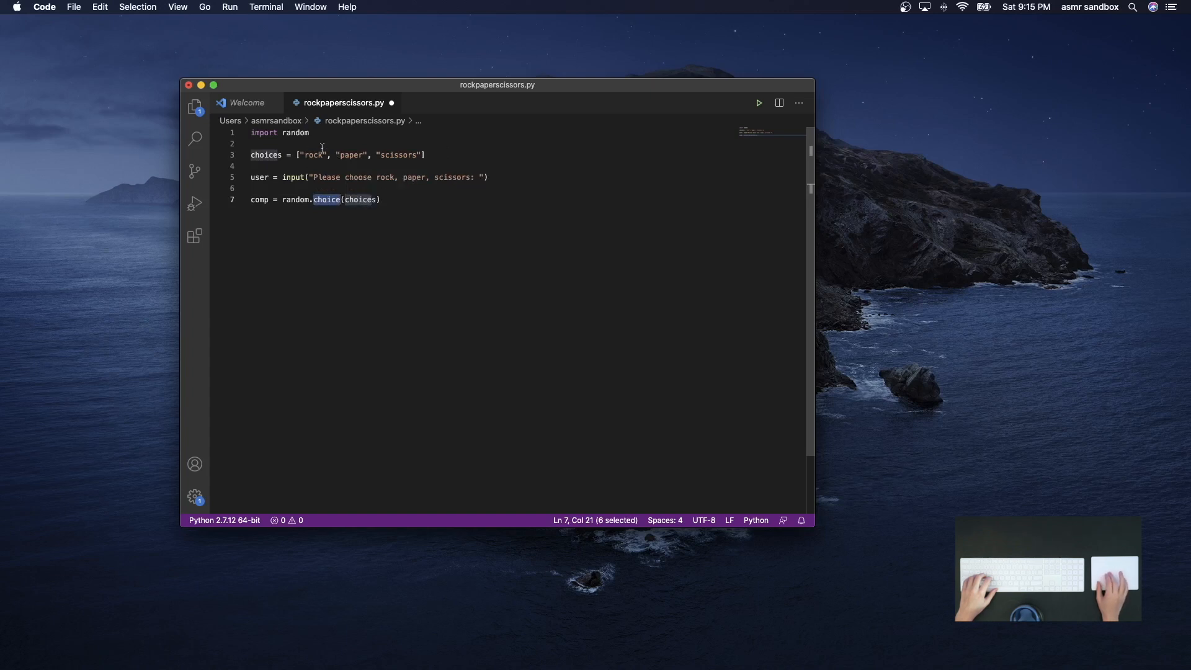
click(381, 200)
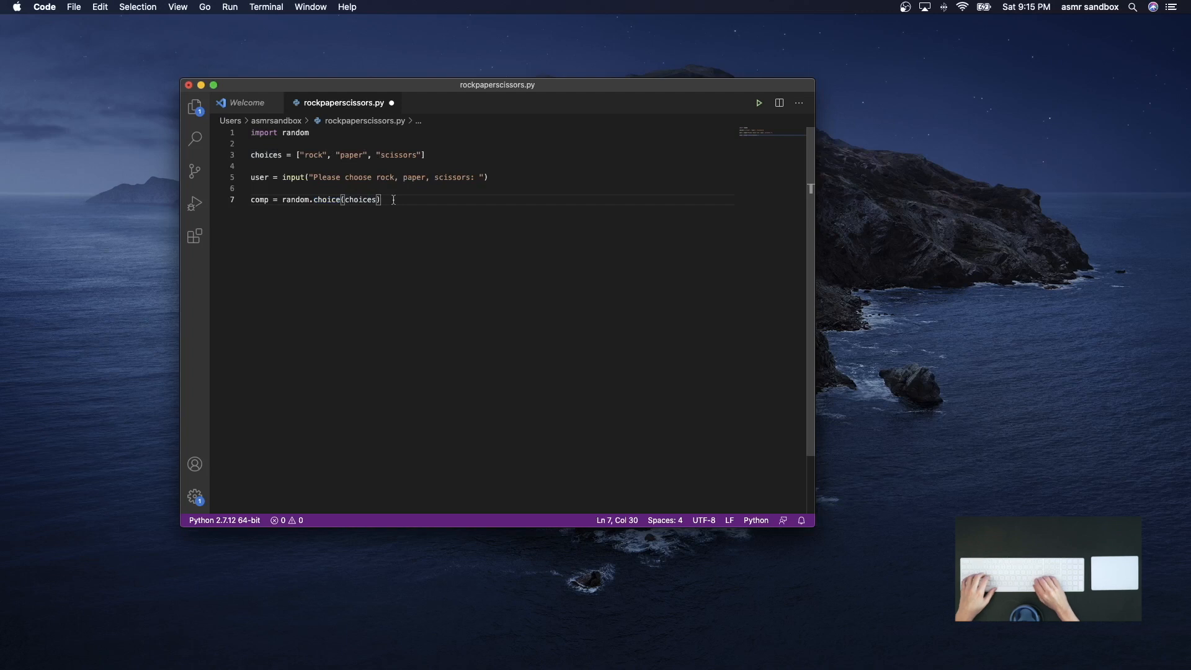
key(enter)
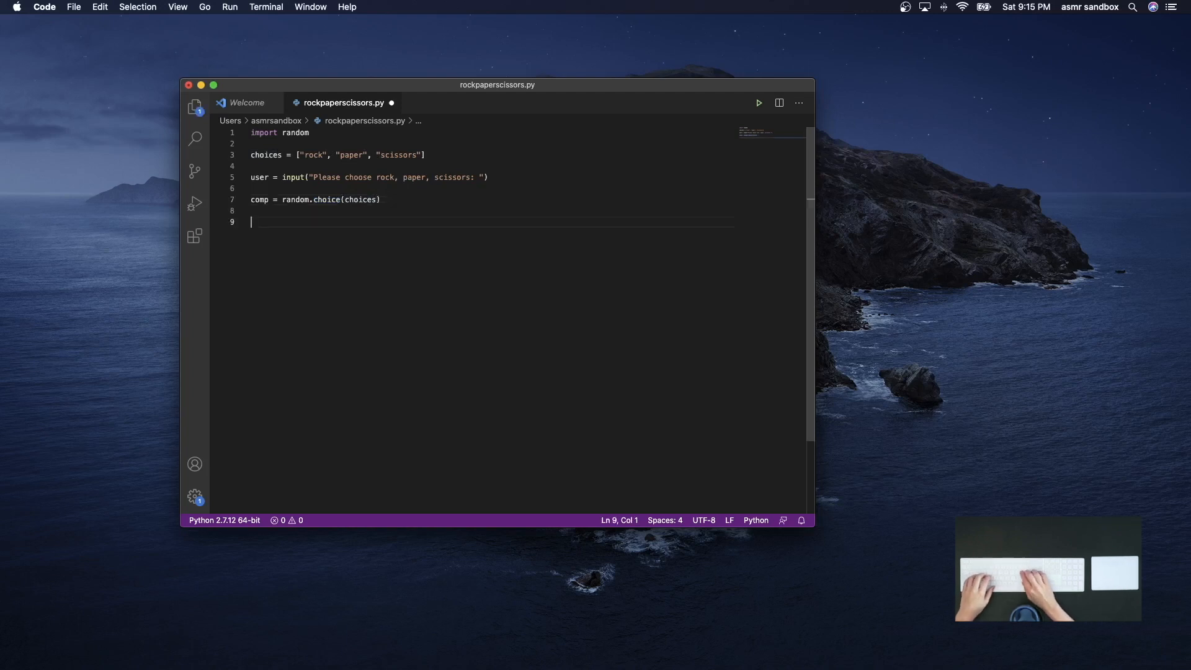
Add print(f"user: {user}") and print(f"comp: {comp}") lines
text(print)
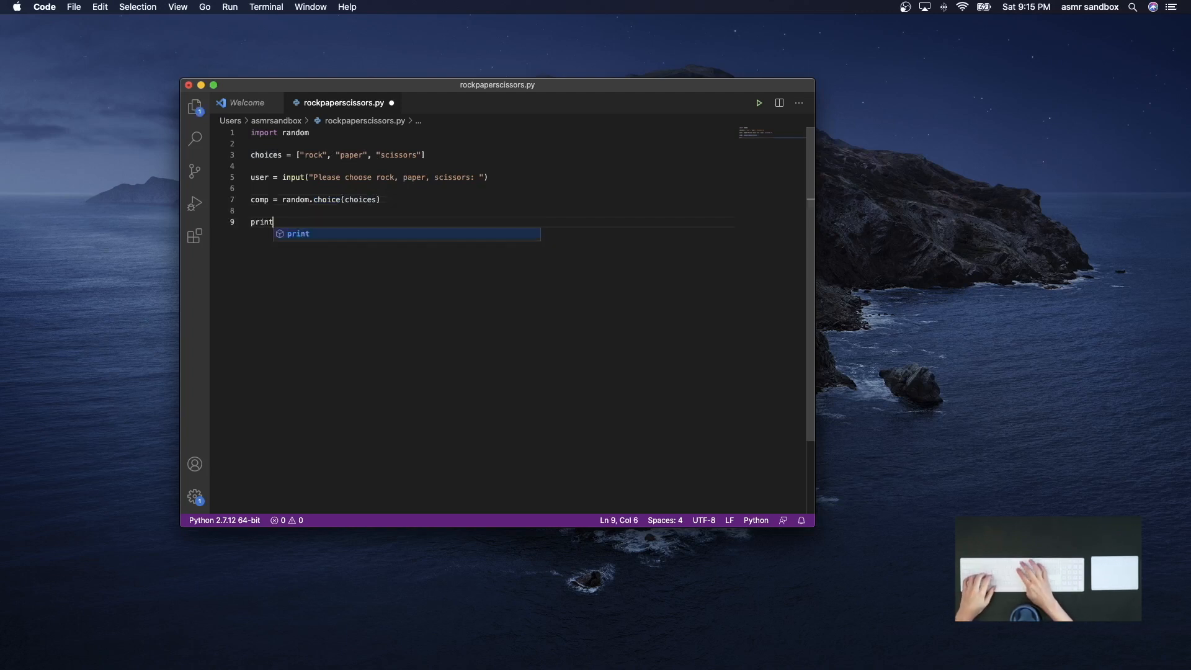
text((f"")
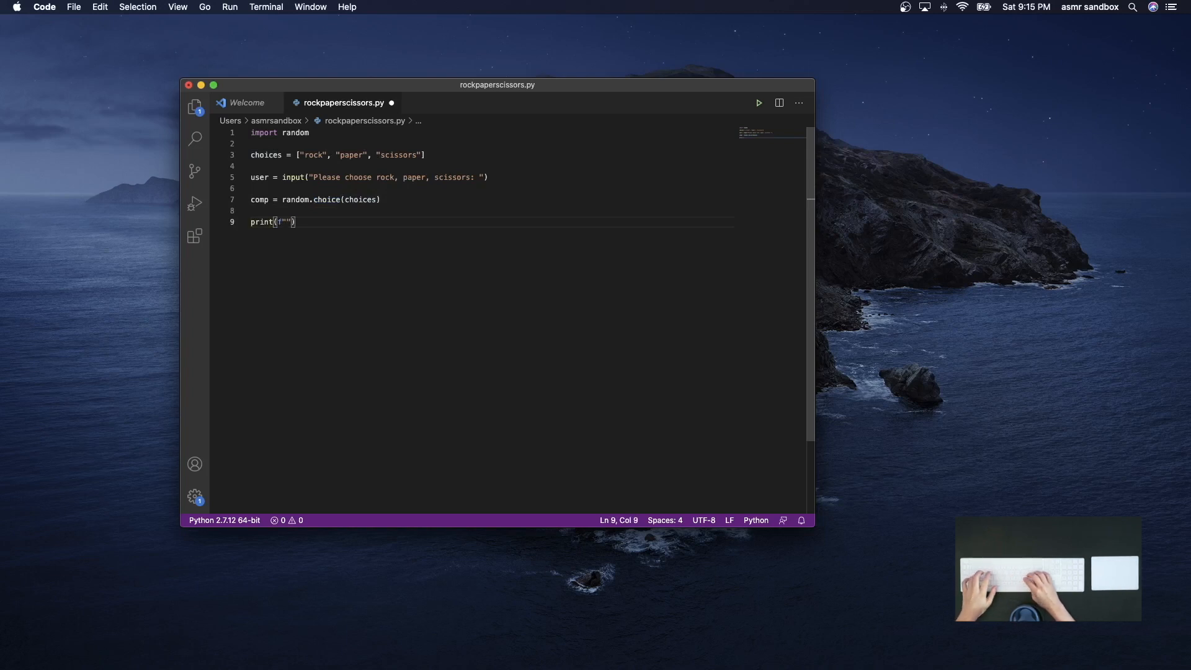
text(user:)
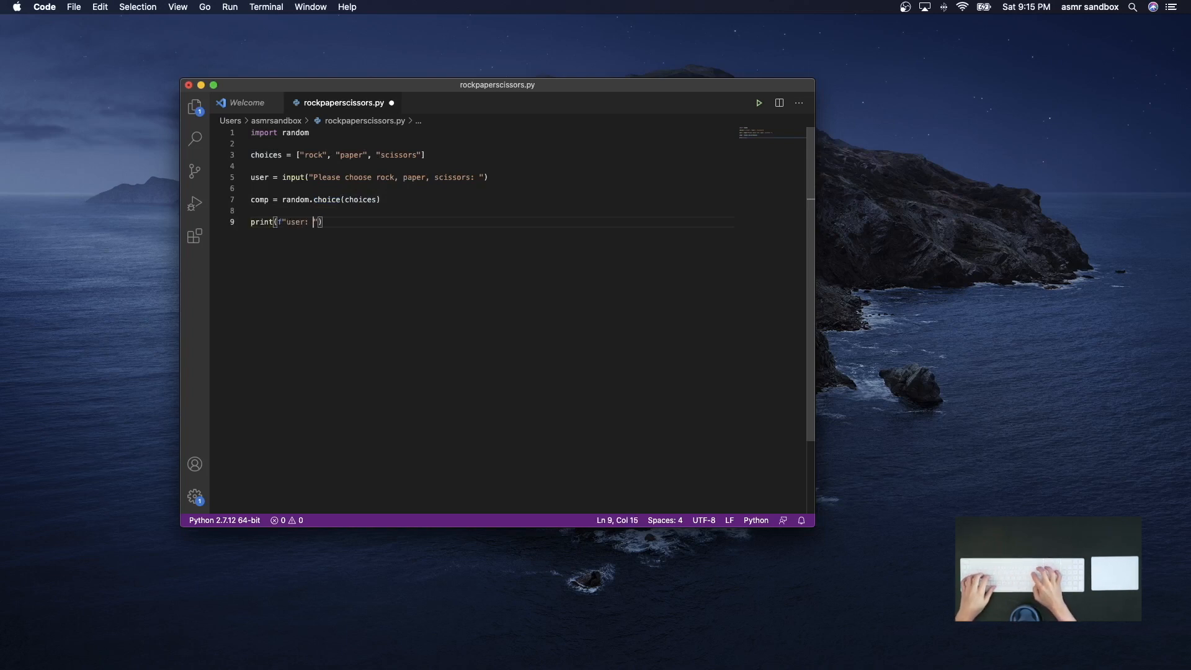
text({)
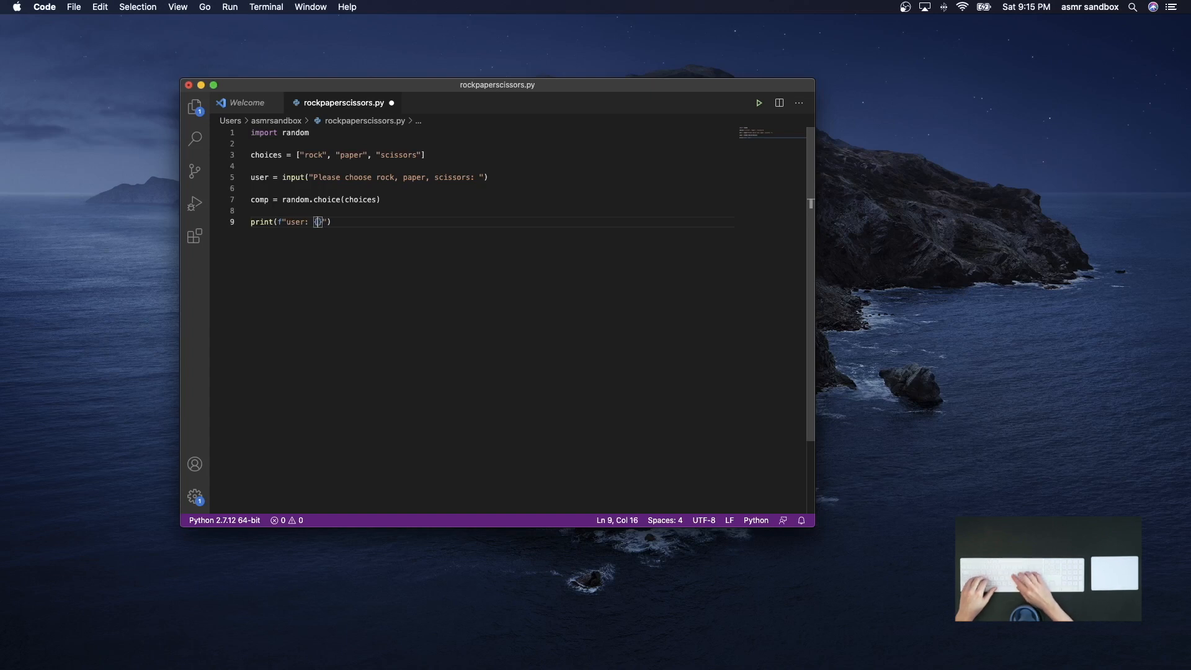
text(user)
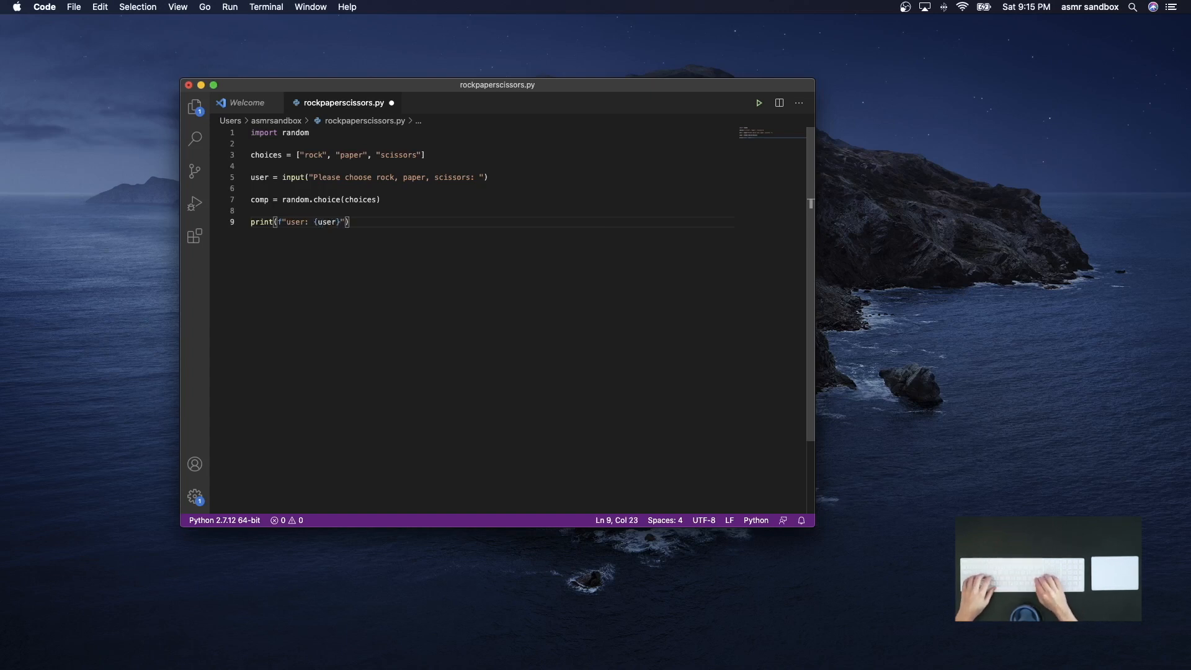
text(print(f"comp)
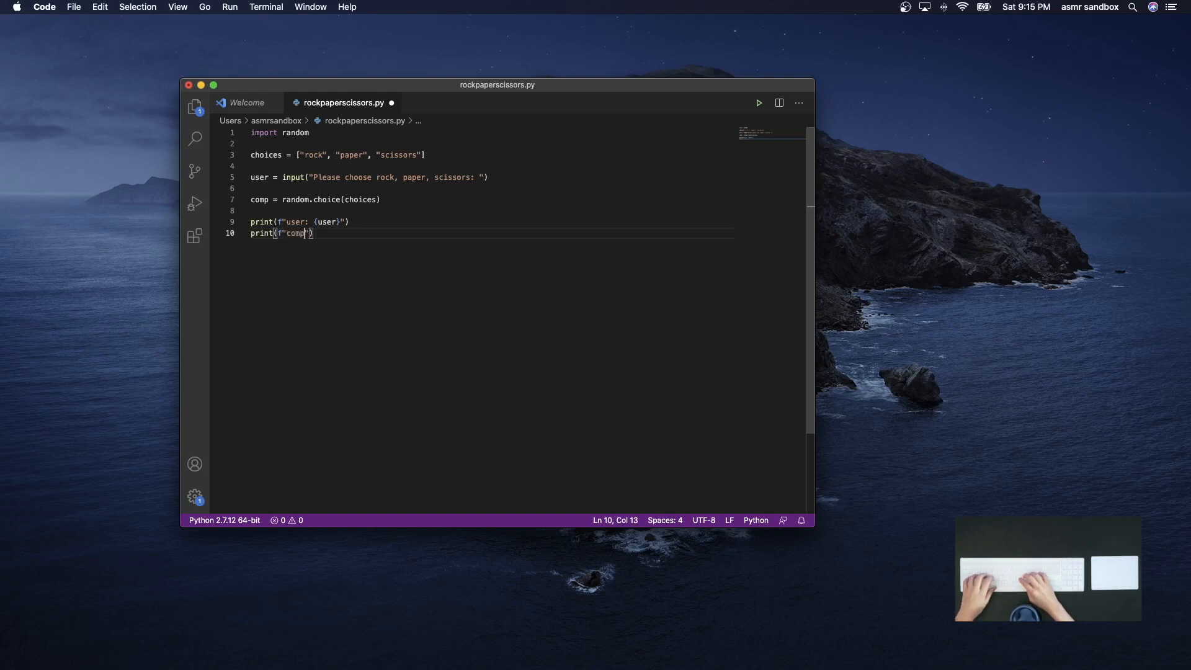
text(: {c)
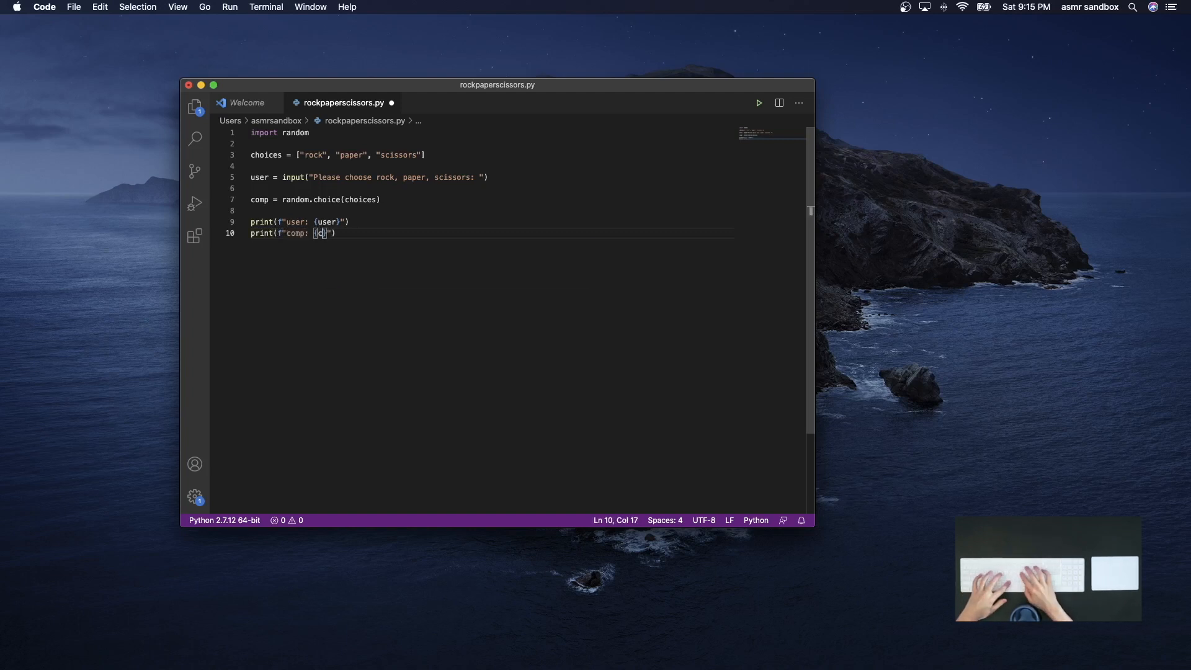
text(omp)
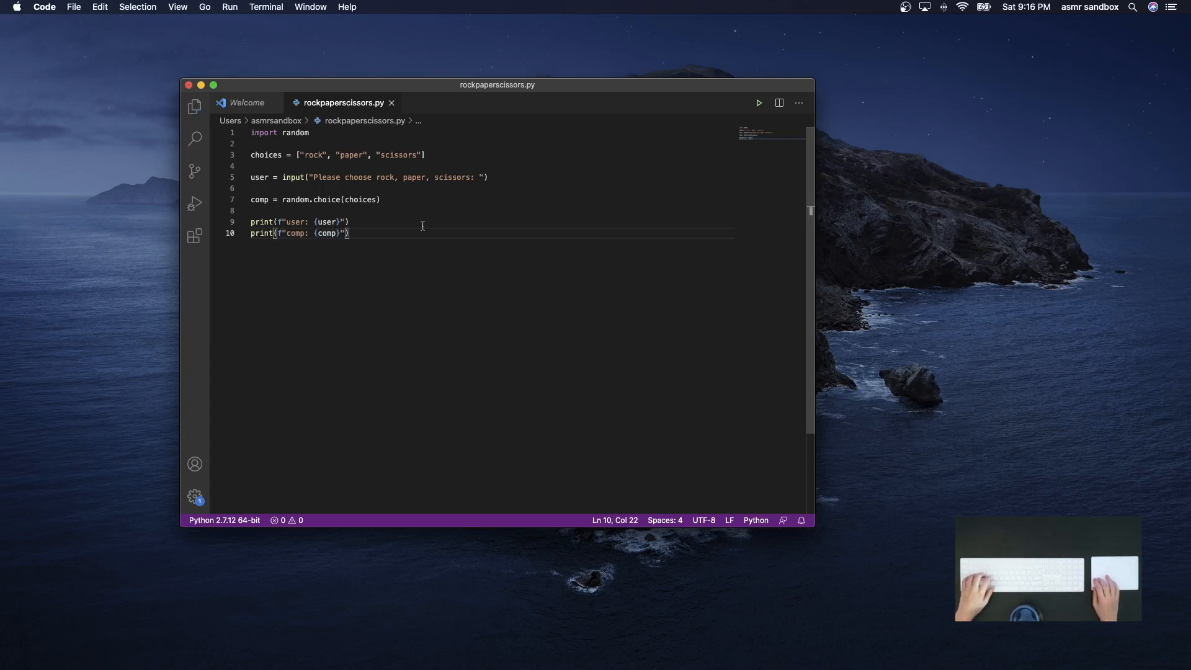
Run python3 rockpaperscissors.py in a new terminal, entering rock and paper as picks
click(267, 7)
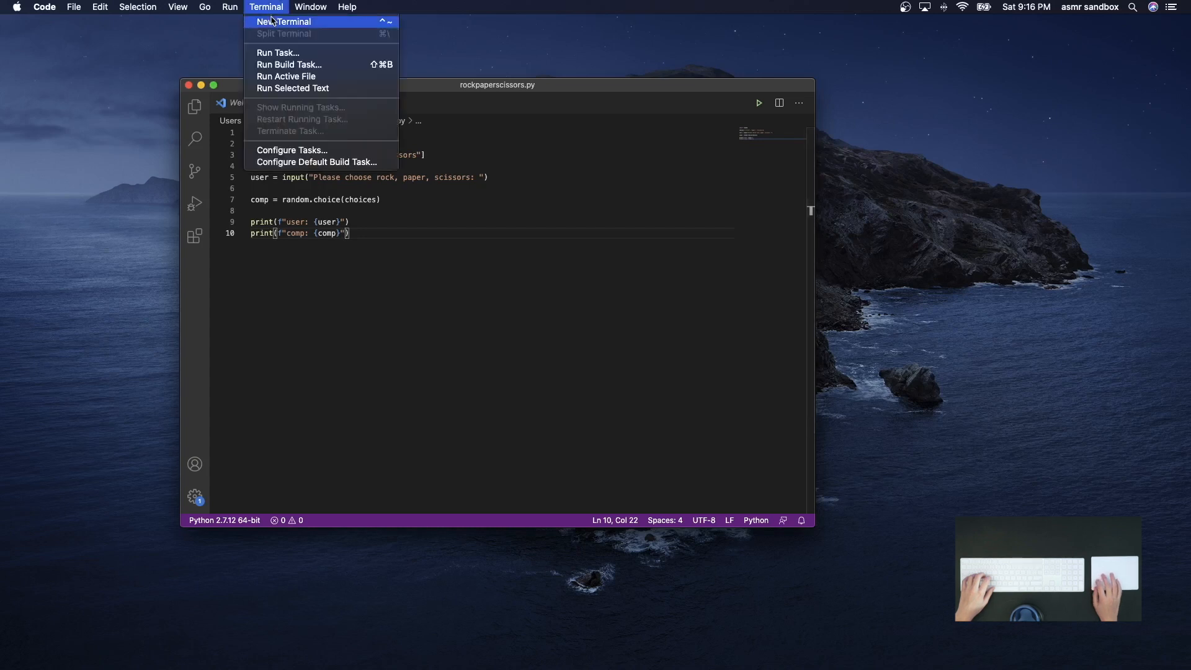
click(284, 21)
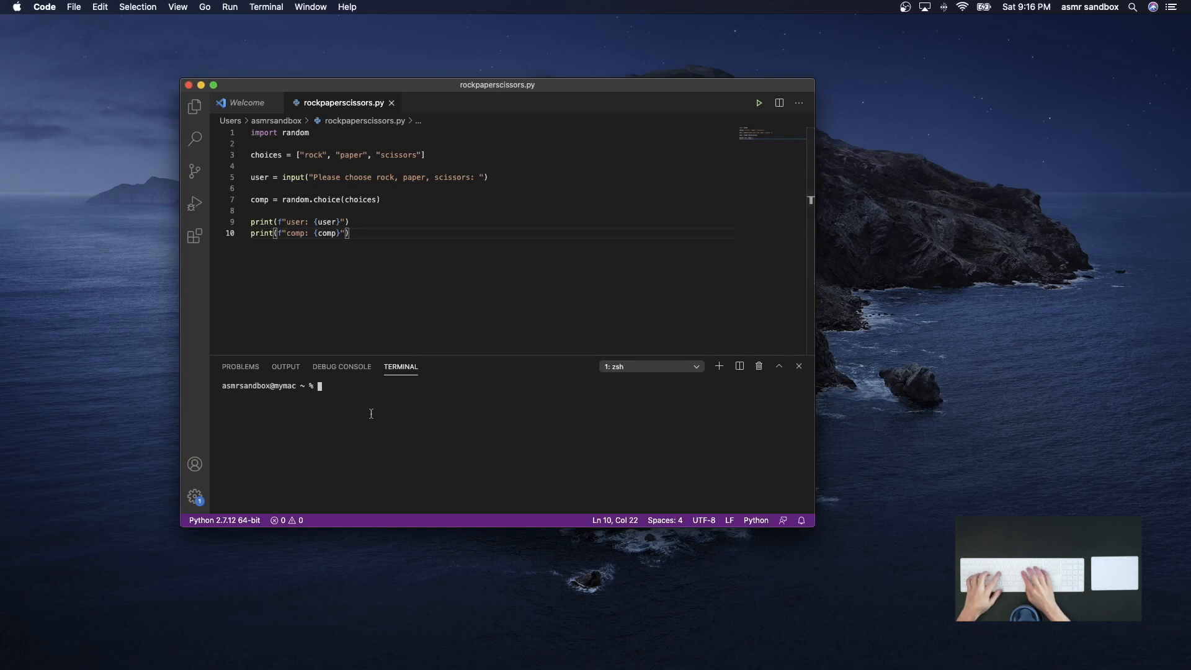
text(python3)
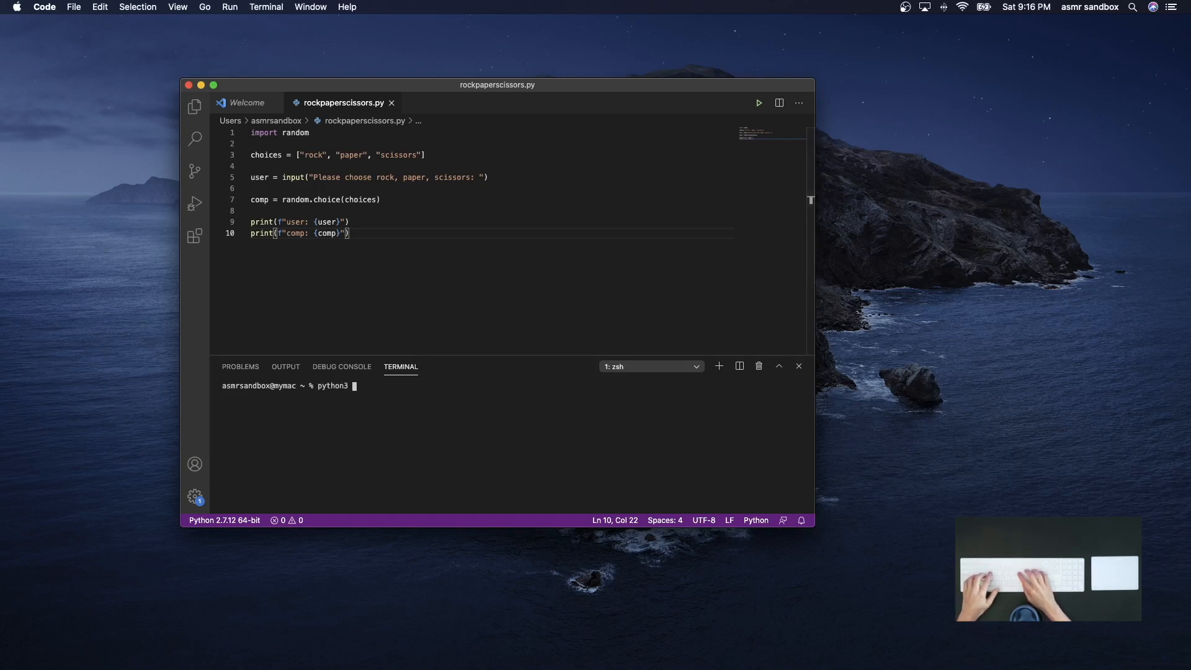
text(rockpaperscissors.py)
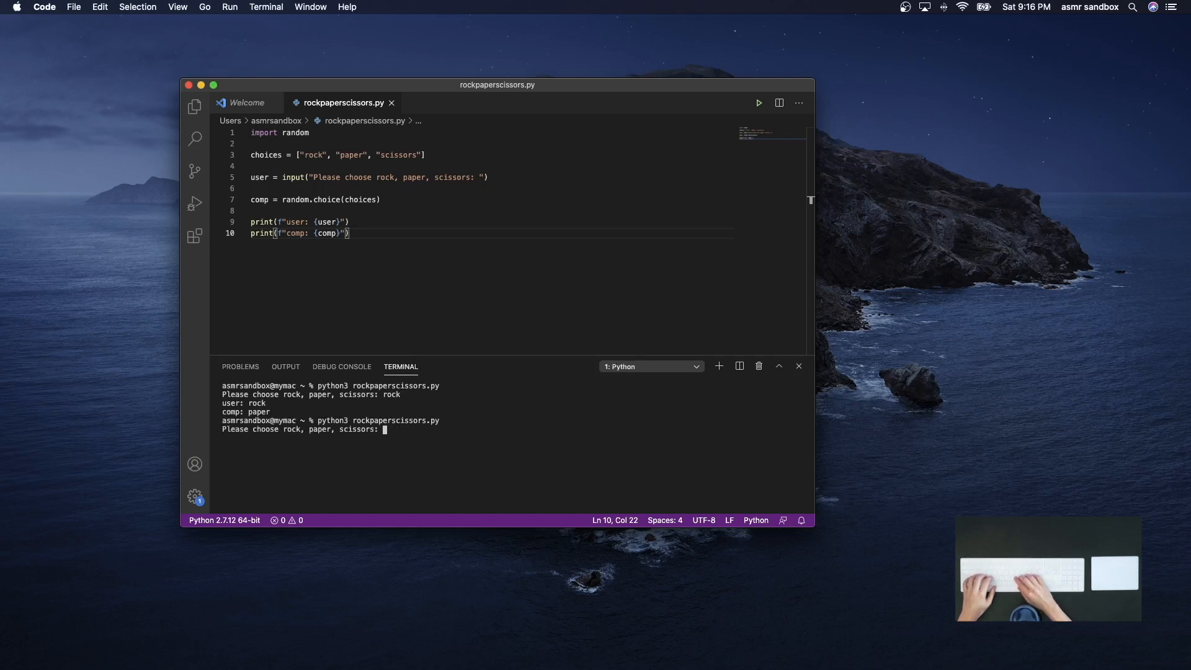
text(rock)
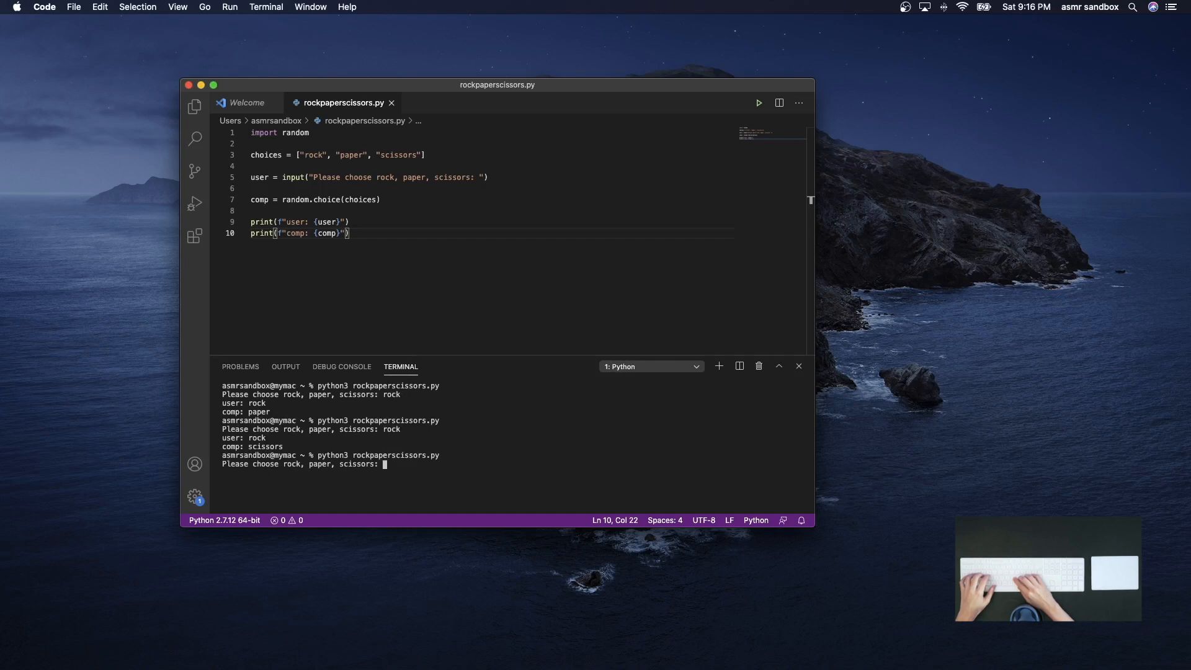
text(paper)
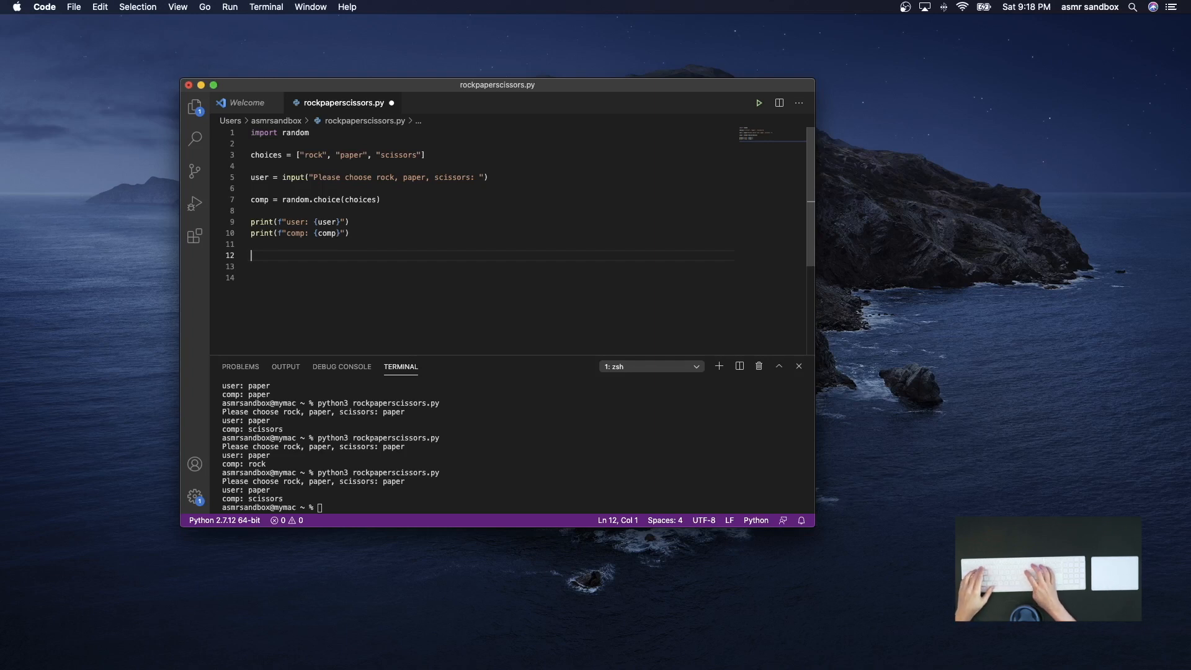
Add the tie-rule comment and the first user-versus-comp pairing comment
text(# if)
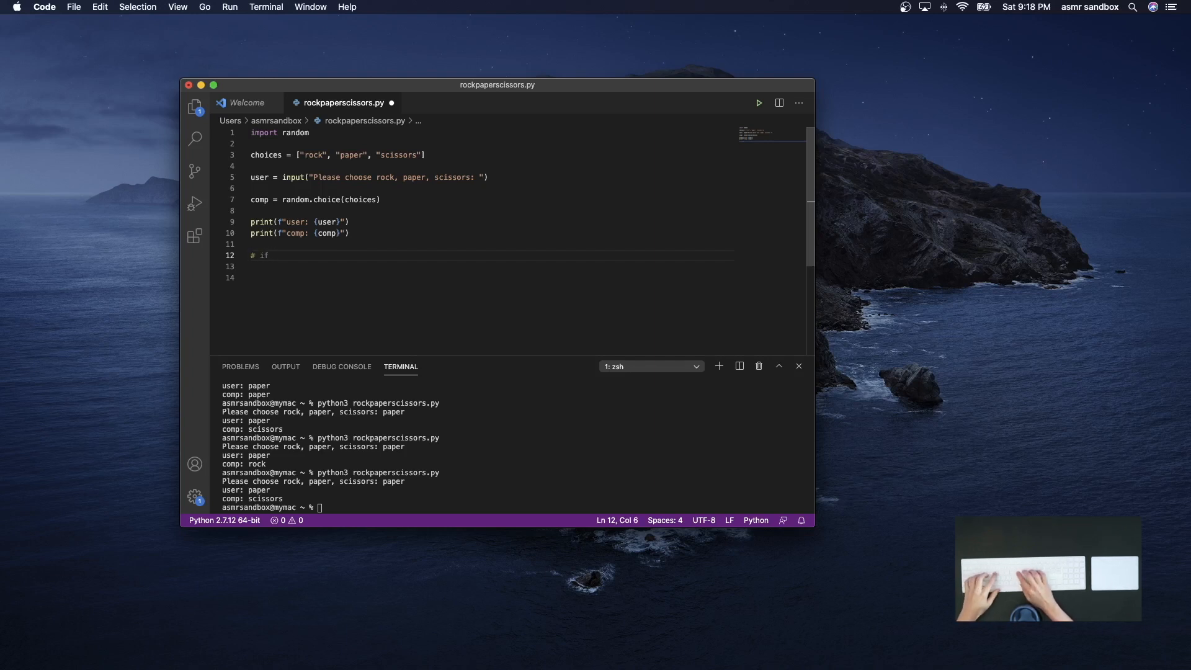
text(user == comp ==>)
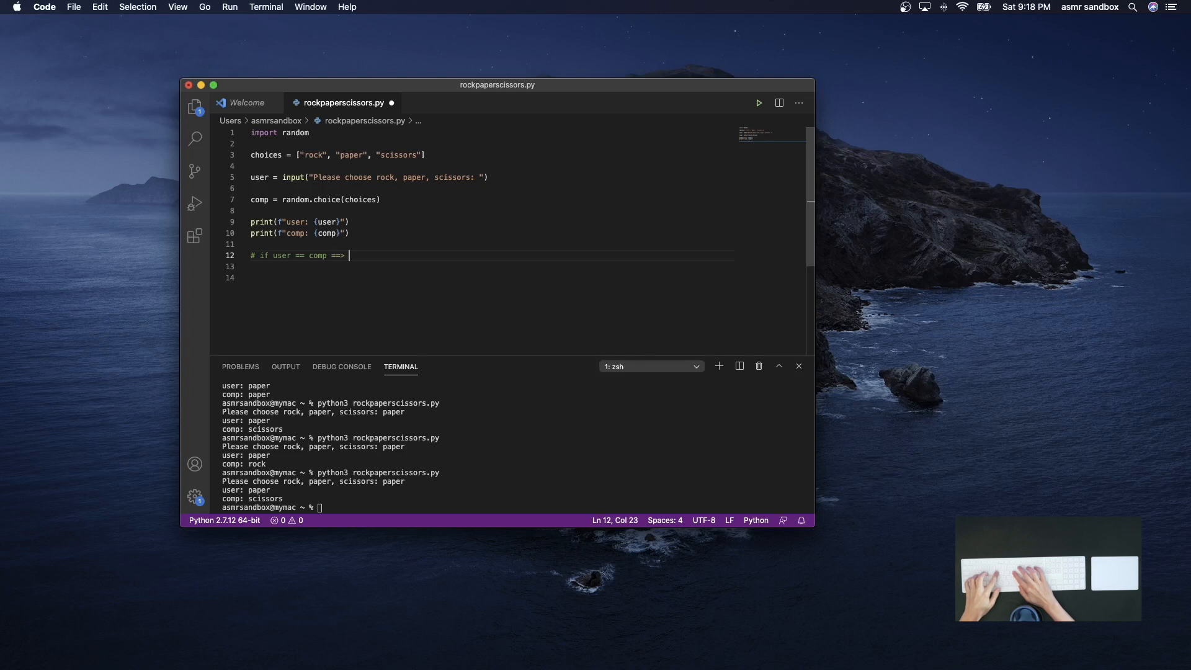
text(it's a t)
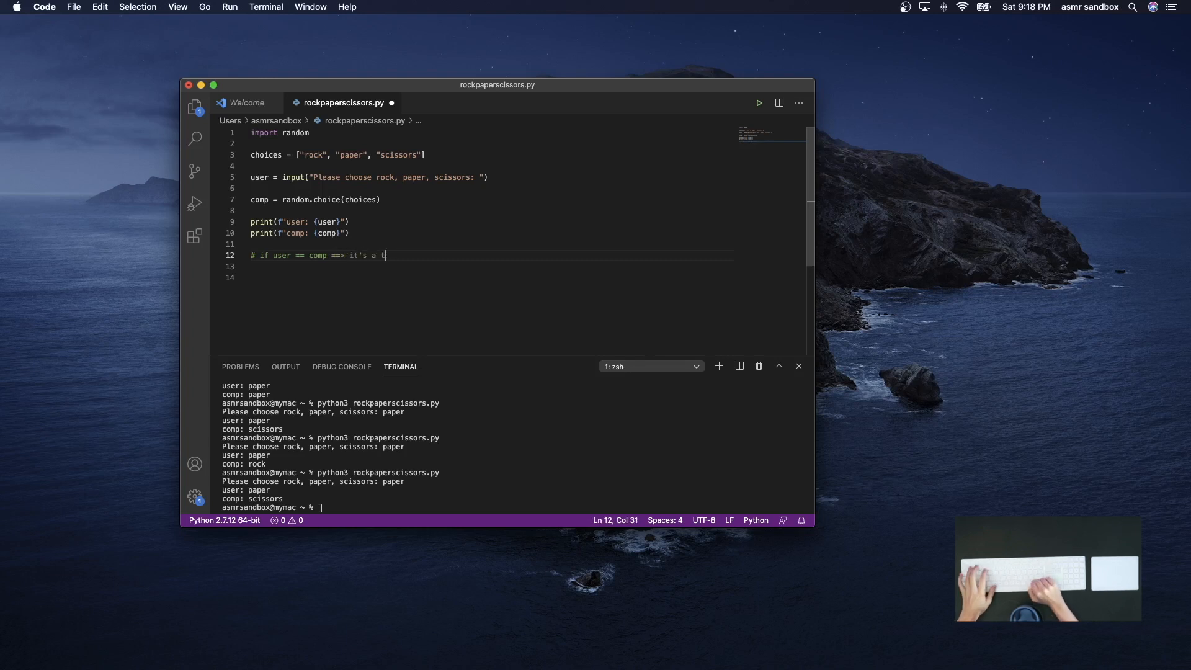
text(ie!)
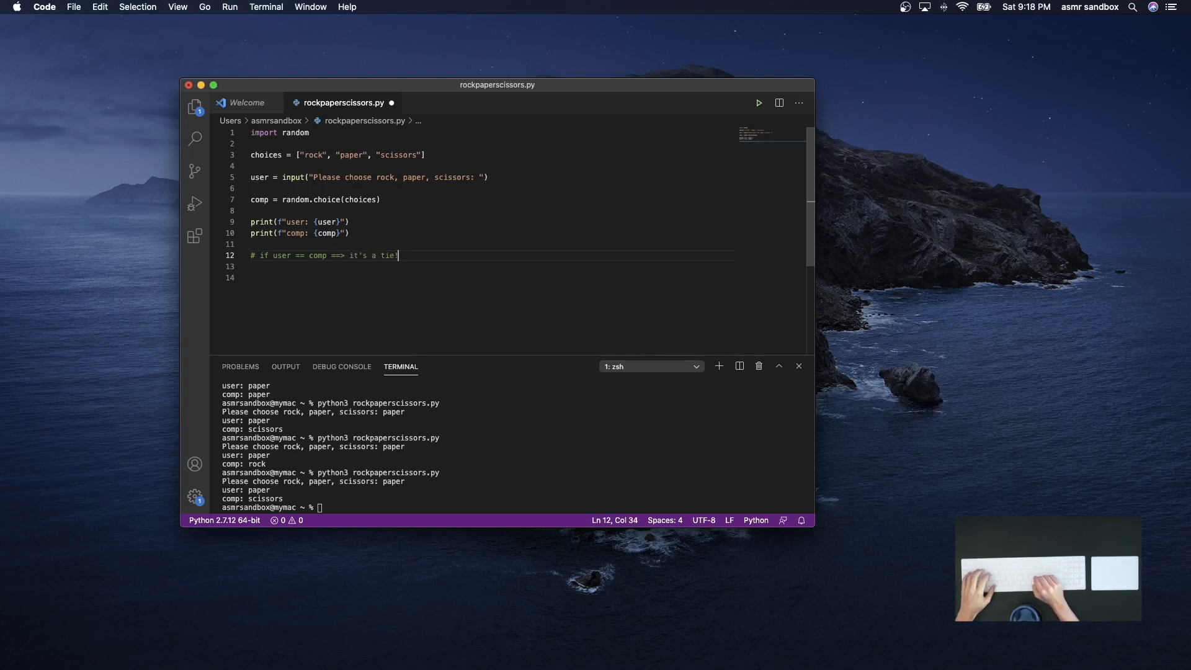
text(@)
click(490, 266)
text(# u: p)
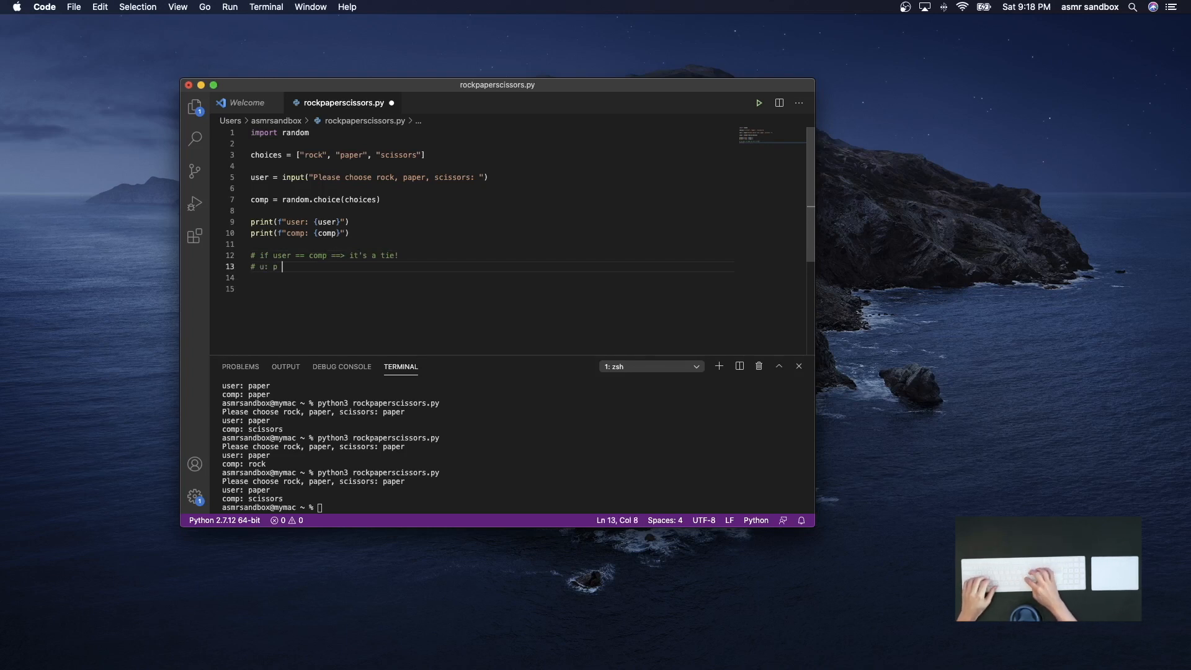
text(c:)
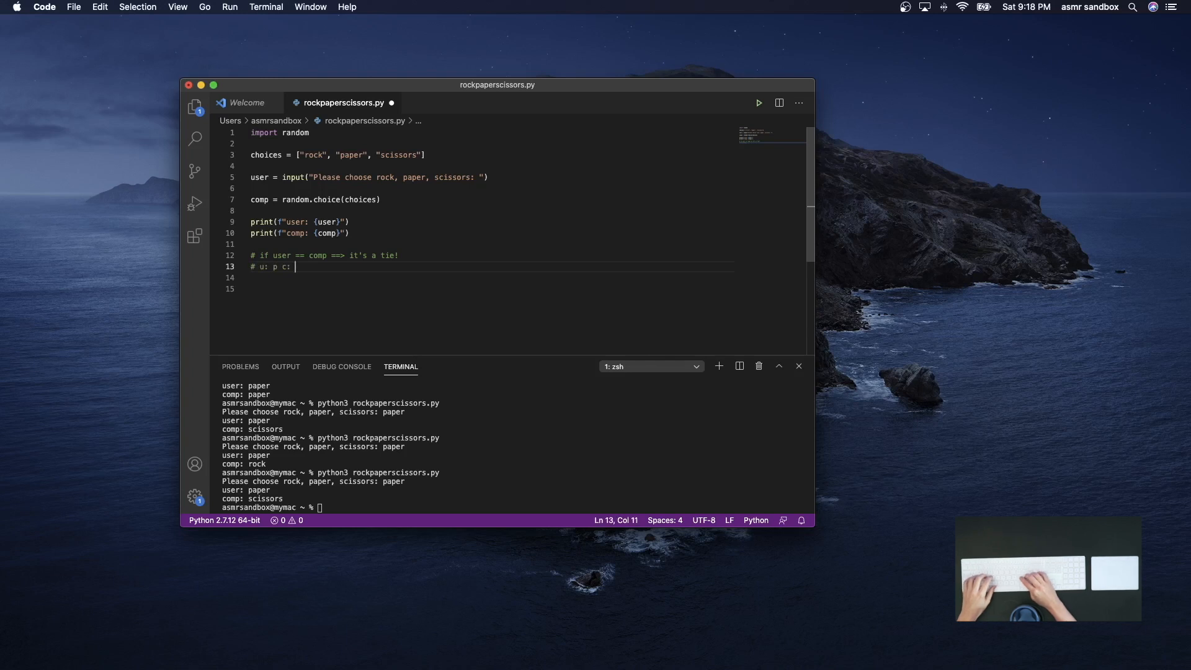
text(c)
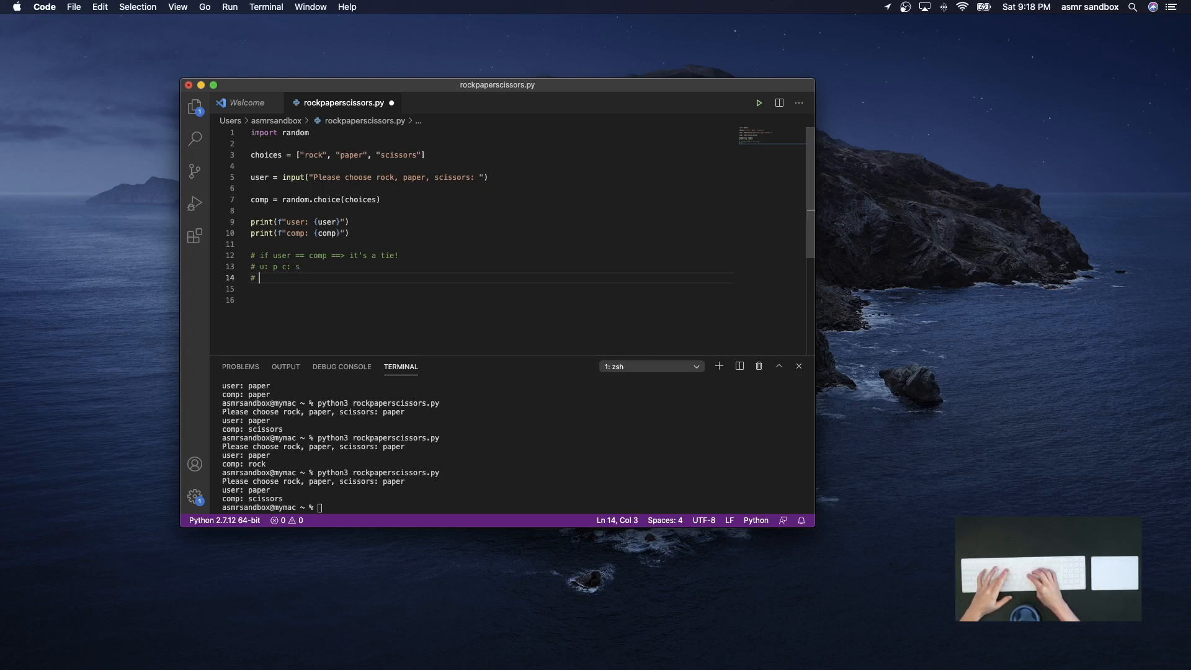
text(u: p c: r)
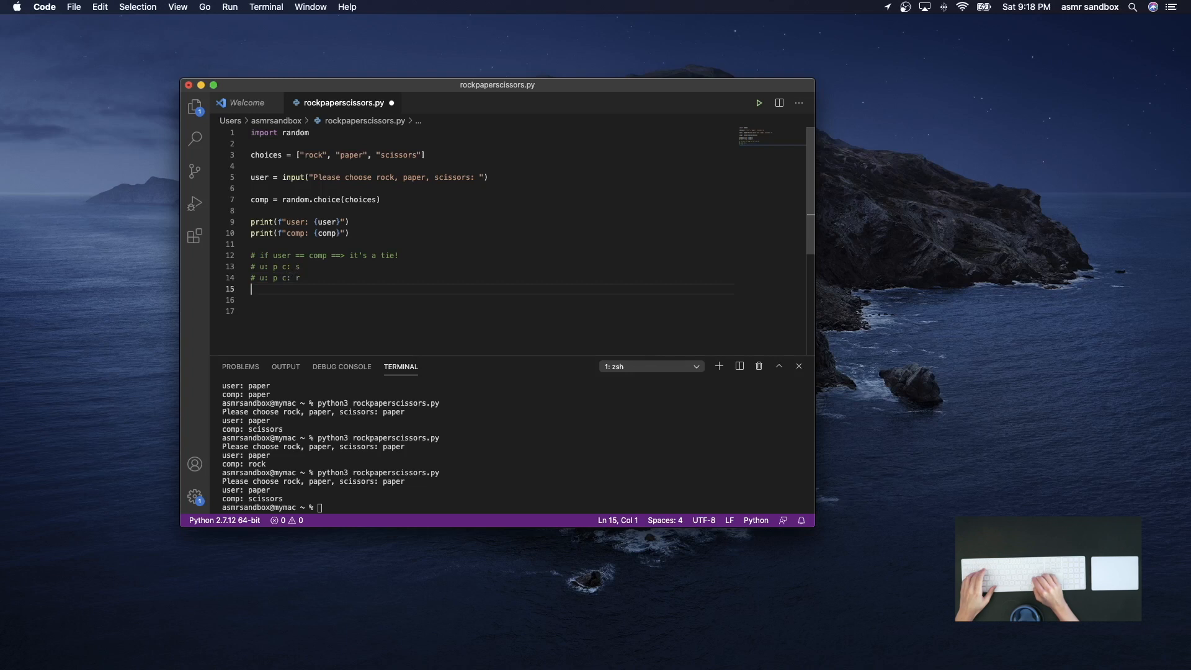
Add the remaining '# u: ... c: ...' pairing comments through '# u: s c: r'
text(# u:)
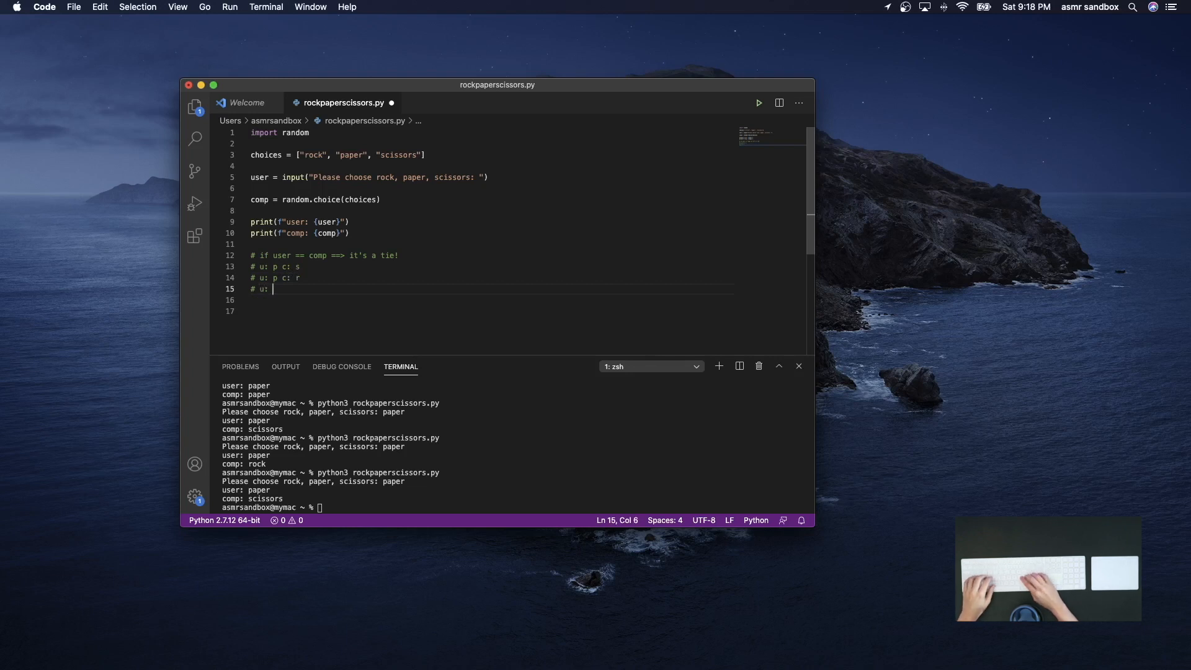
text(r c: p)
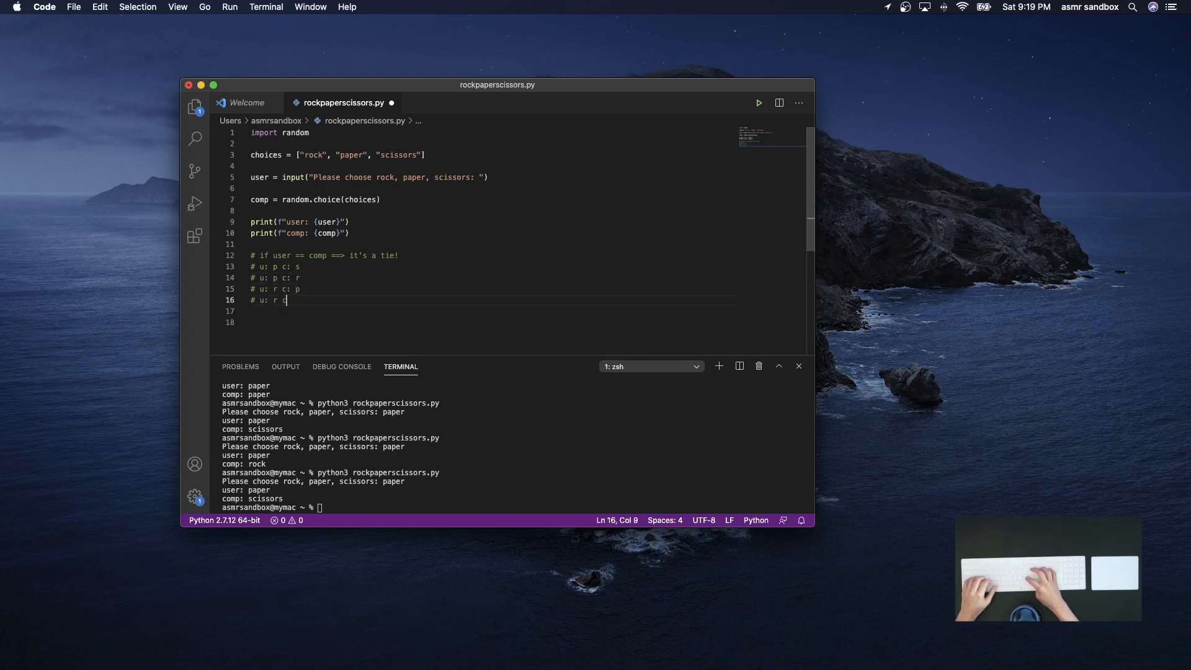
text(:)
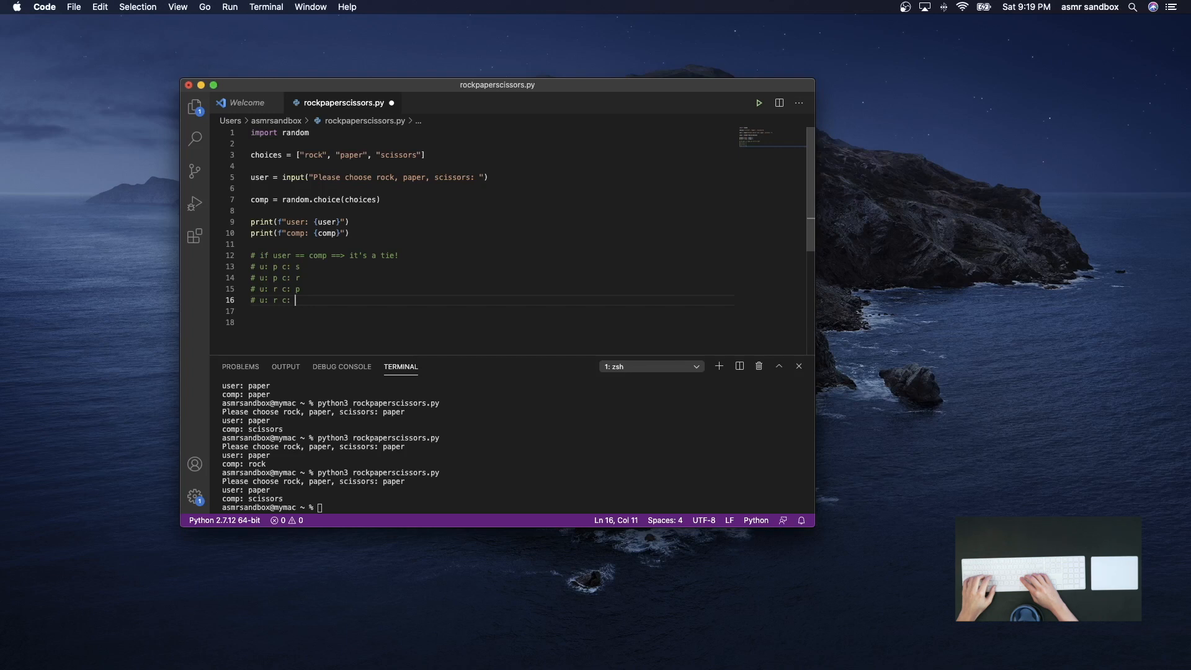
text(s)
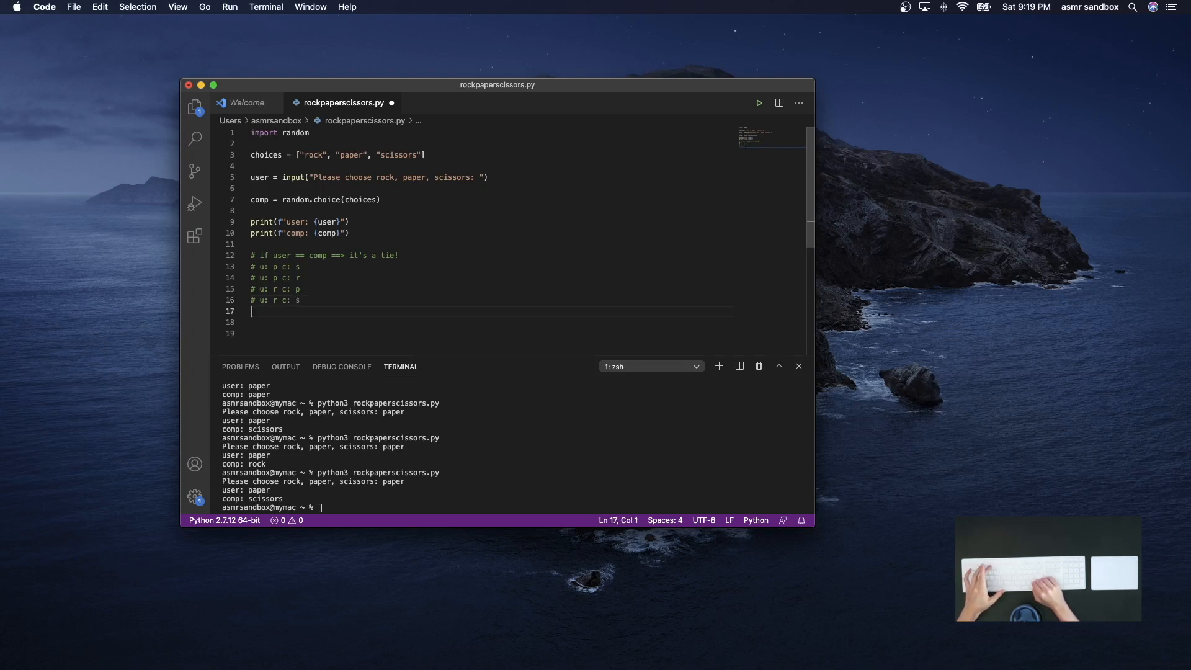
text(#)
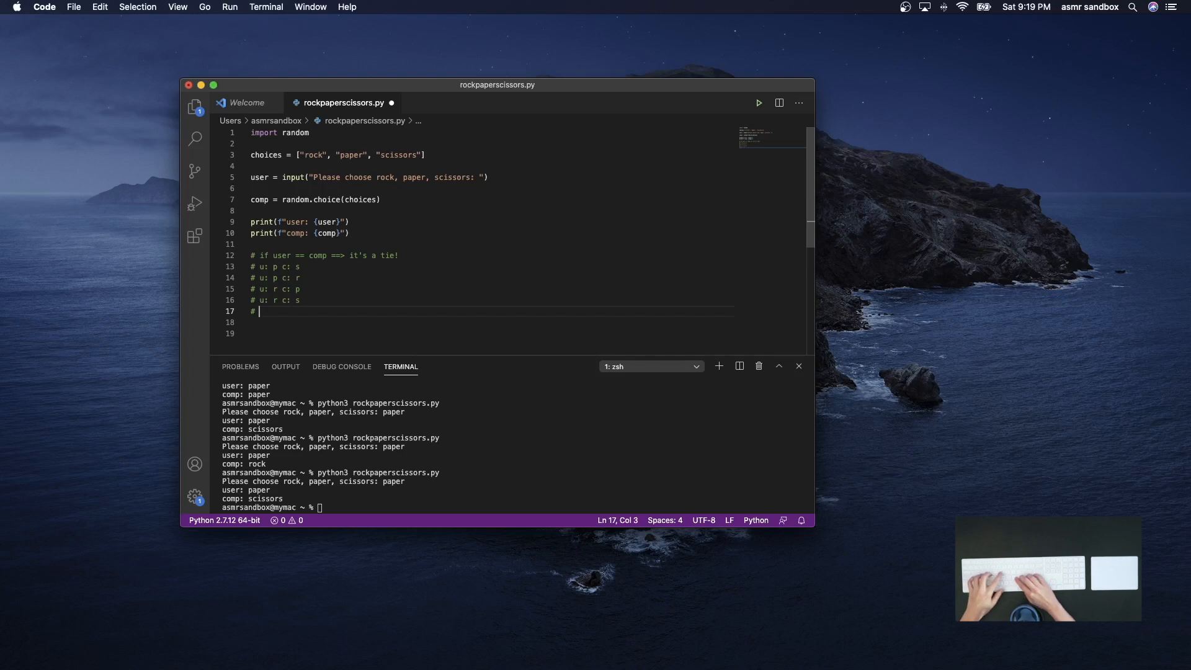
text(u)
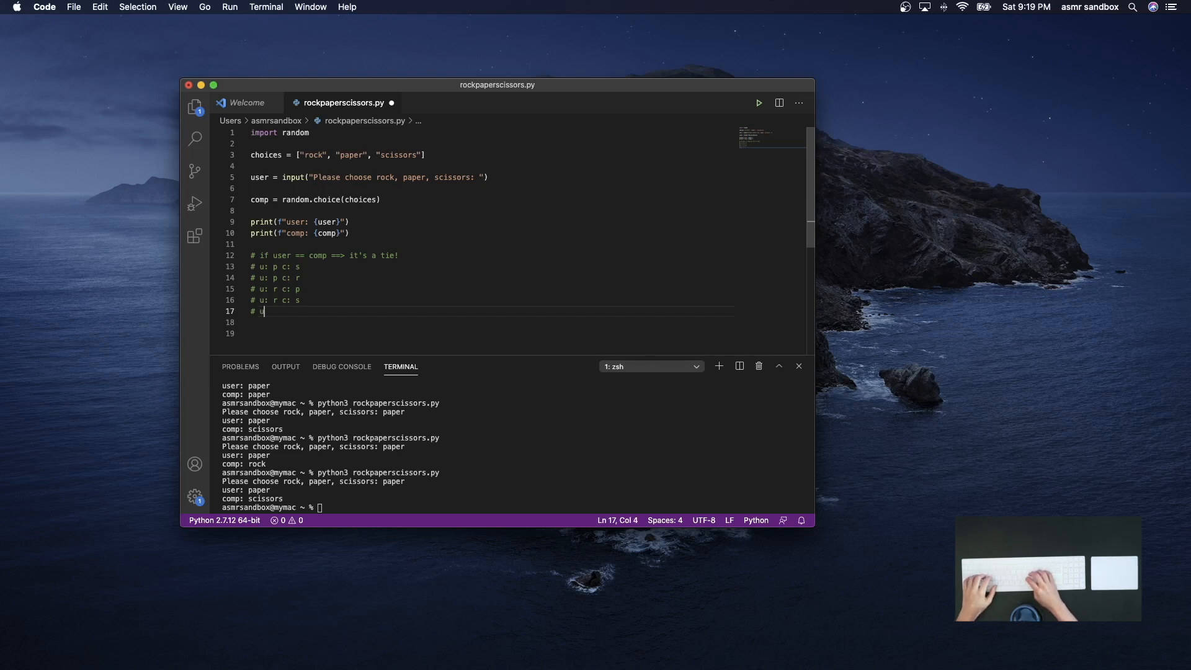
text(:)
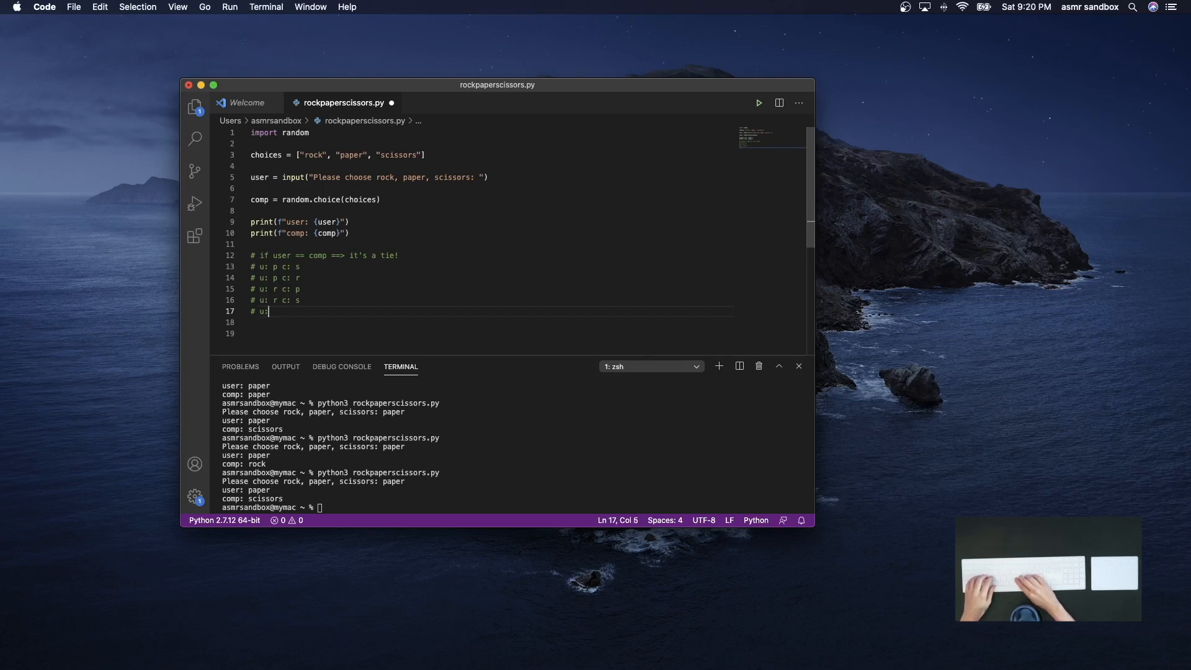
text(s c: p)
text(# u: s c:)
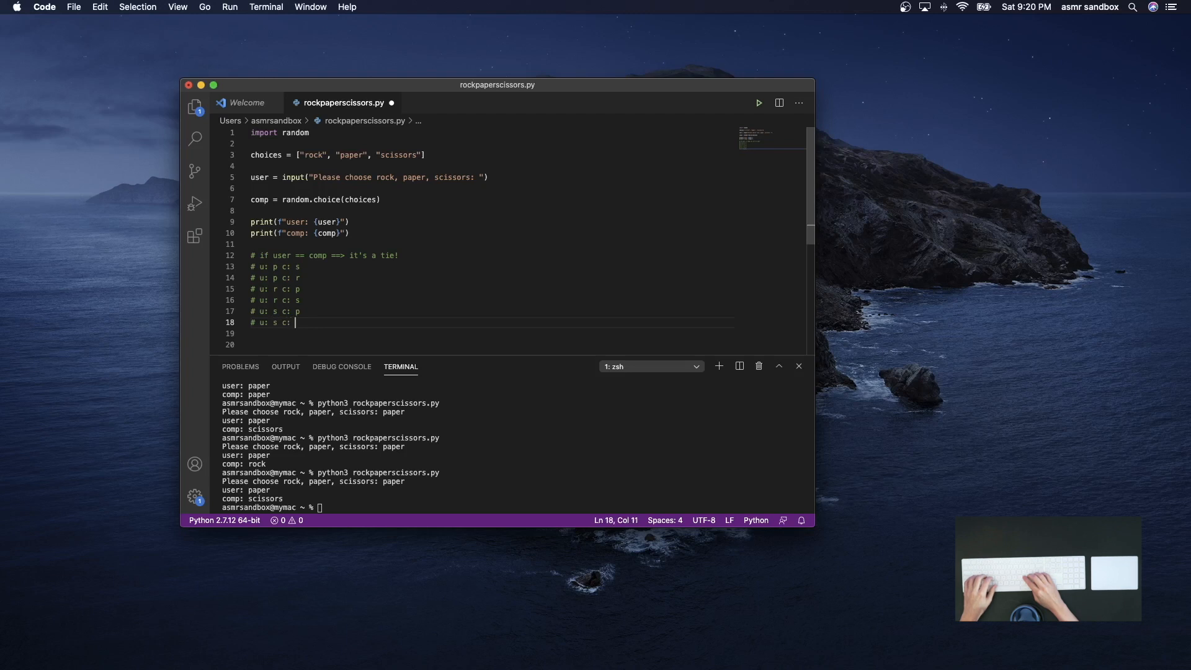
text(r)
click(490, 265)
text(  ==>)
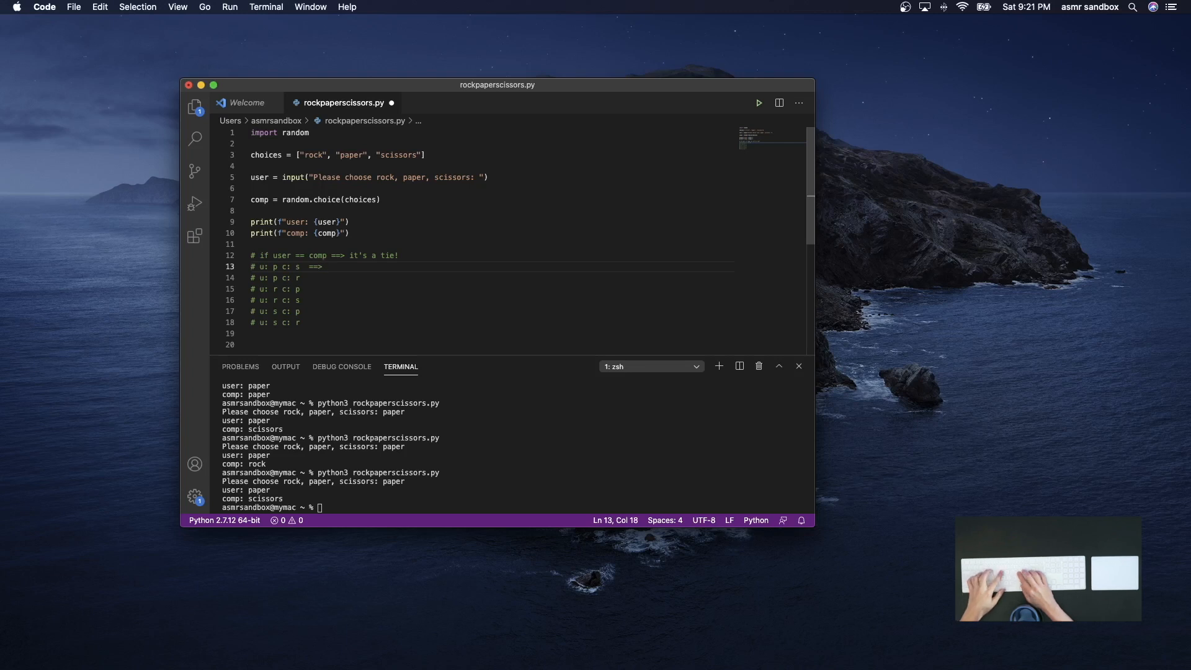
Append '==> you win' or '==> you lose' outcomes to all six pairing comments
text(you)
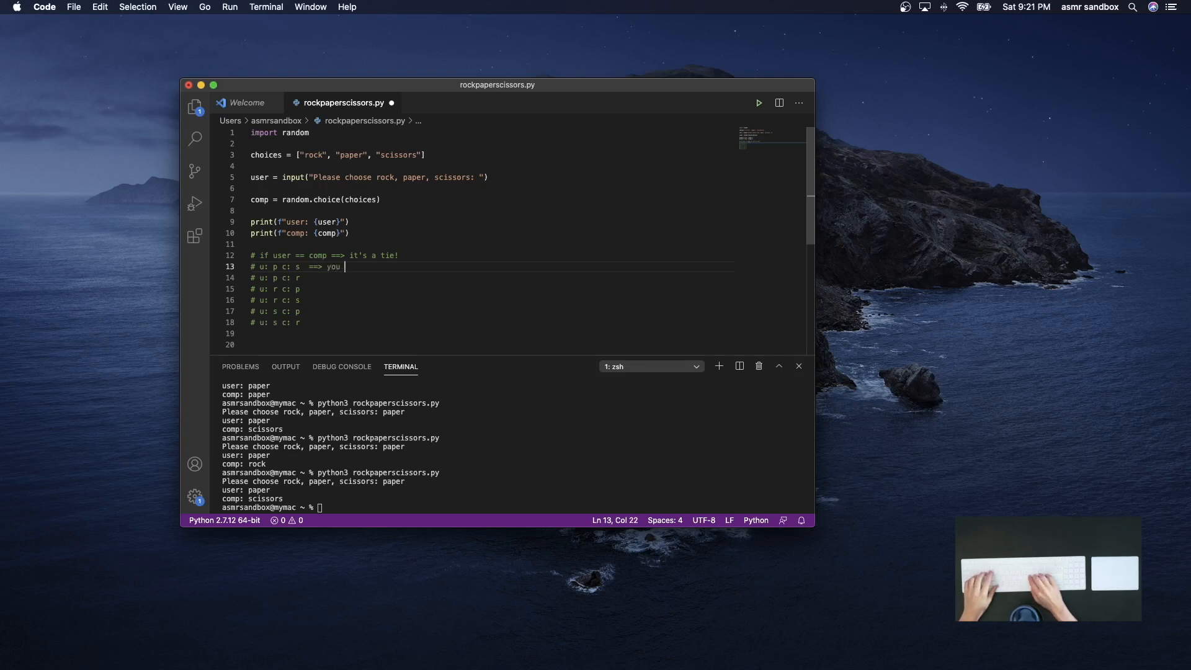
text(lose)
click(490, 278)
text(  ==>)
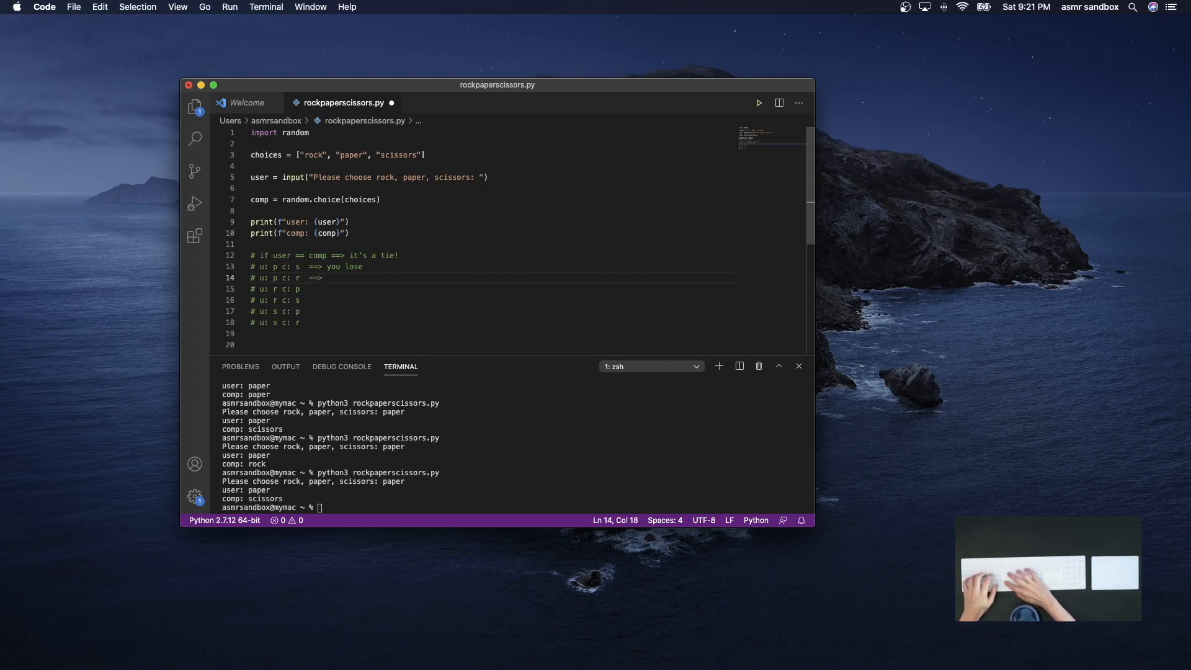
text(you win)
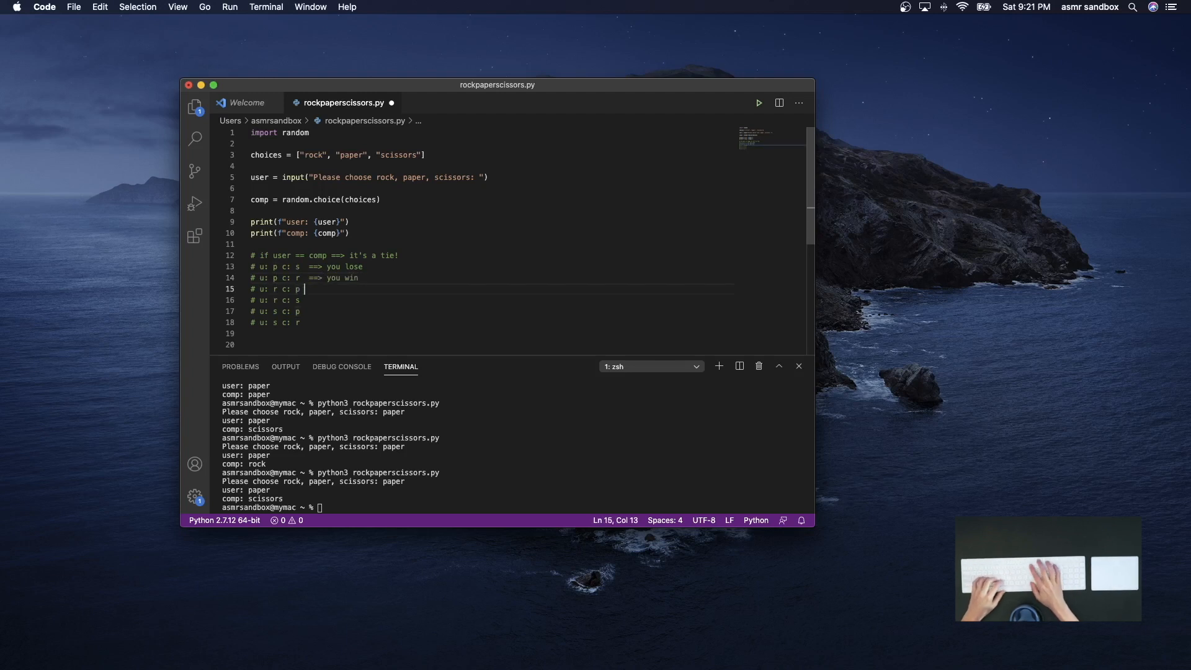
text(==>)
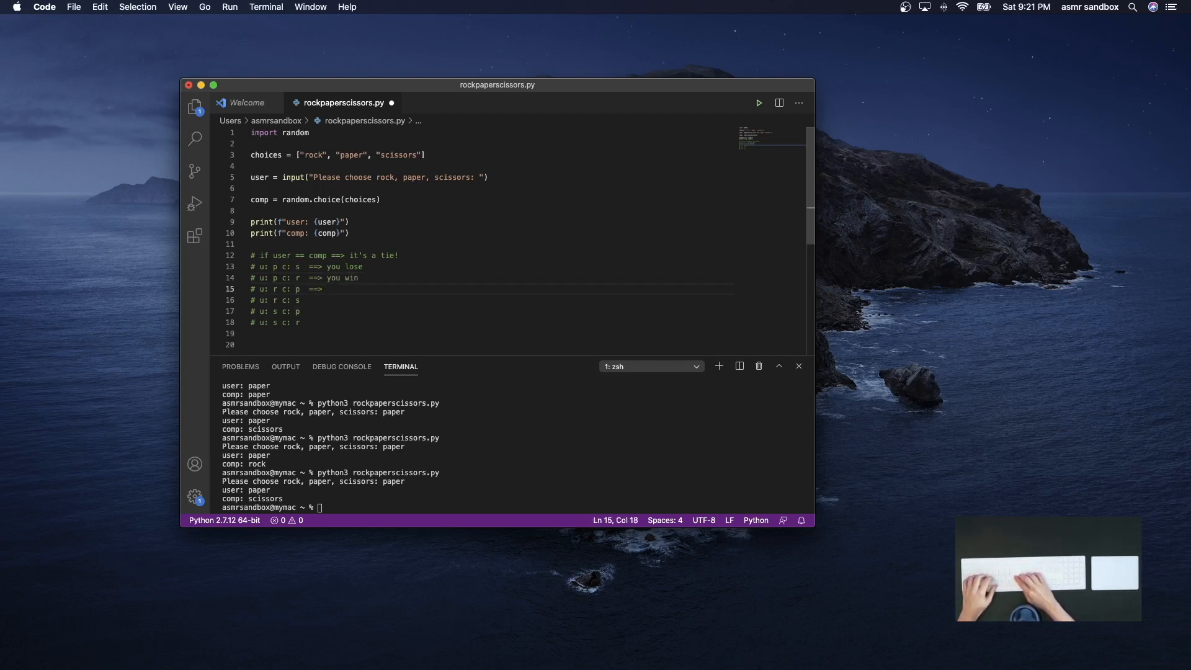
text(you lose)
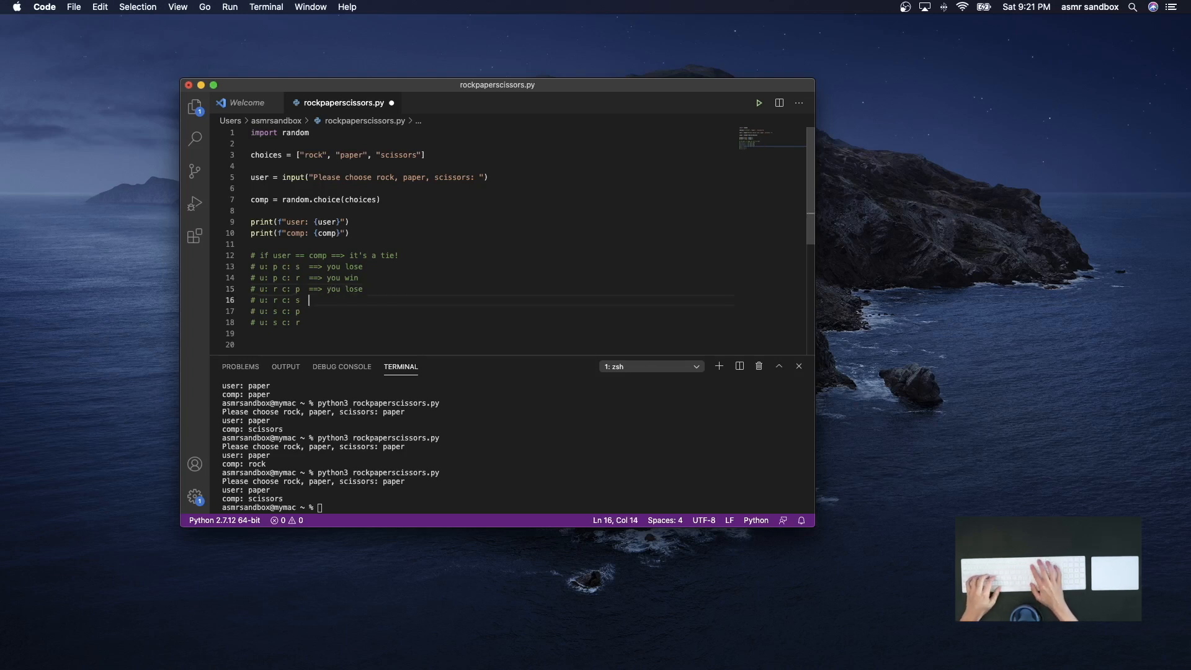
text(==>)
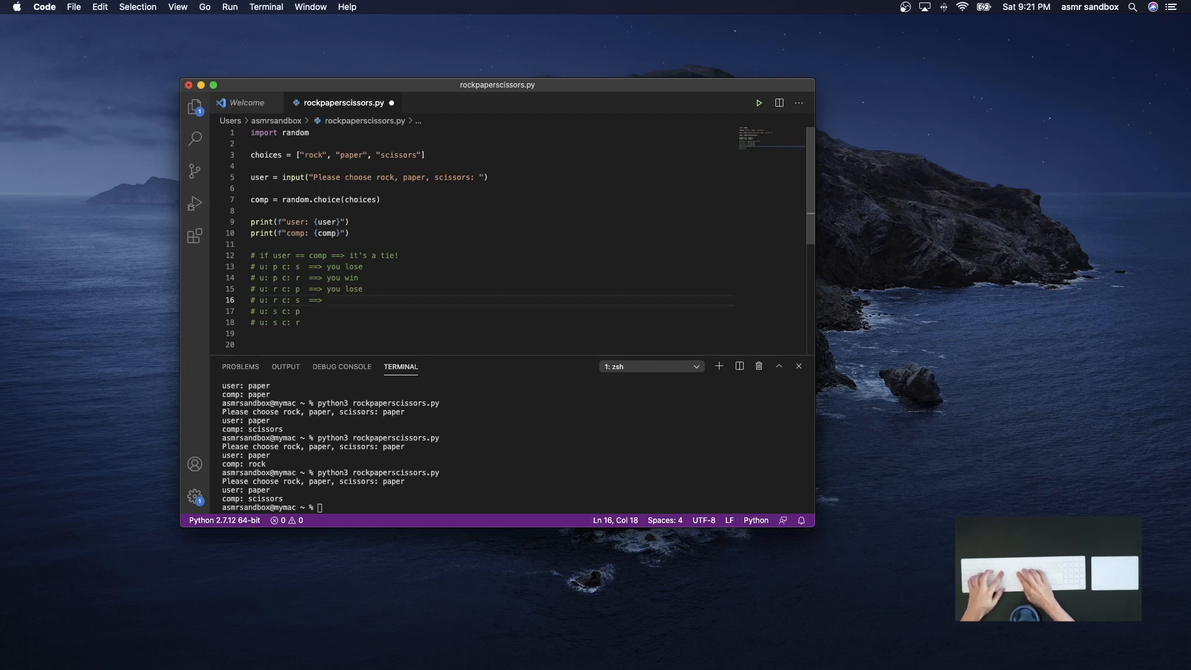
text(you win)
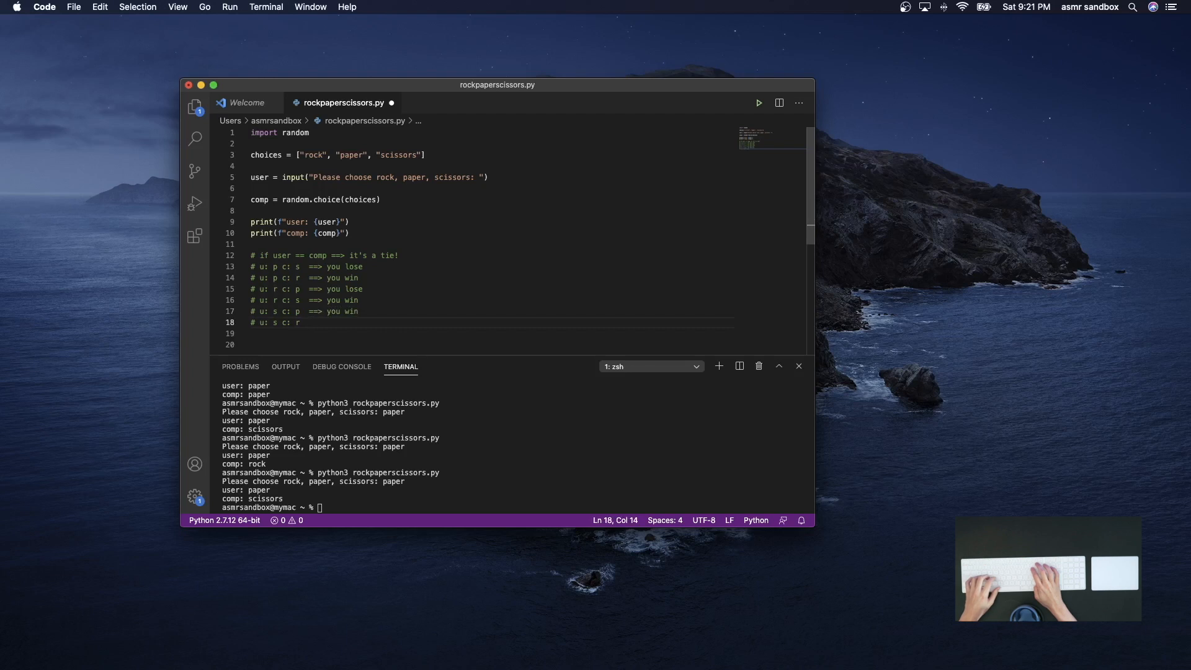
text(==>)
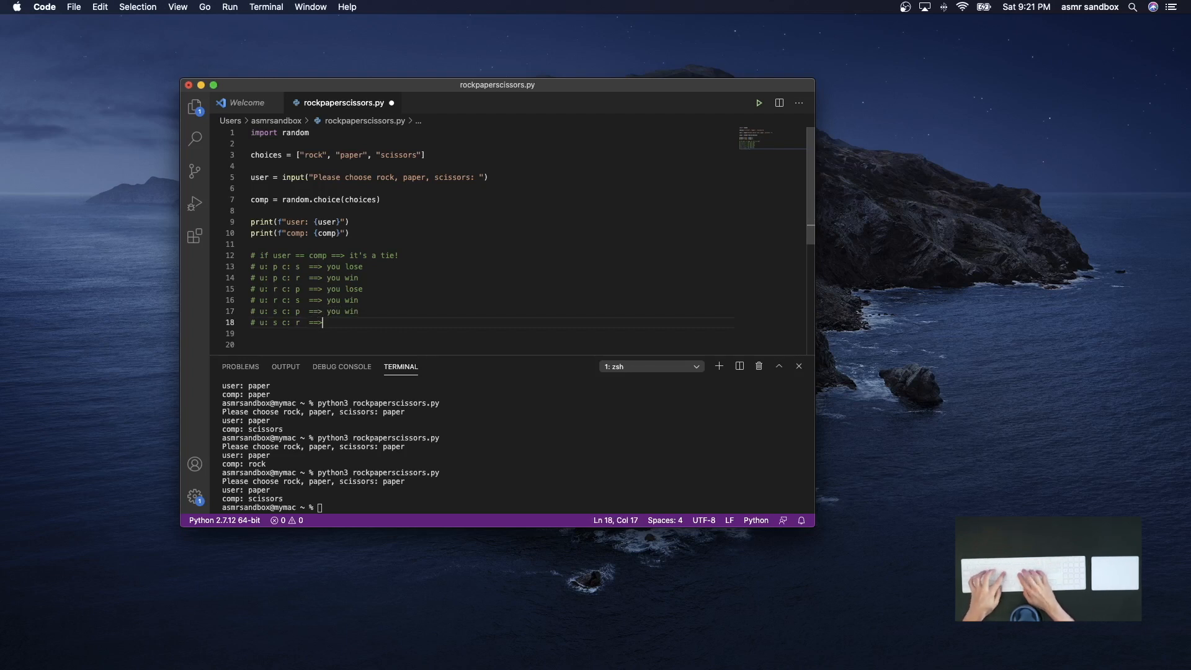
text(you lose)
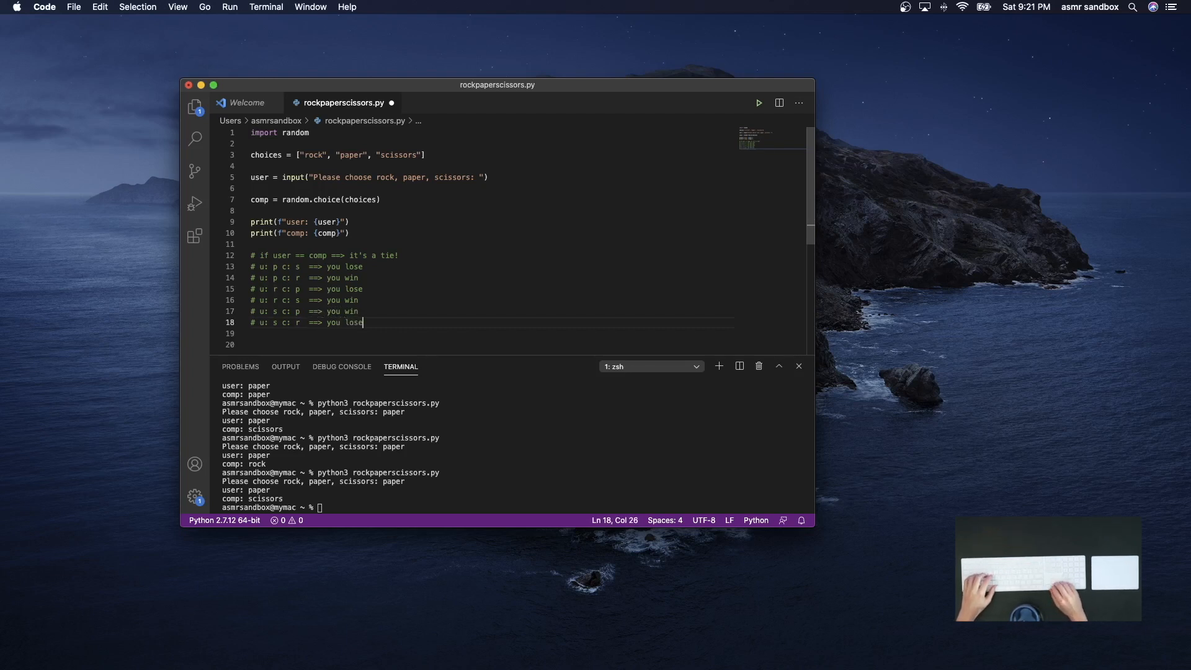
key(enter)
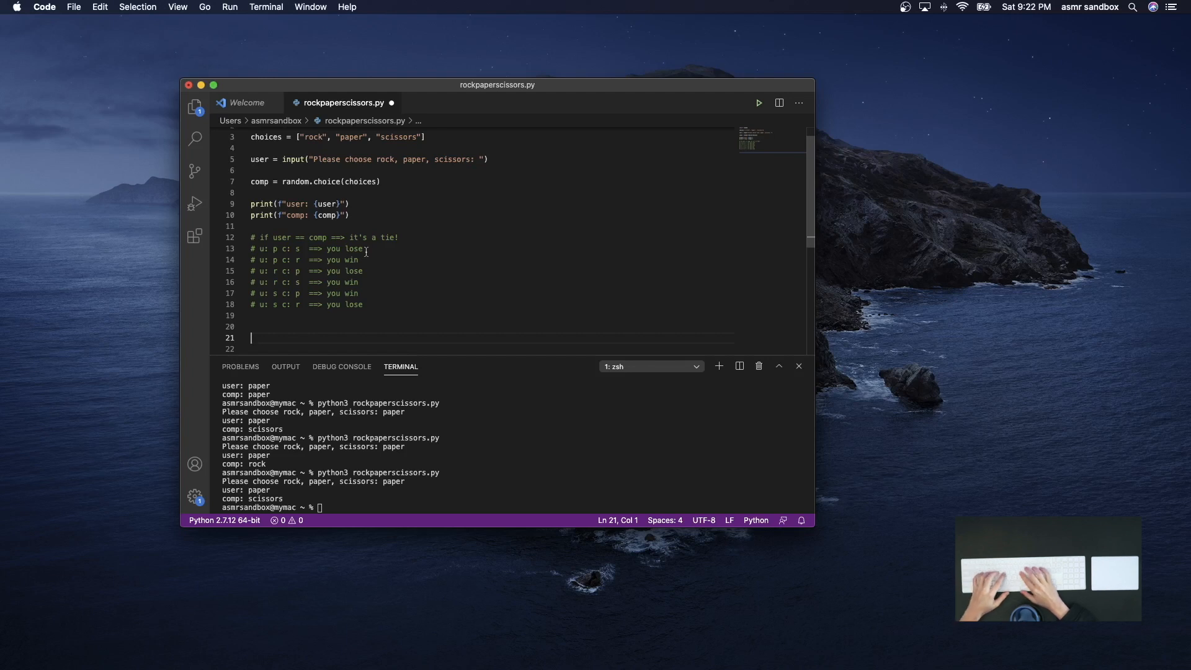
Write if comp == user: printing "it's a tie!", then begin an elif line
text(you)
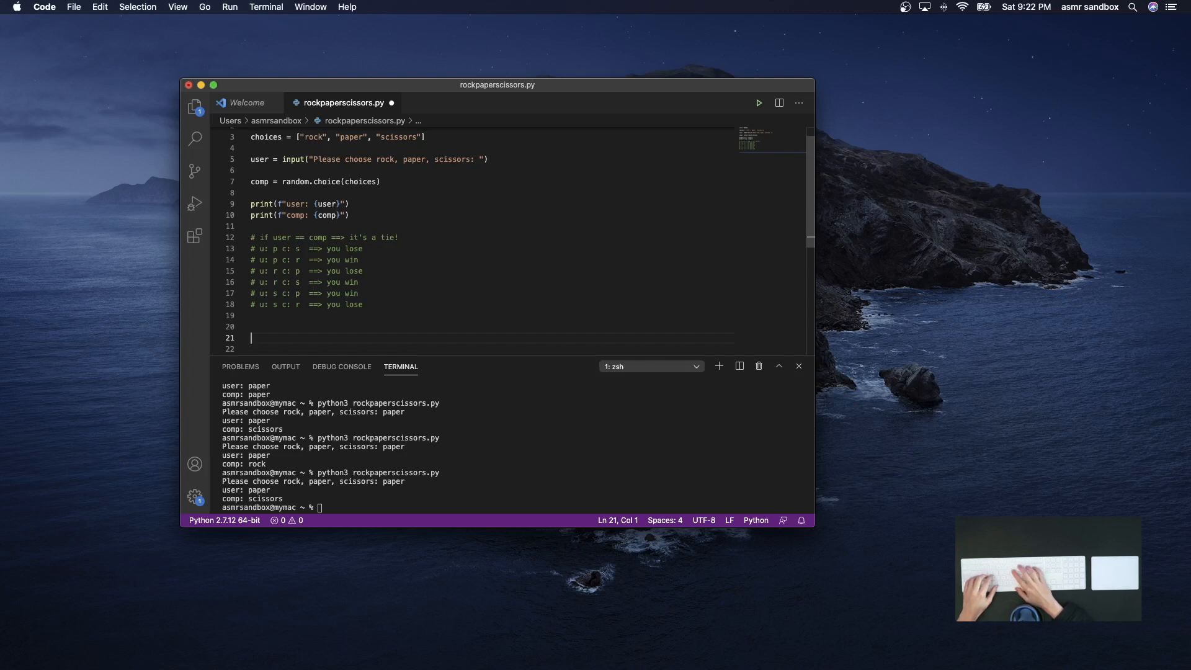
text(if comp)
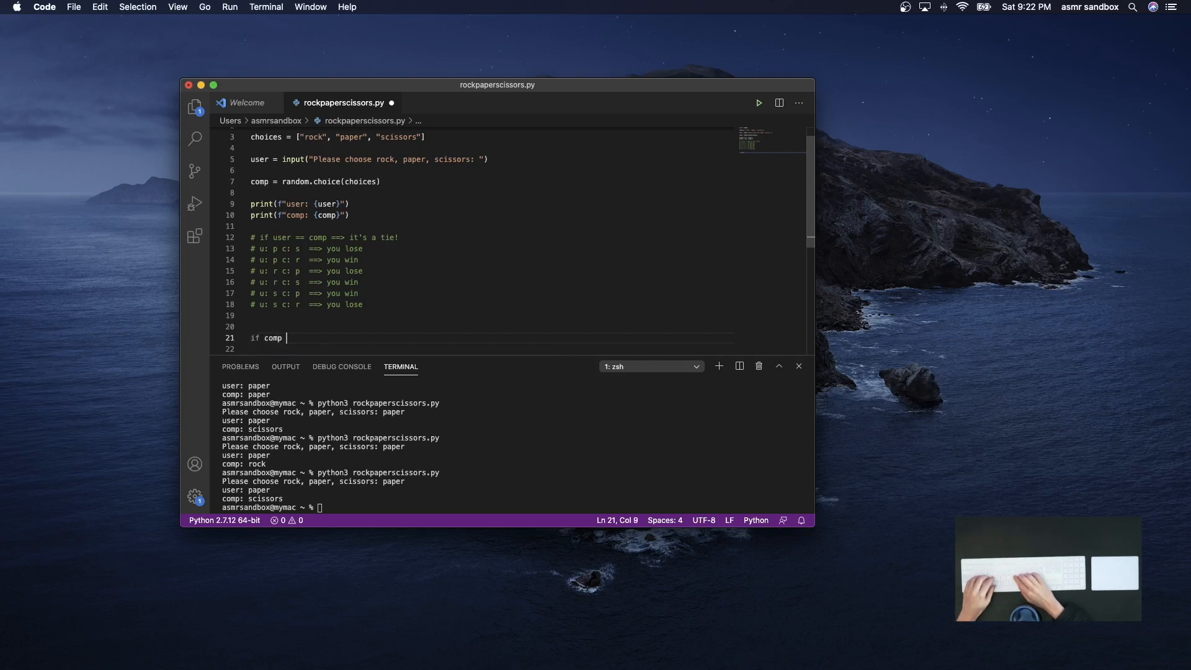
text(== i)
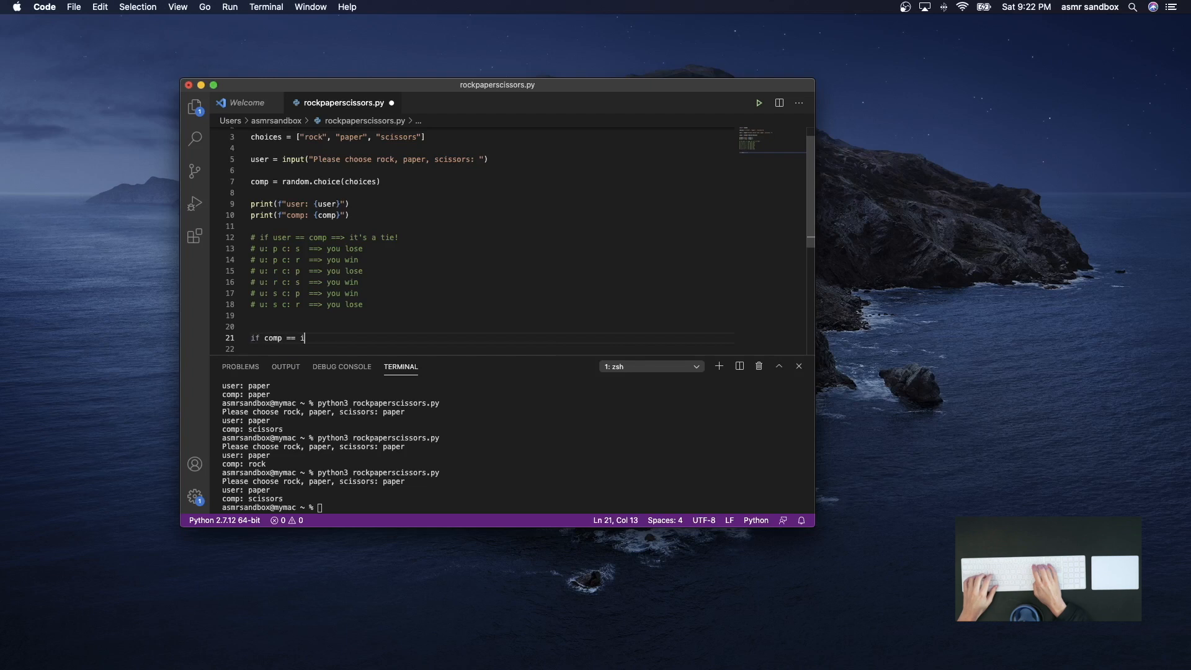
text(us)
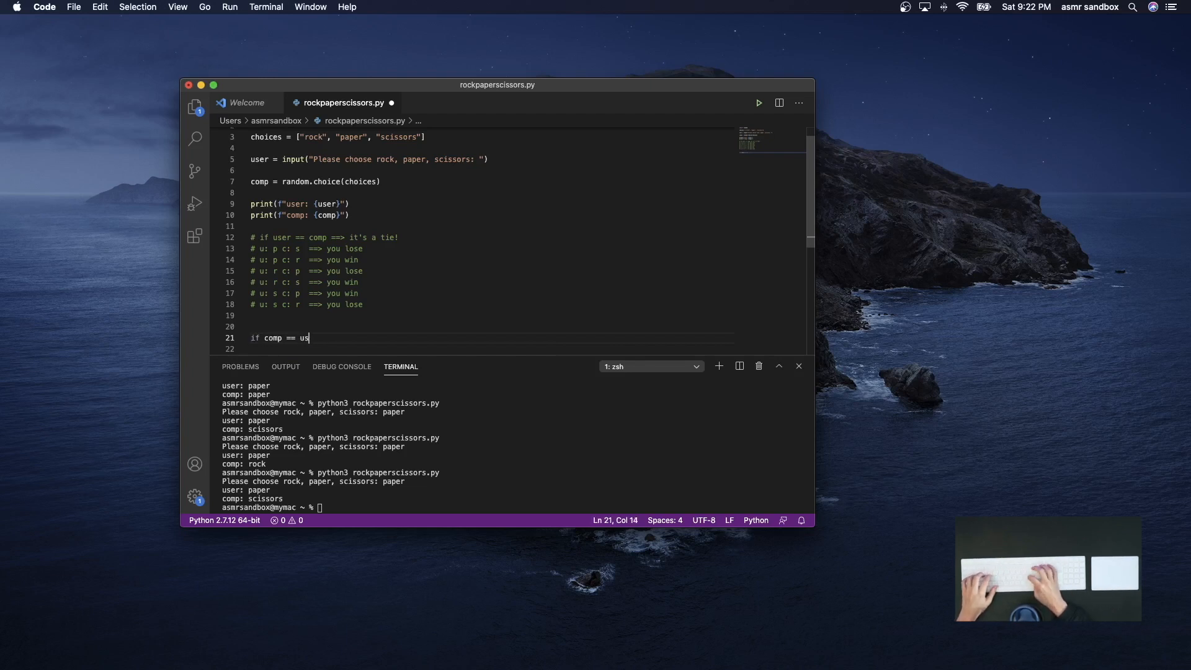
text(er:)
click(490, 349)
text(print("it's a )
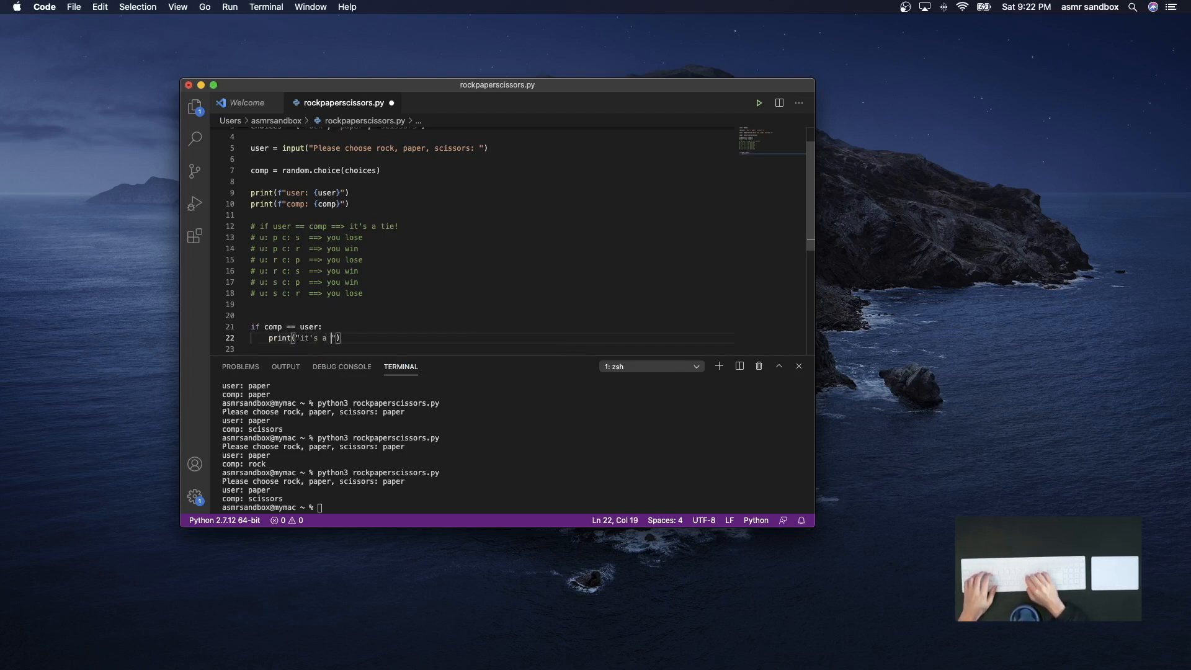
text(tie!)
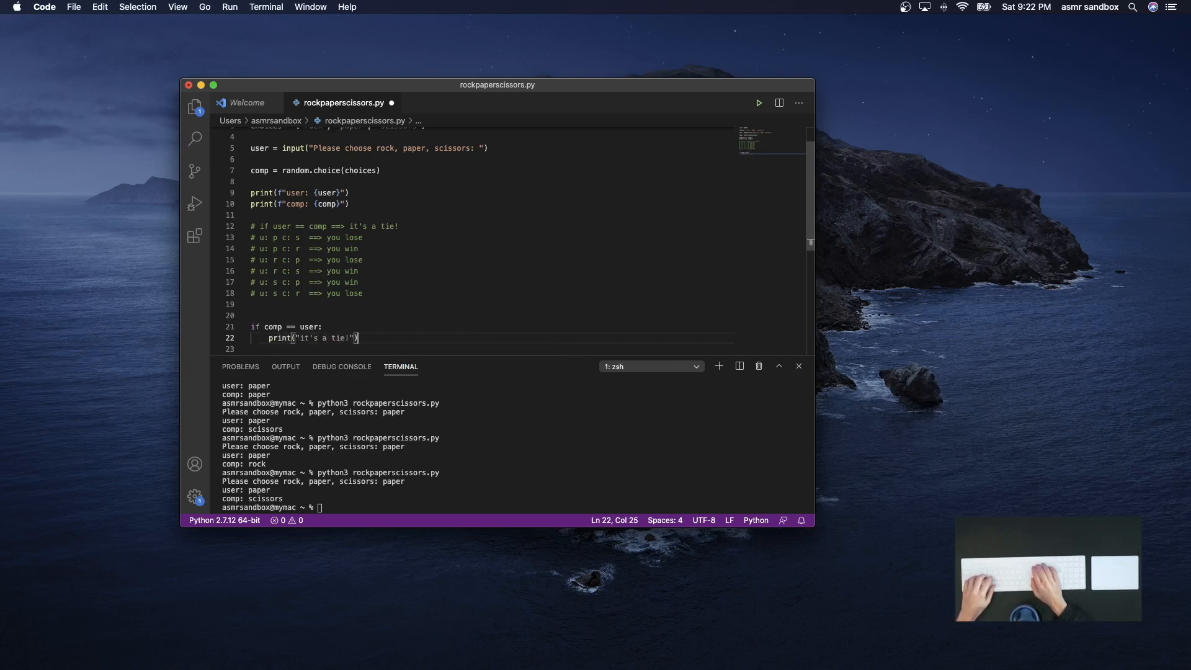
text(elif ()
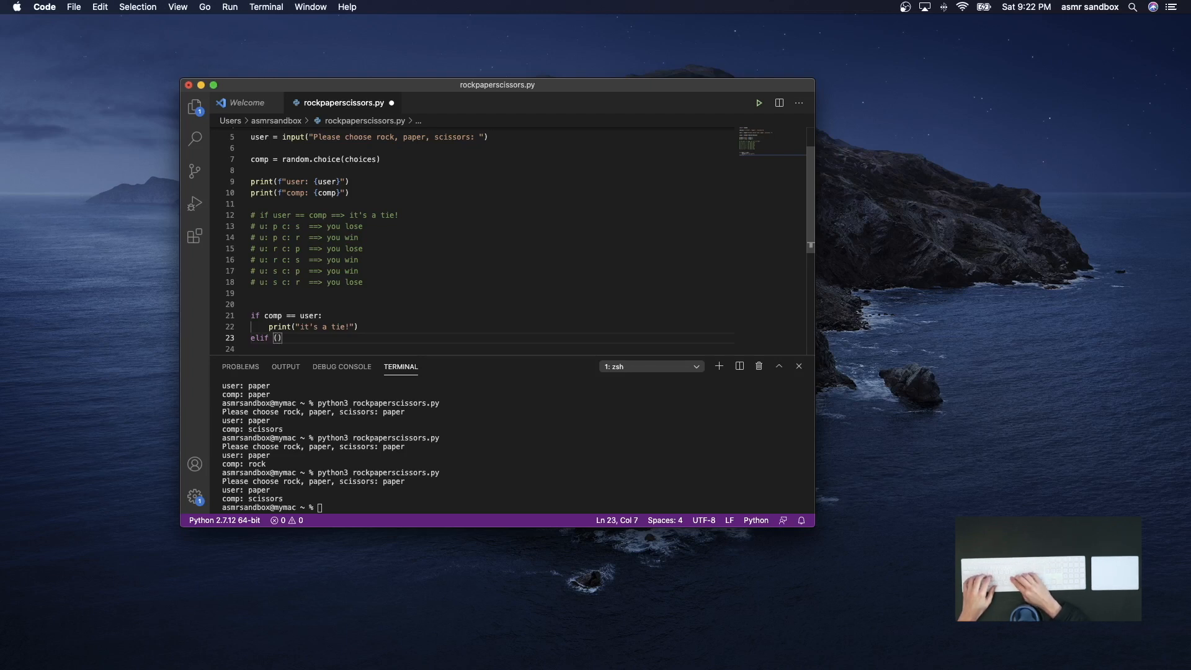
Fill the elif with (user=="paper" and comp=="scissors") or (user=="rock" and comp=="paper")
text(user=="paper" and)
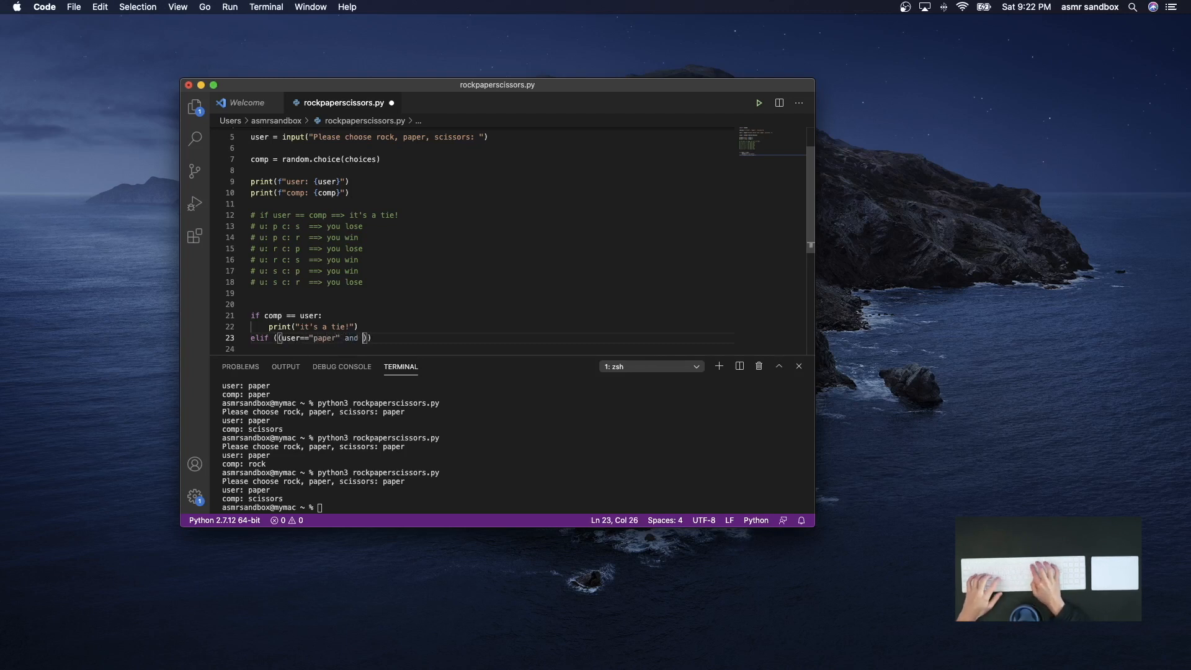
text(comp=="")
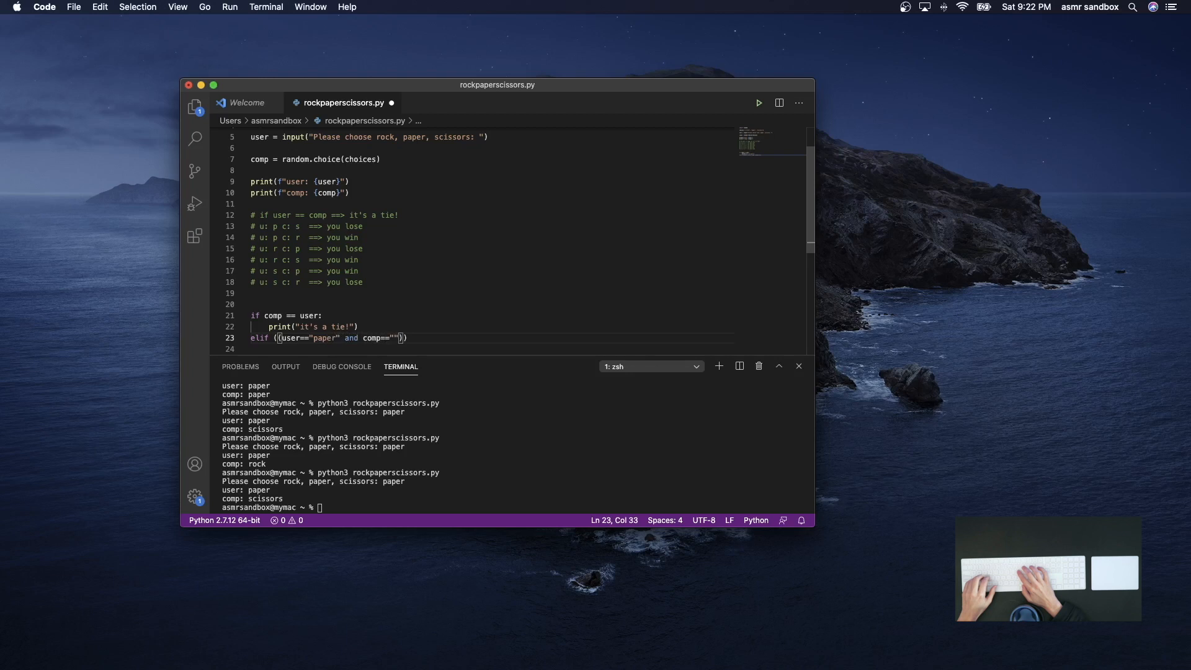
text(scissors)
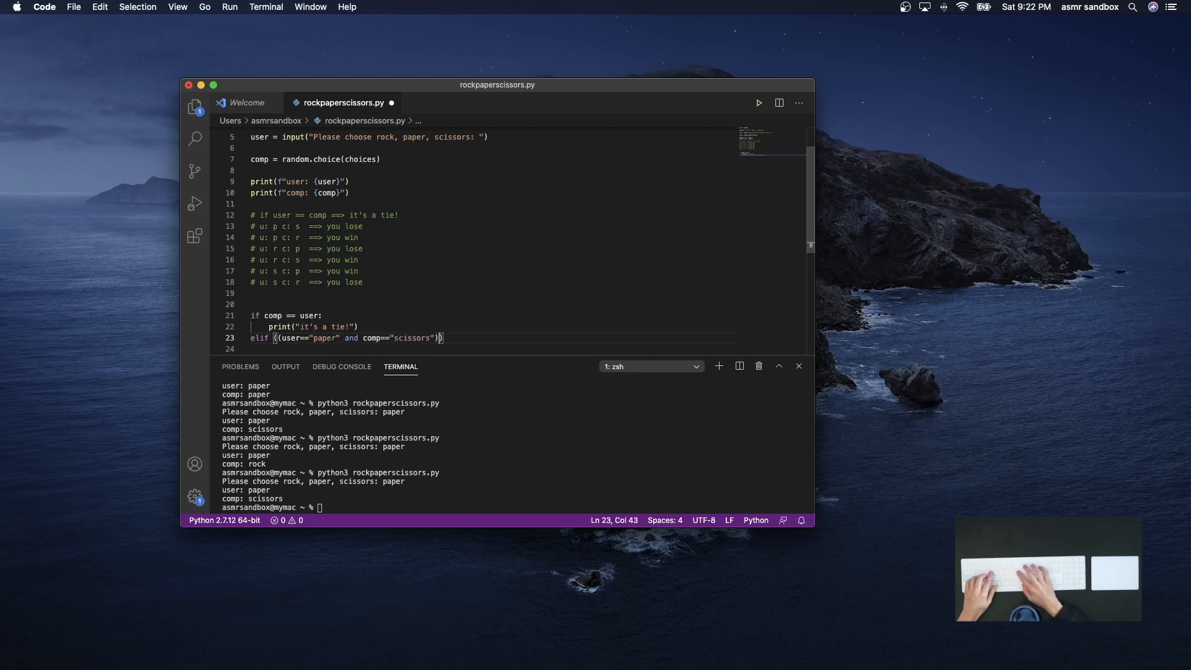
text(or ())
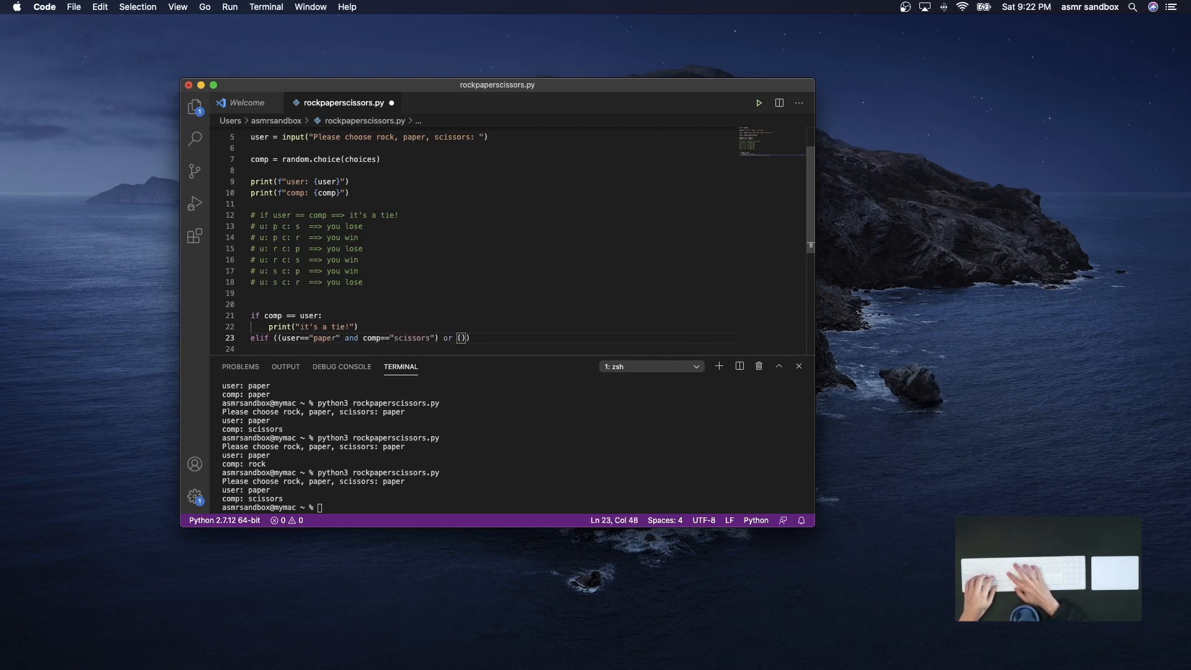
text(user=="rock)
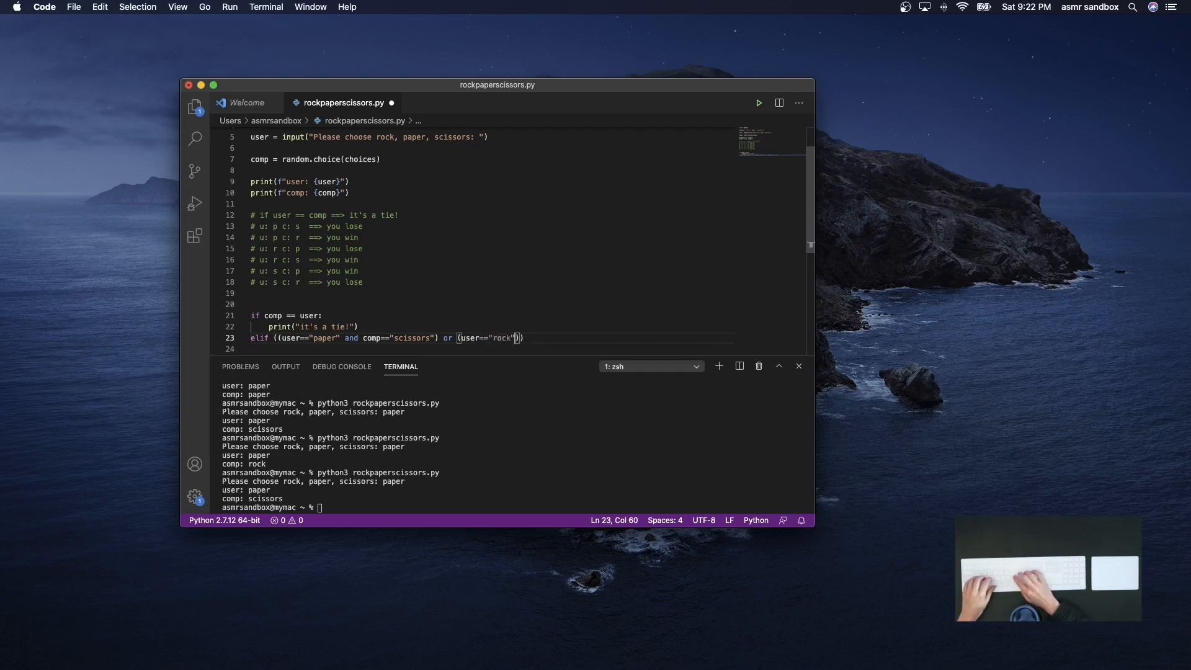
text(and comp=)
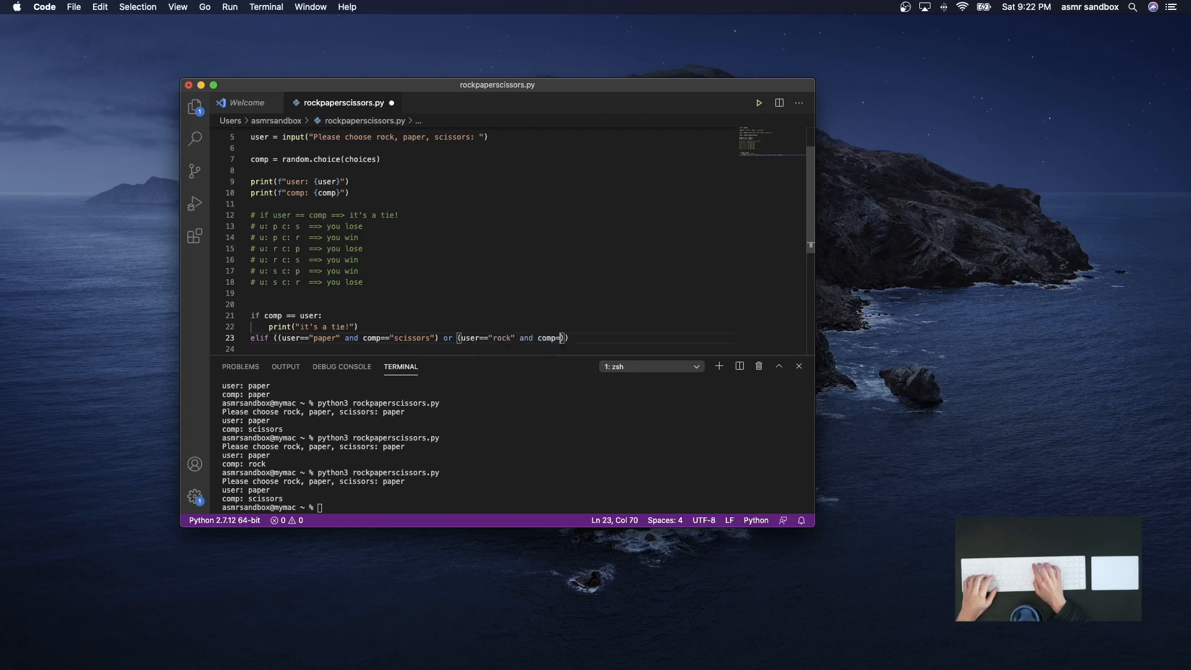
text("")
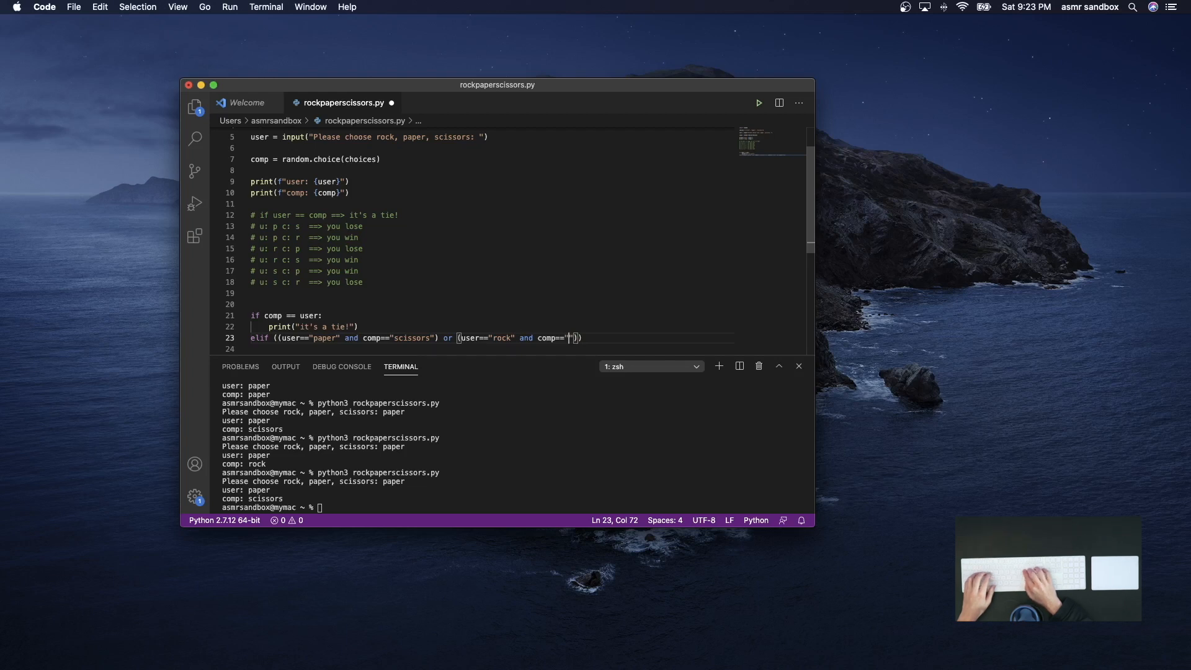
text(paper)
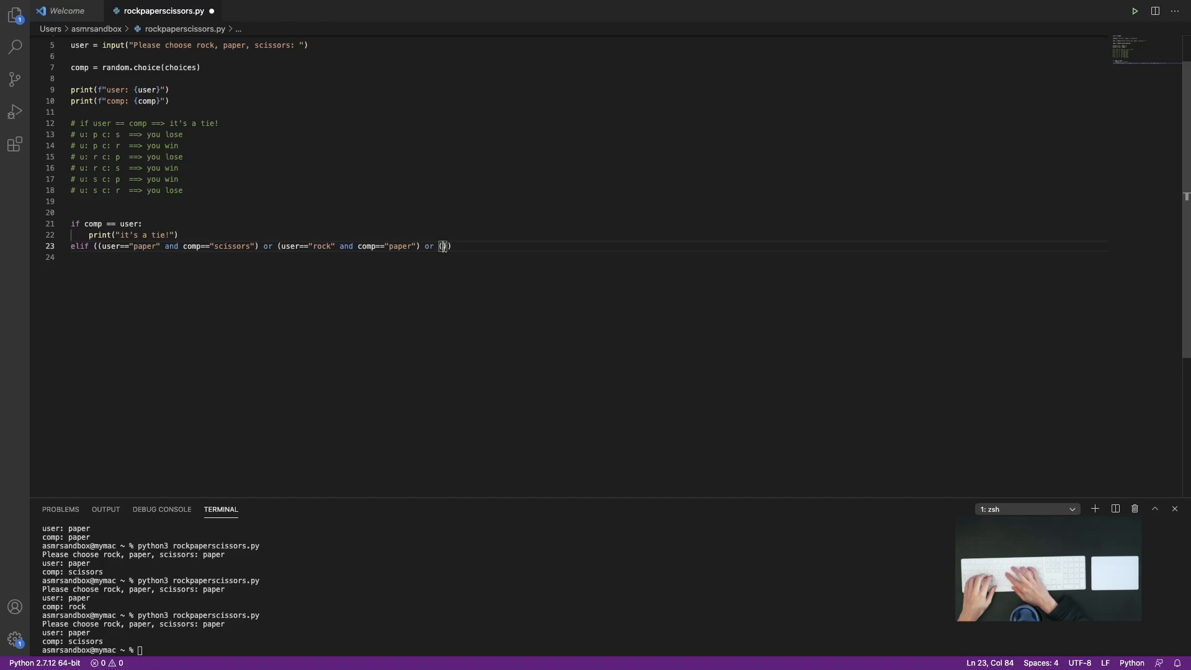
Add the scissors-versus-rock case to the losing elif, print "you lose :(", and begin the next elif
text(user=="scissors" amn)
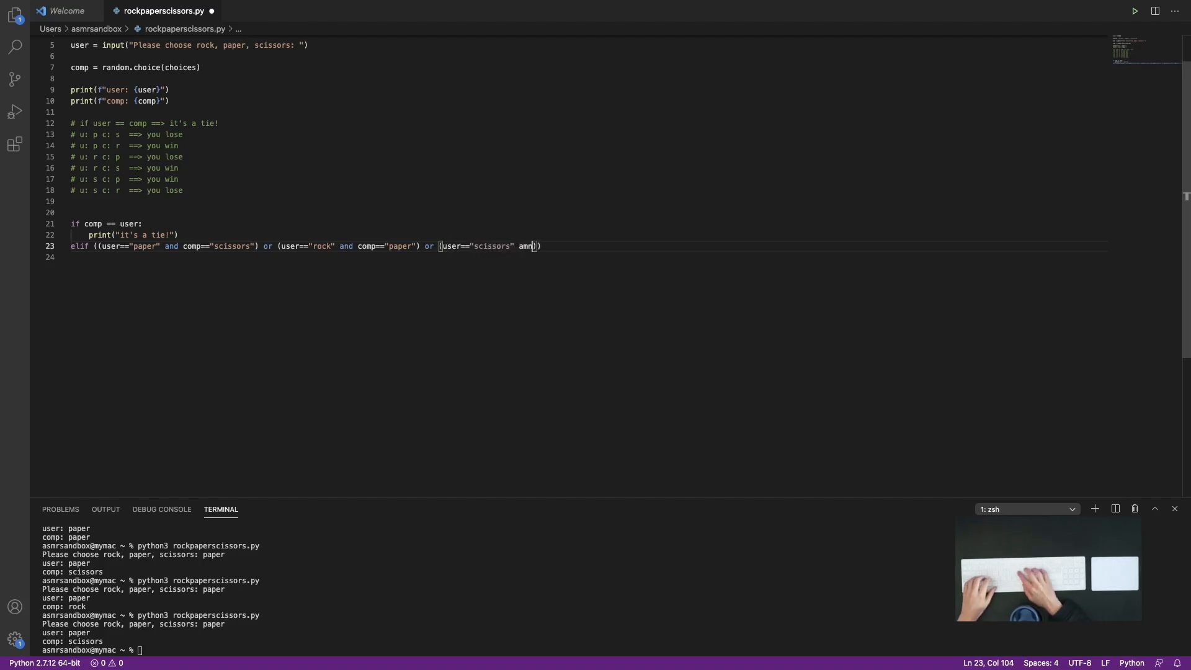
text(and comp==")
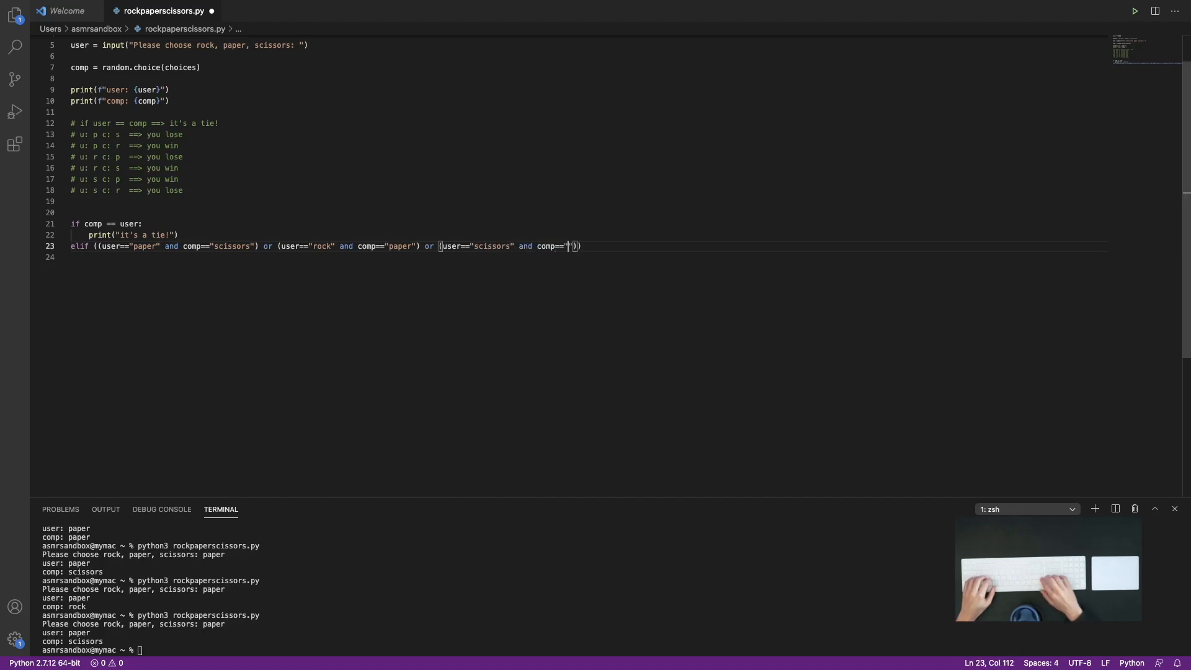
text(rock)
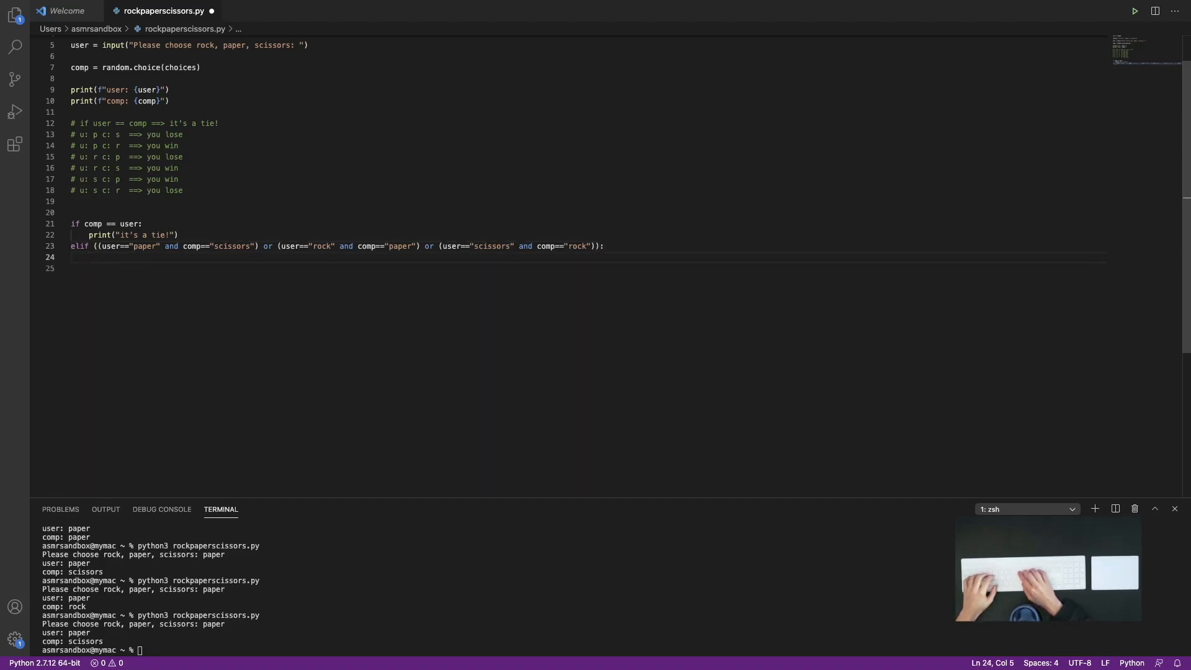
text(print("you lose :()
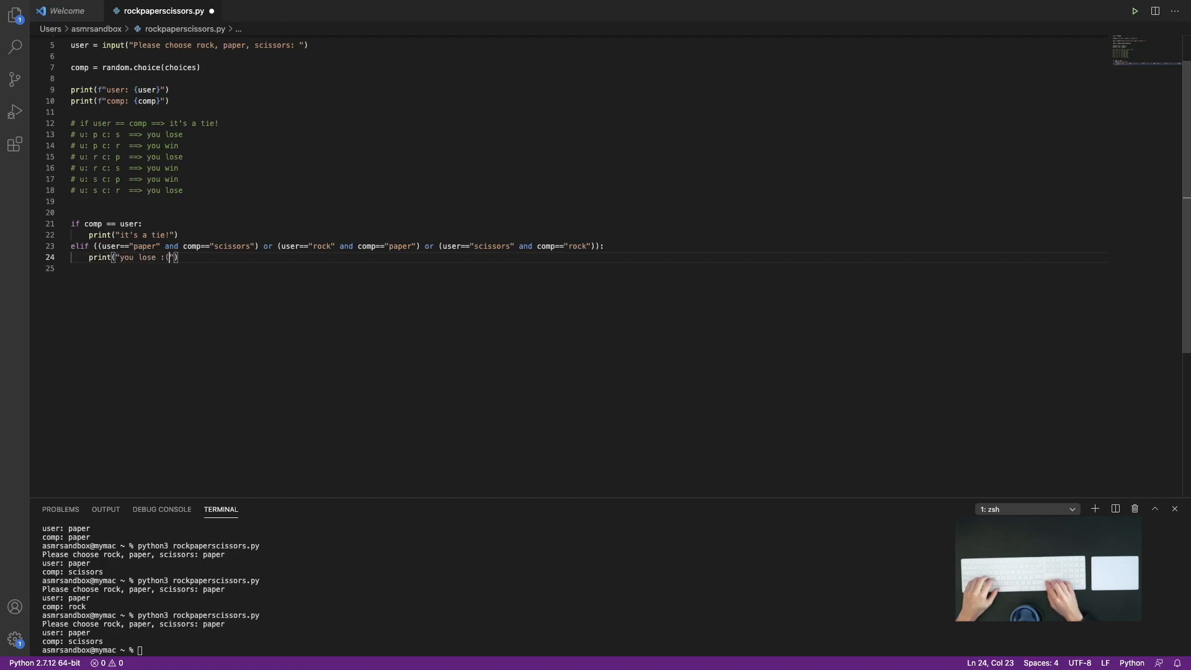
key(enter)
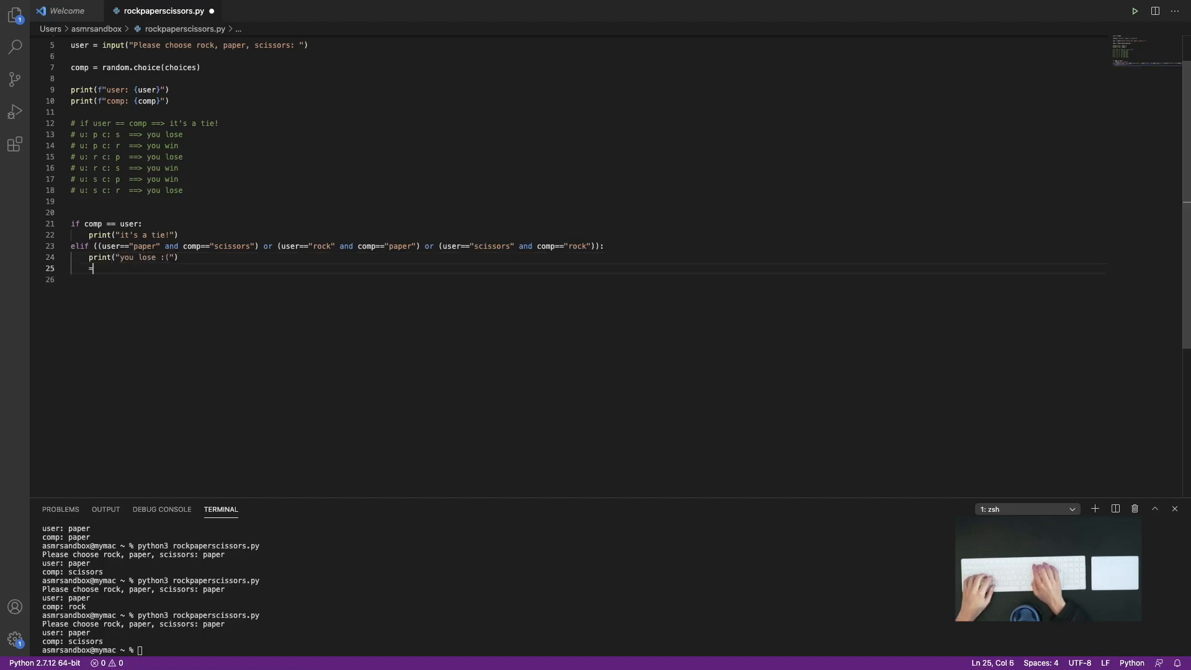
text(elif (()
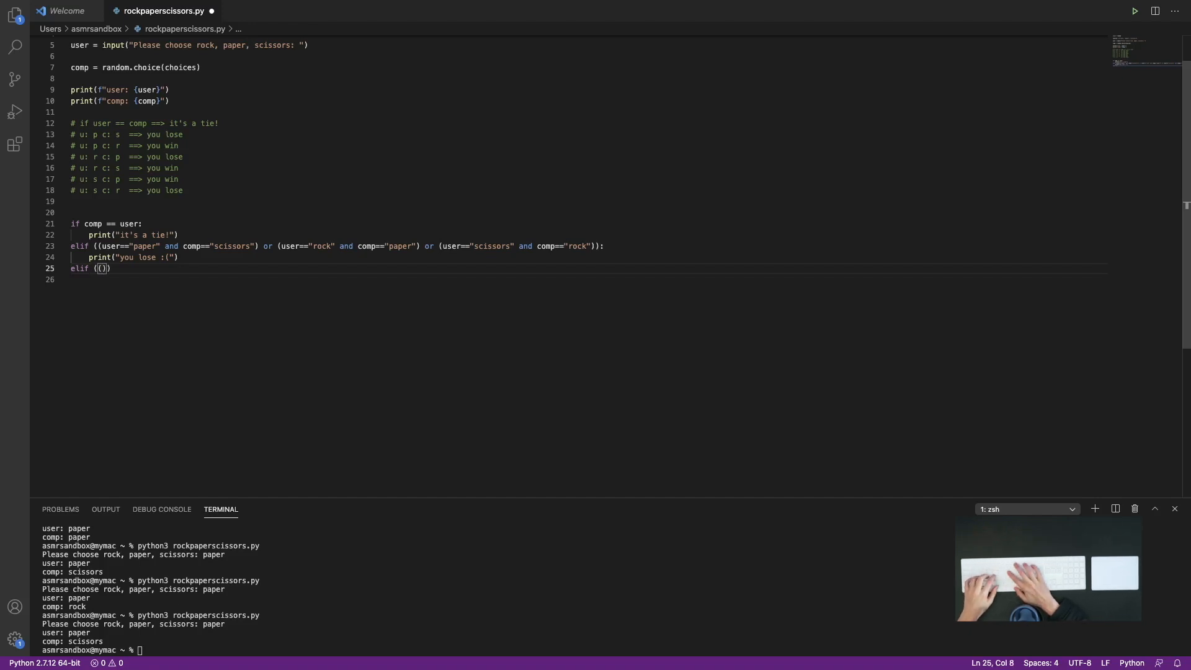
Write the winning elif: paper beats rock, rock beats scissors, scissors beats paper
text(user=)
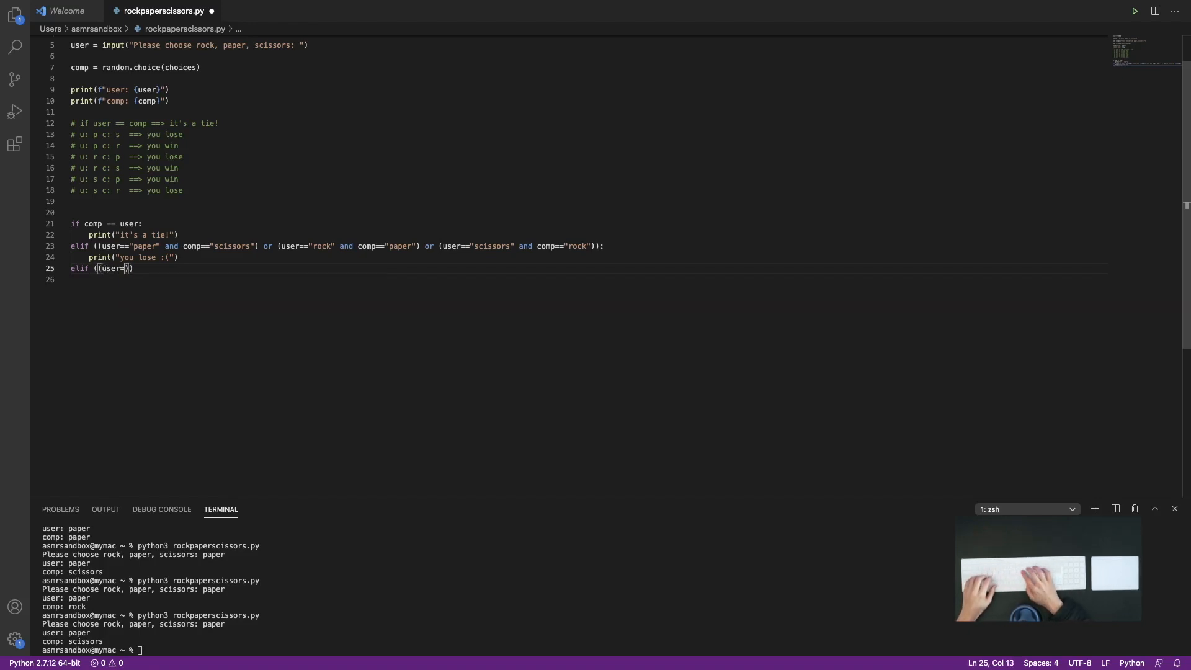
text(="paper")
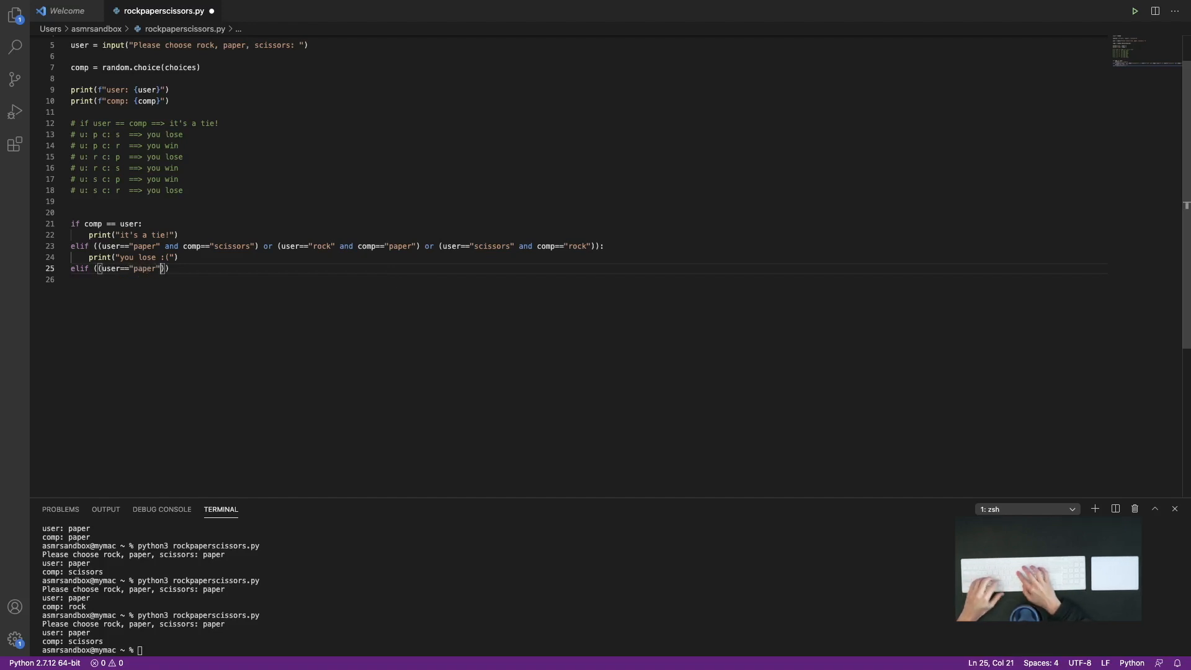
text(and comp=="rock)
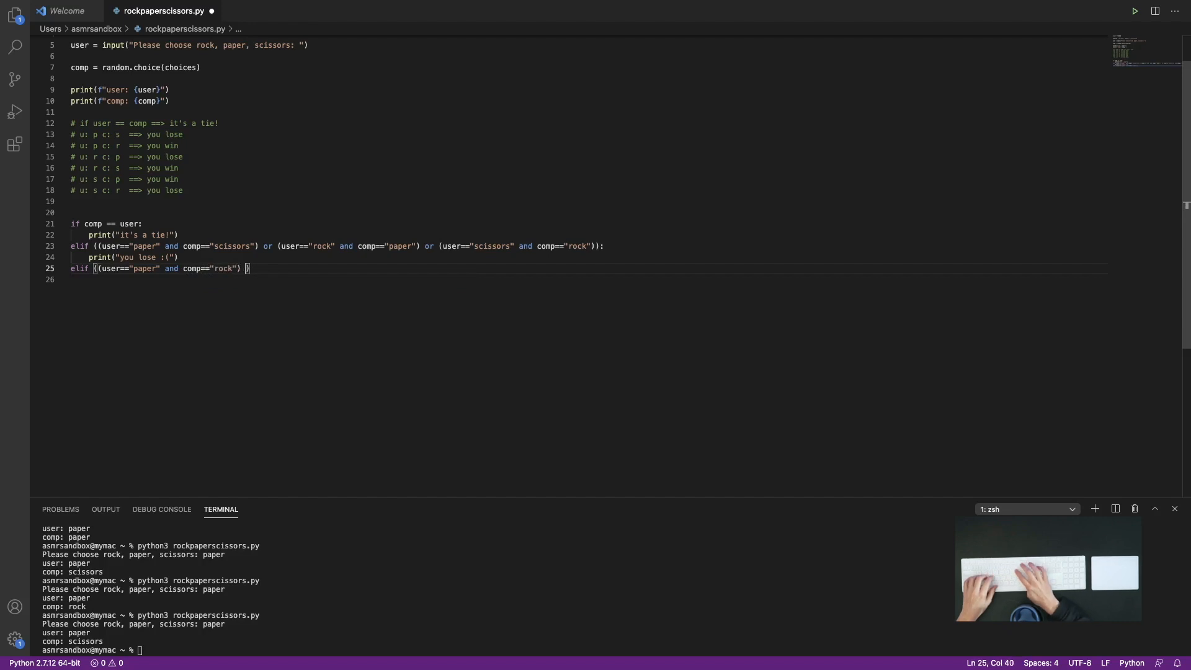
text(or (user))
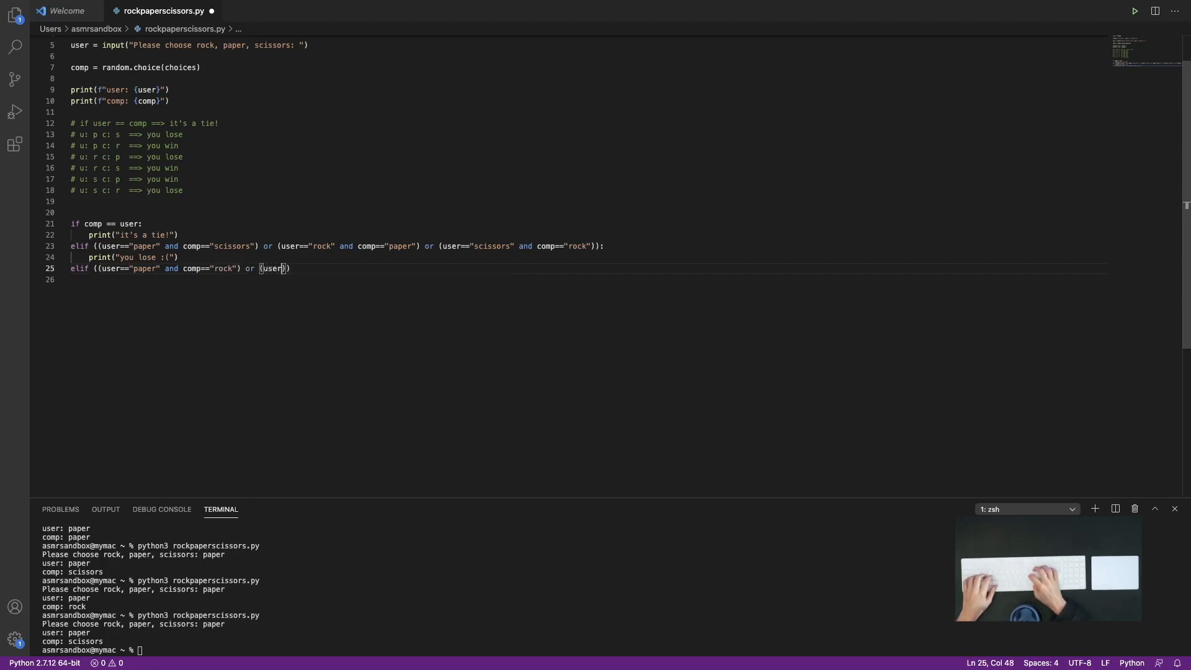
text("rock" and comp)
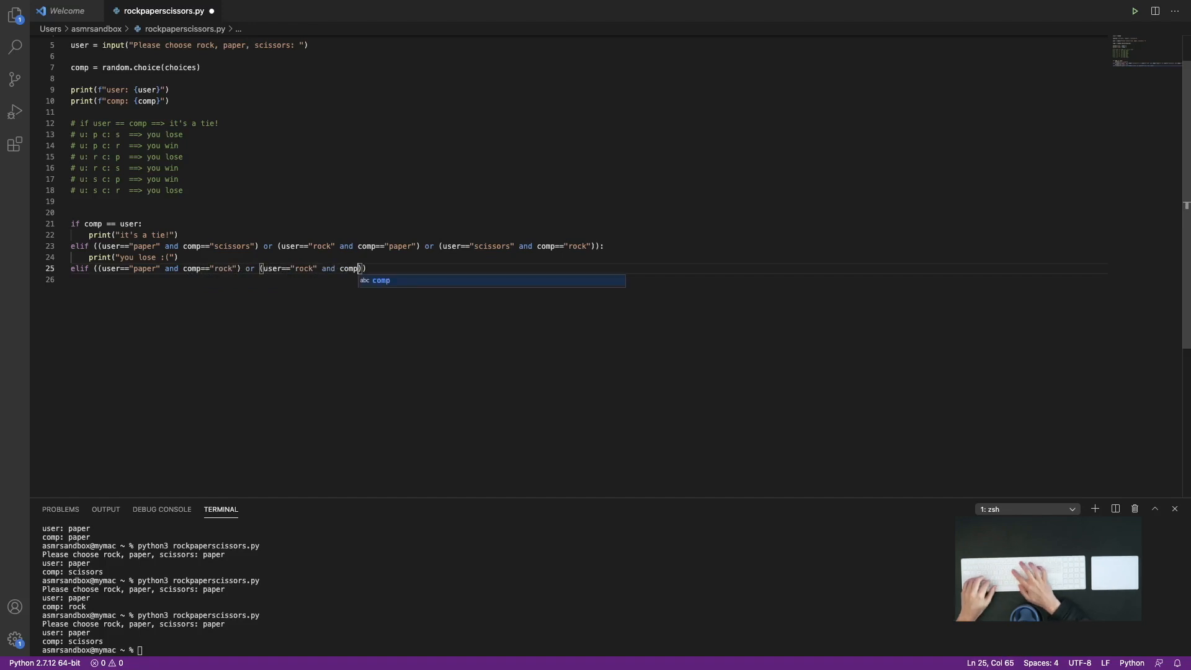
text(=="scissors") or (user==")
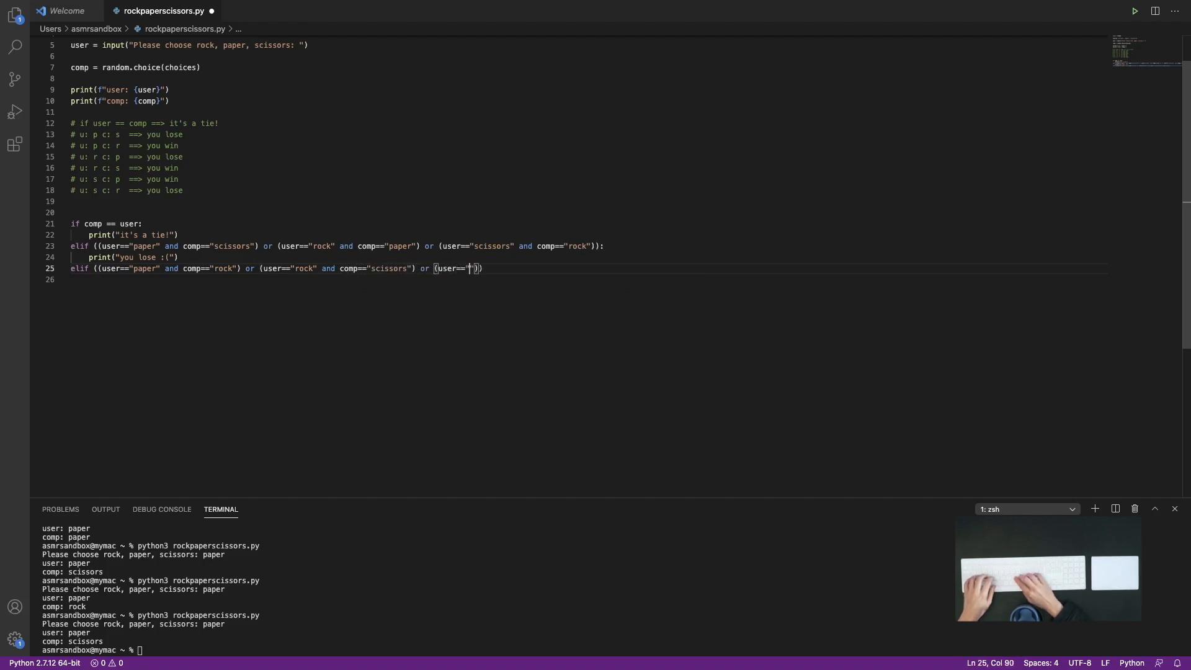
text(scissors)
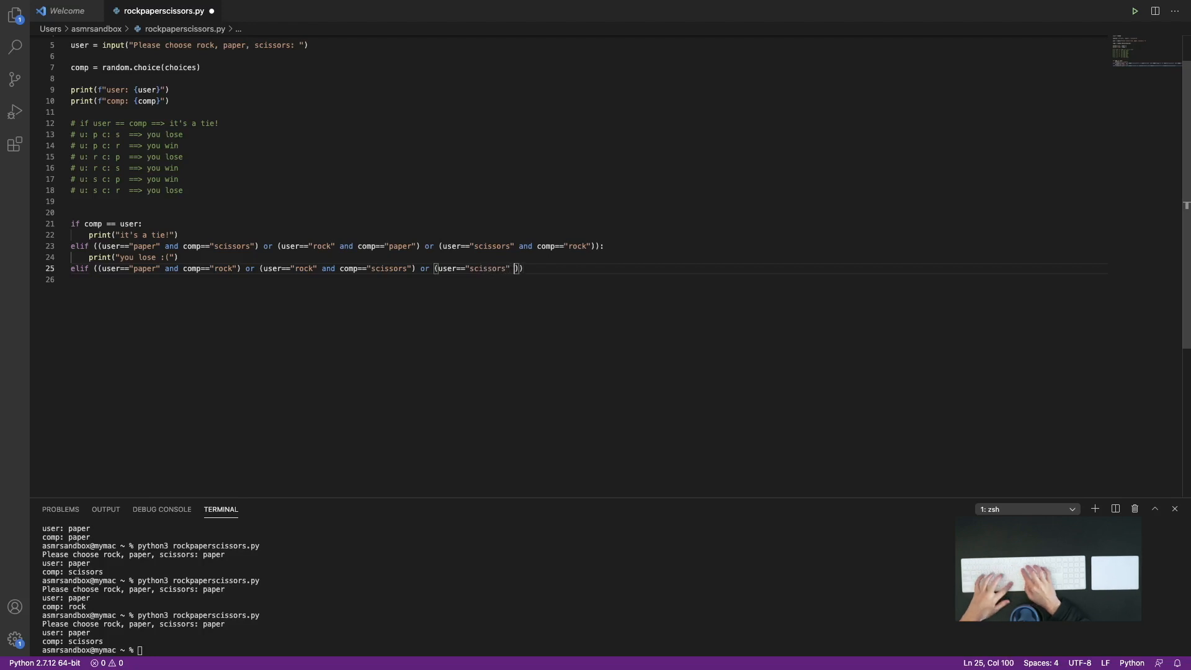
text(and comp=="")
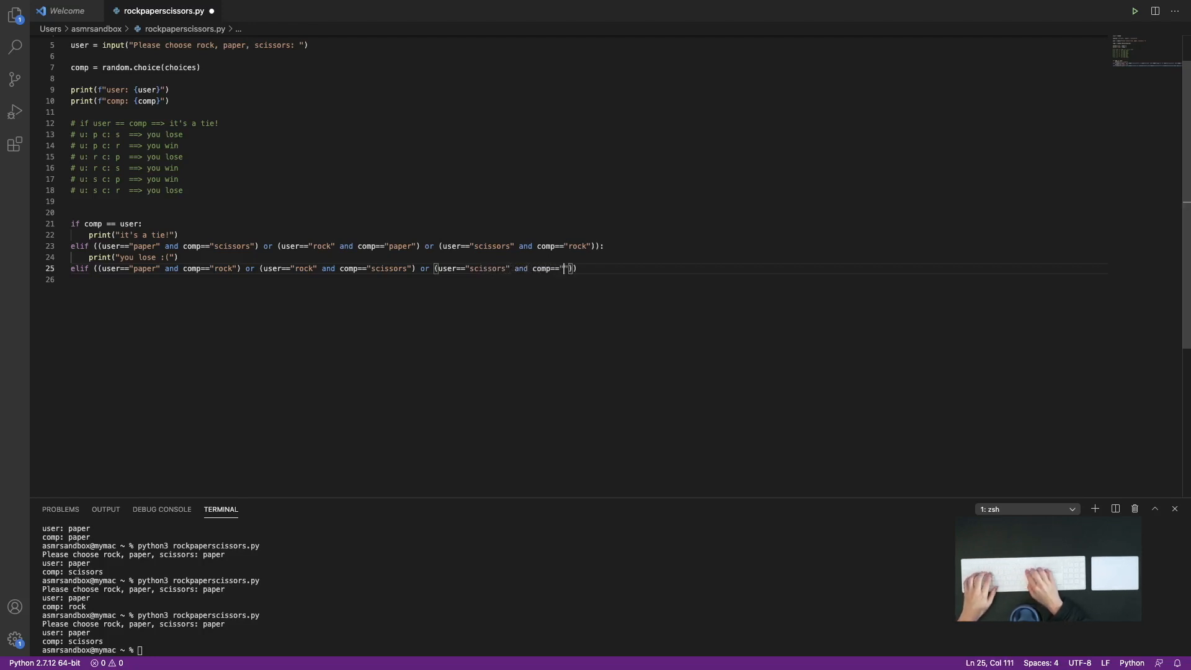
text(paper"))
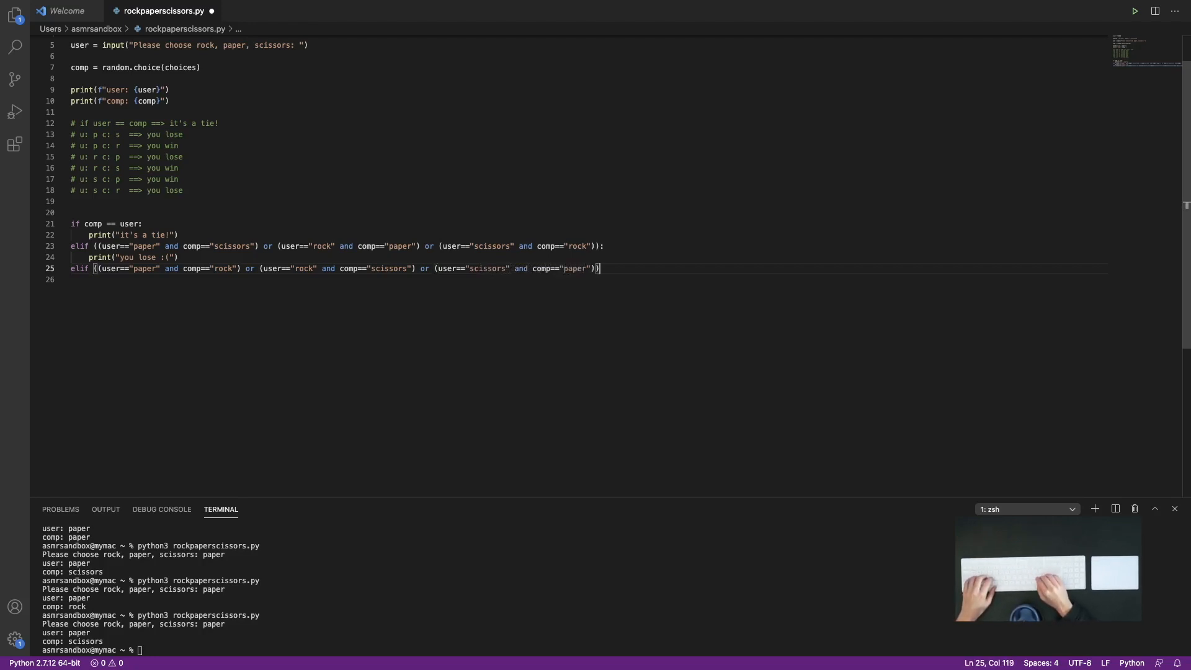
Print "you win! :)" inside the winning branch
text(prin)
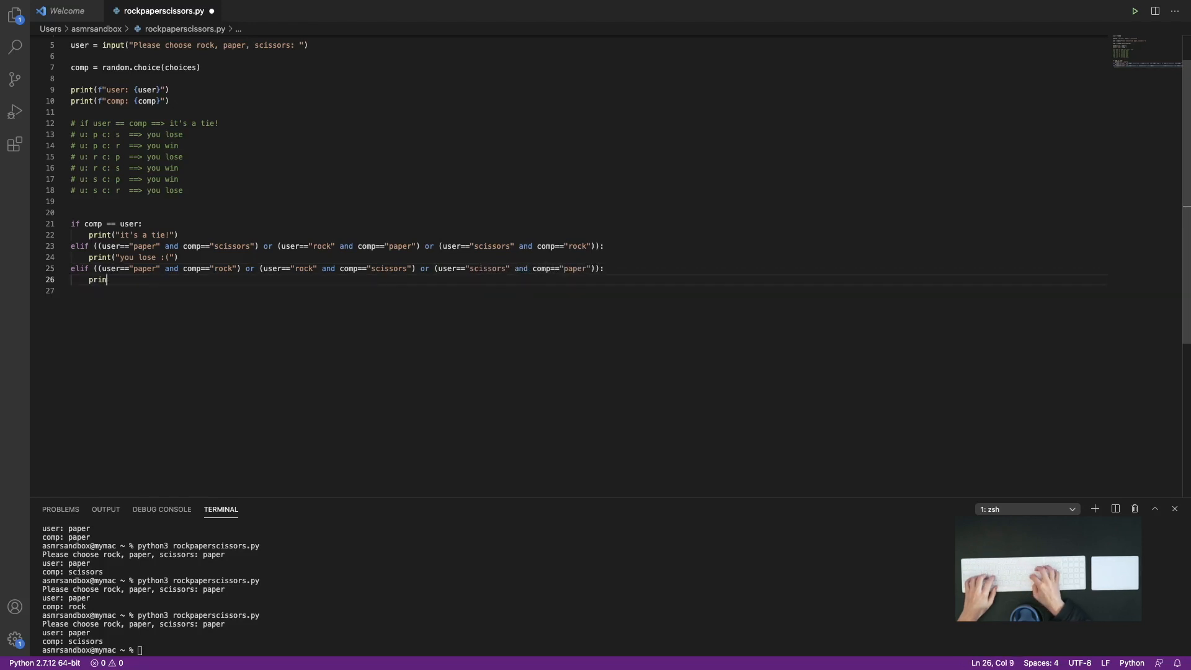
text(t("y"))
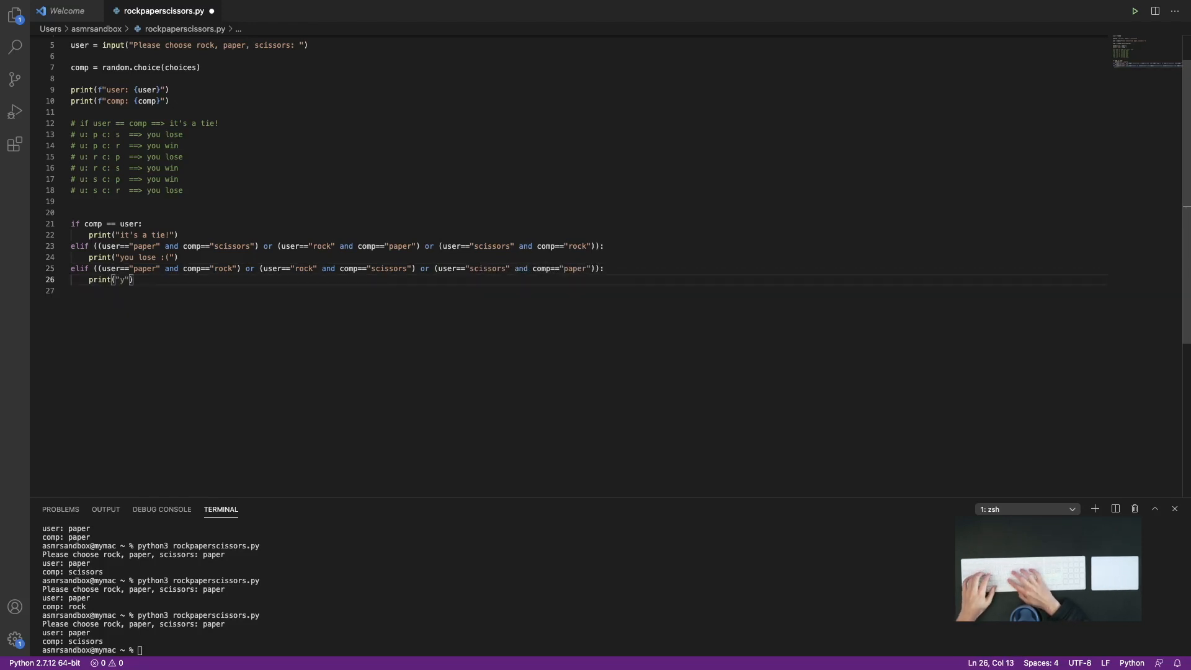
text(ou win!)
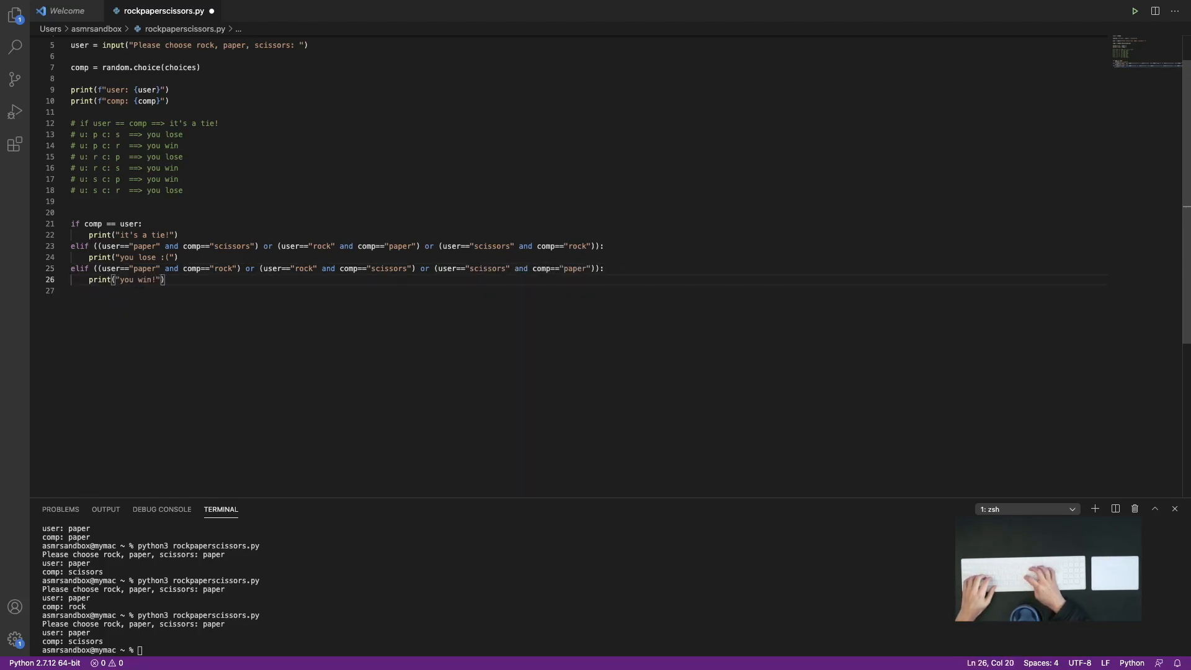
text(:))
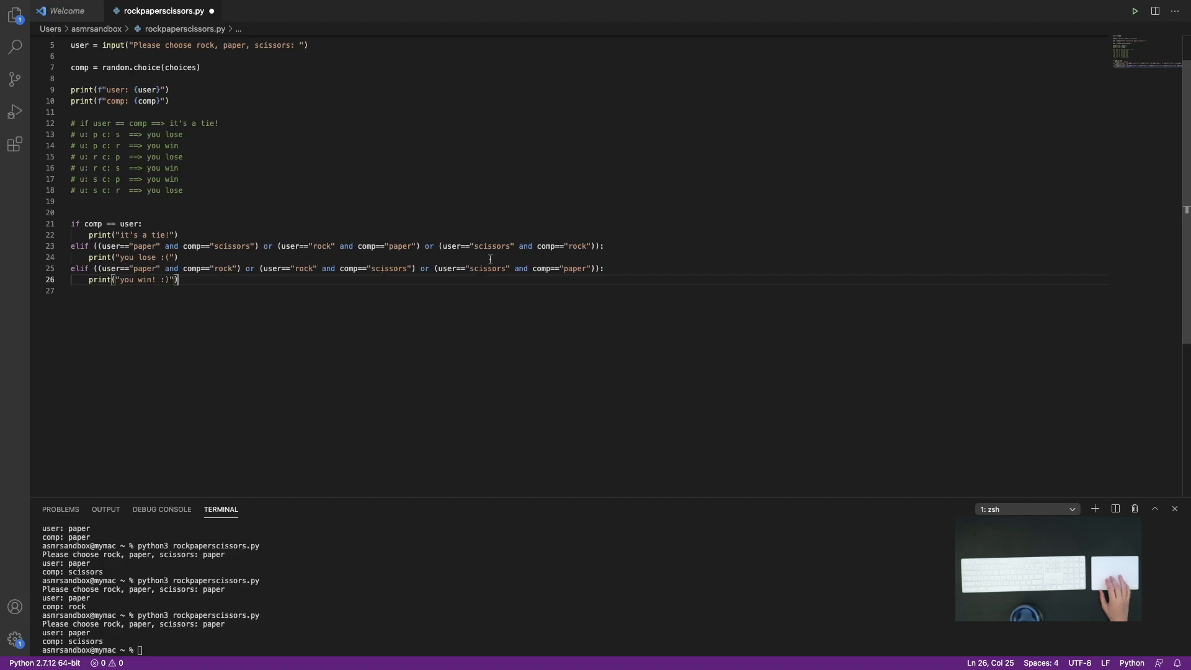
mouse_move(112, 302)
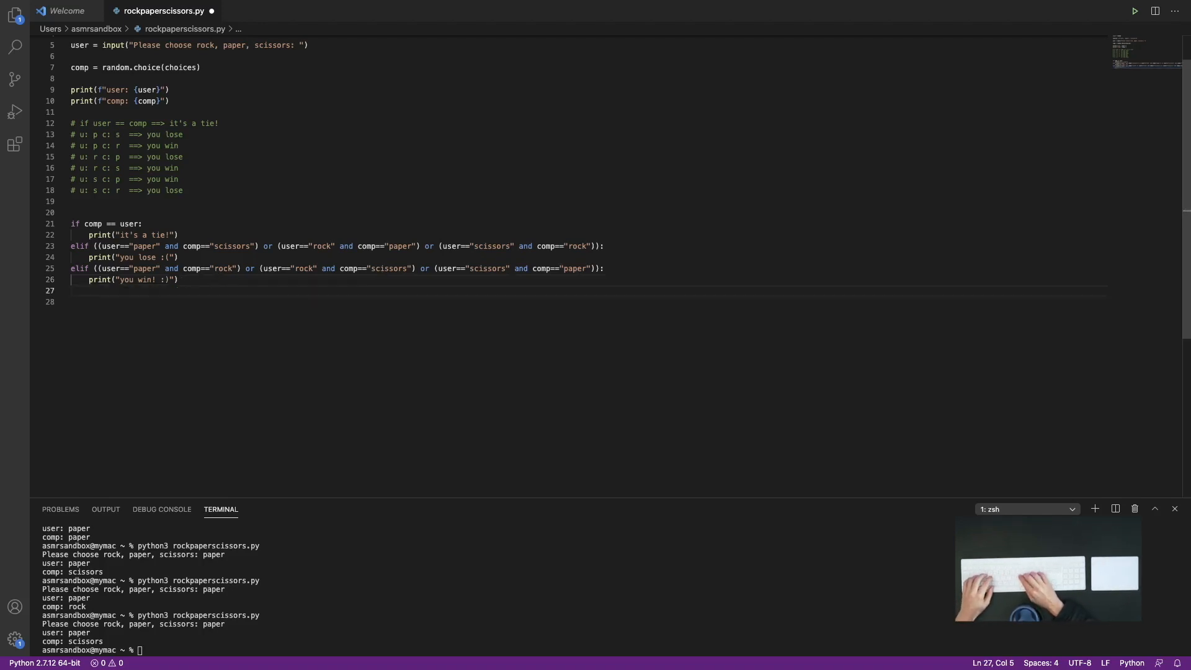
Add an else branch printing "something went wrong :(", save, and rerun the script
text(else:)
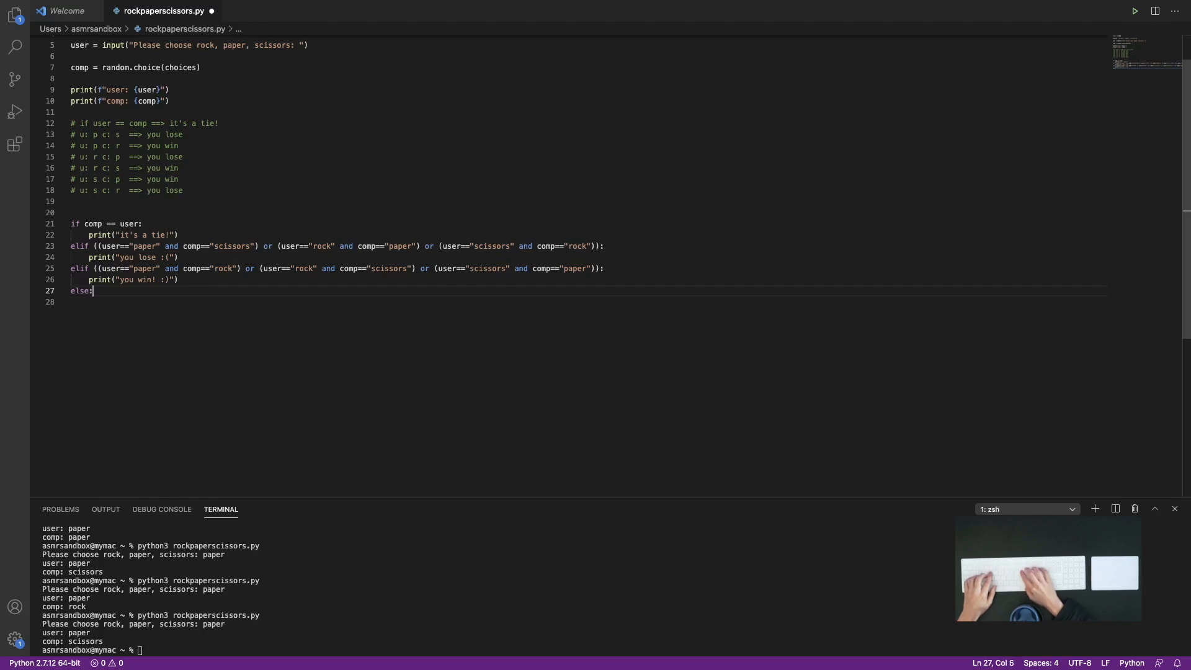
text(print("somet)
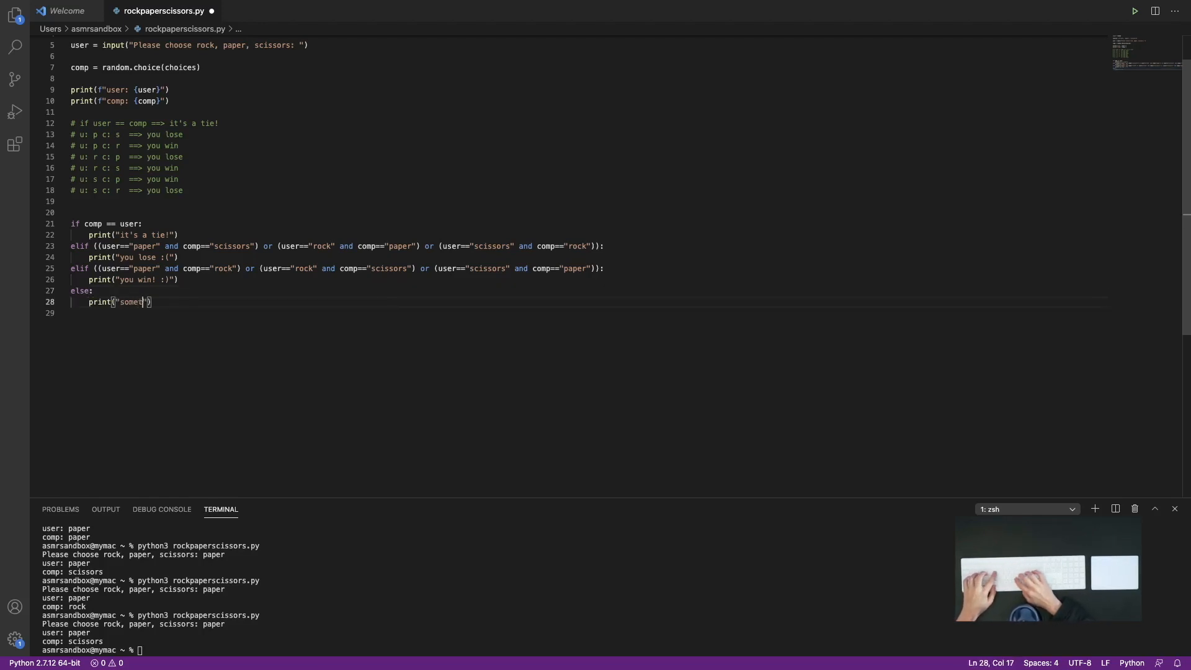
text(hing went wrong :()
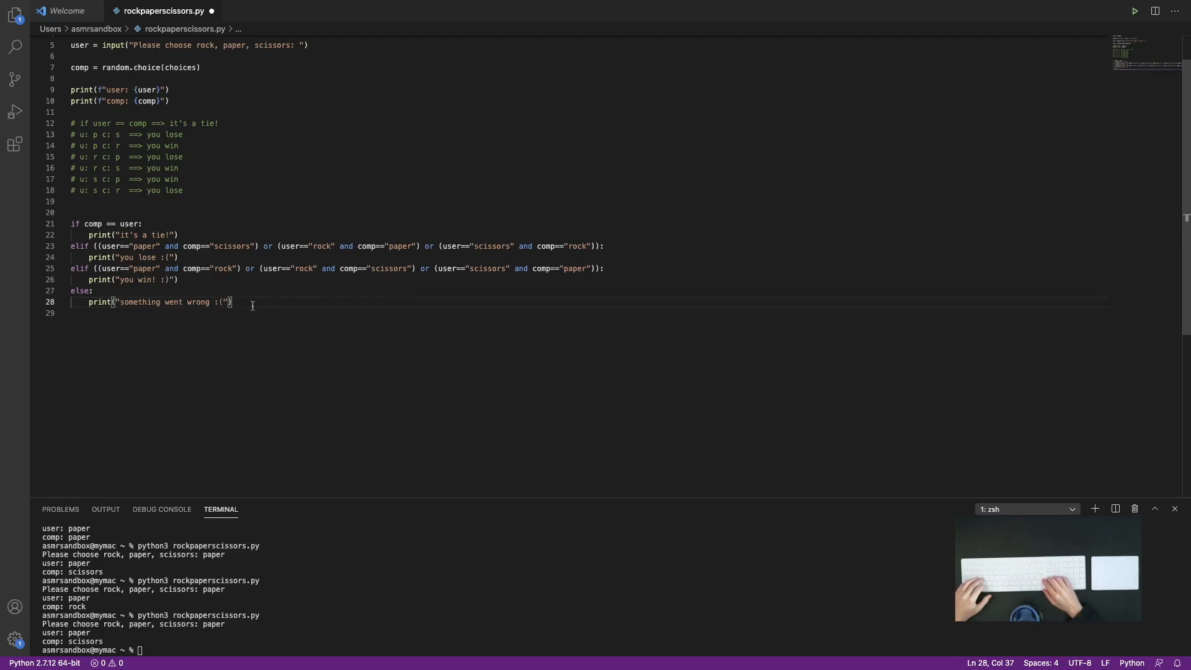
key(cmd+s)
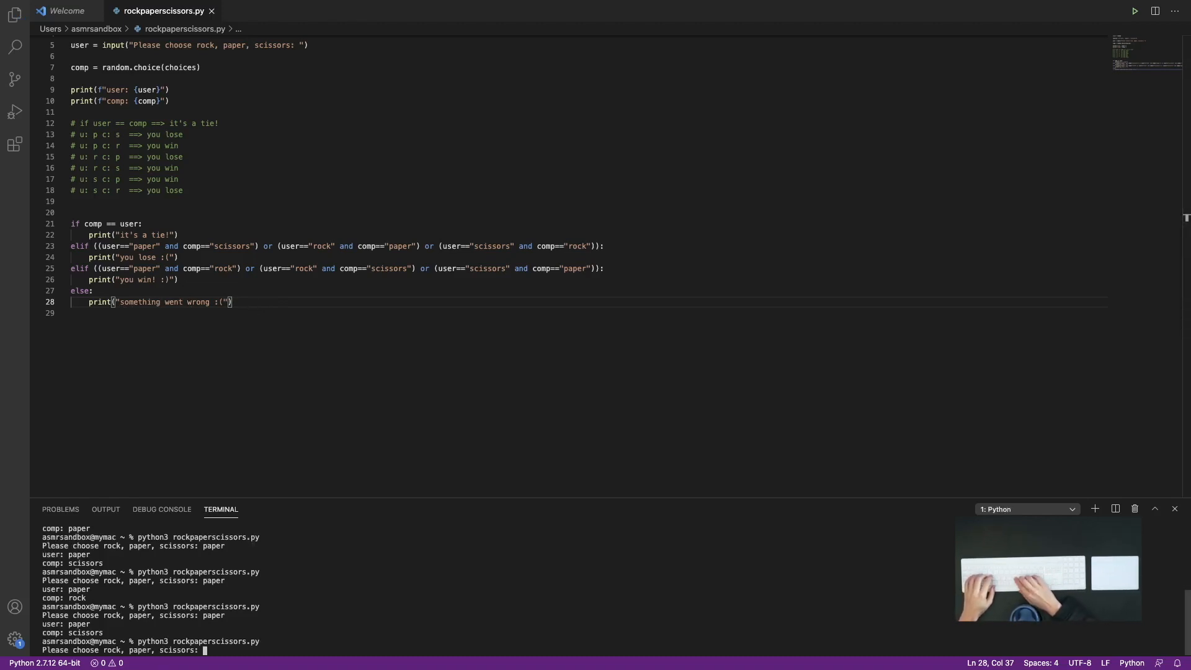
Play rounds entering scissors, Paper and papre to test the tie, win and fallback outcomes
text(scissors)
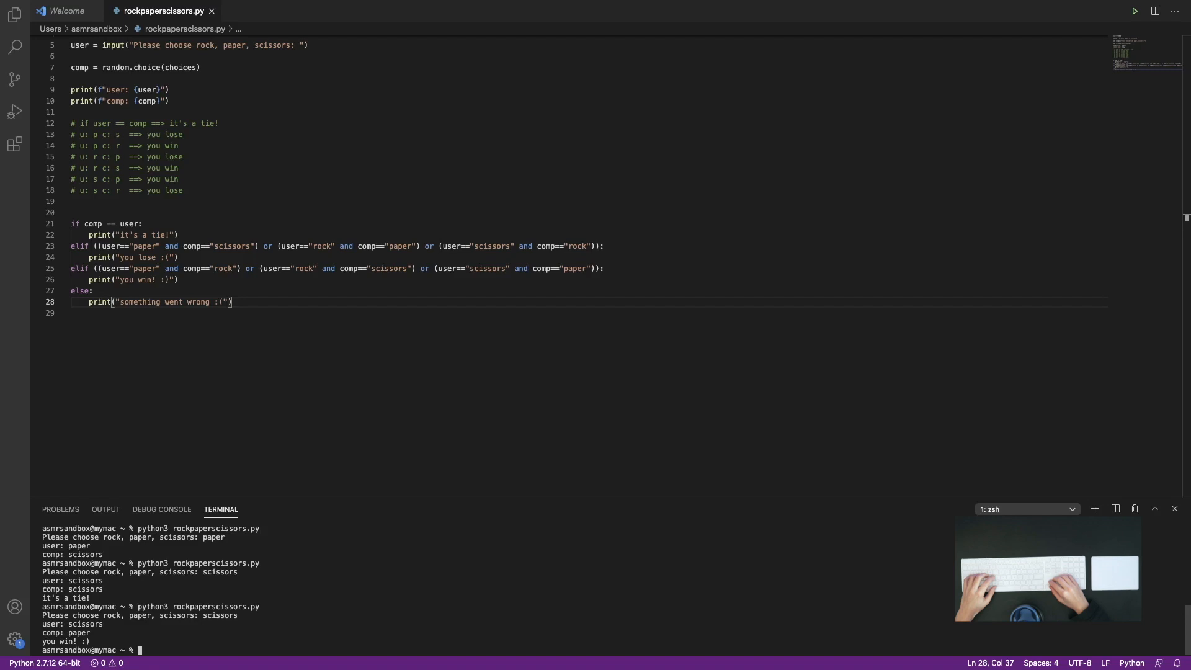
text(python3 rockpaperscissors.py)
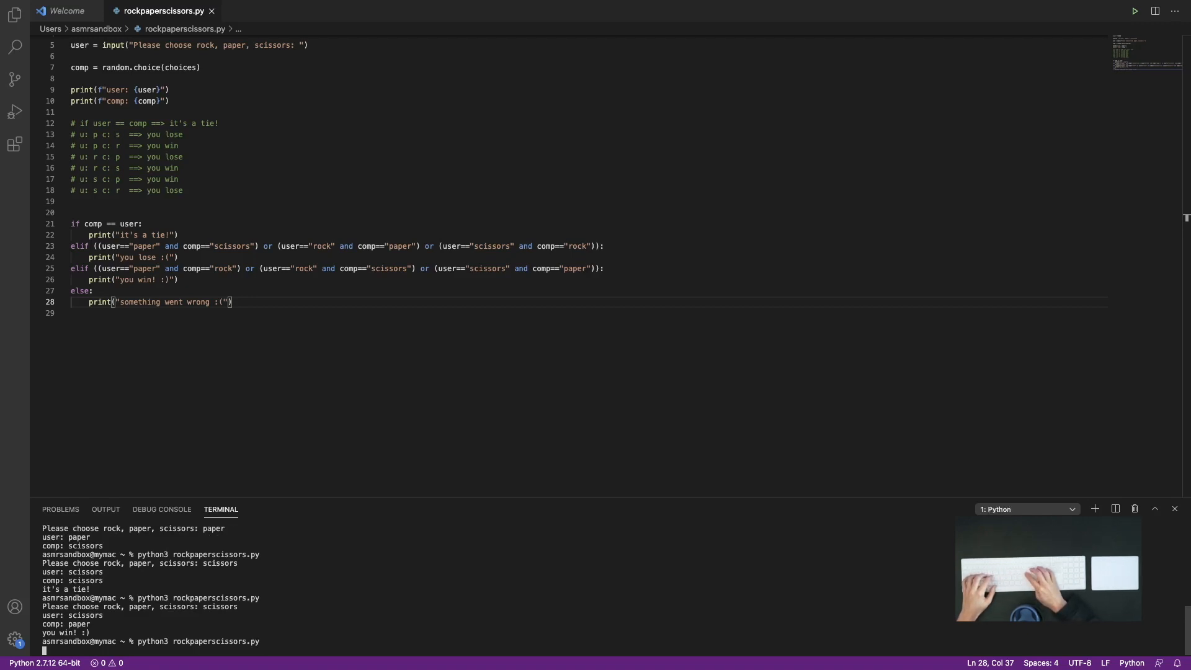
text(Paper)
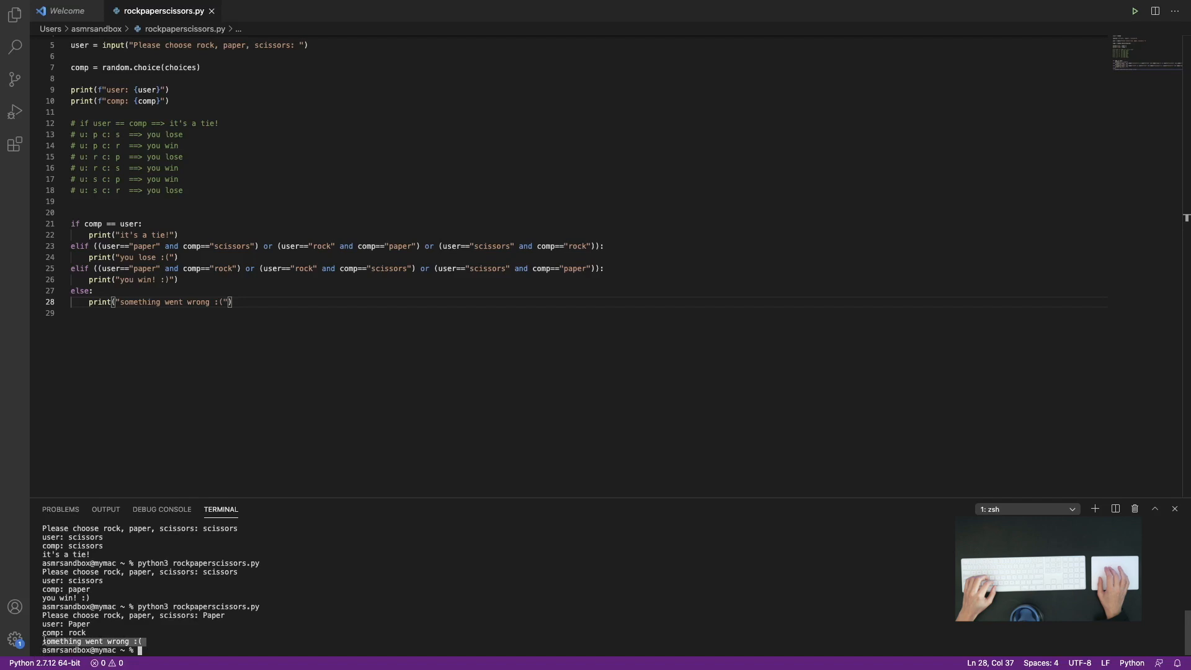
text(python3 rockpaperscissors.py)
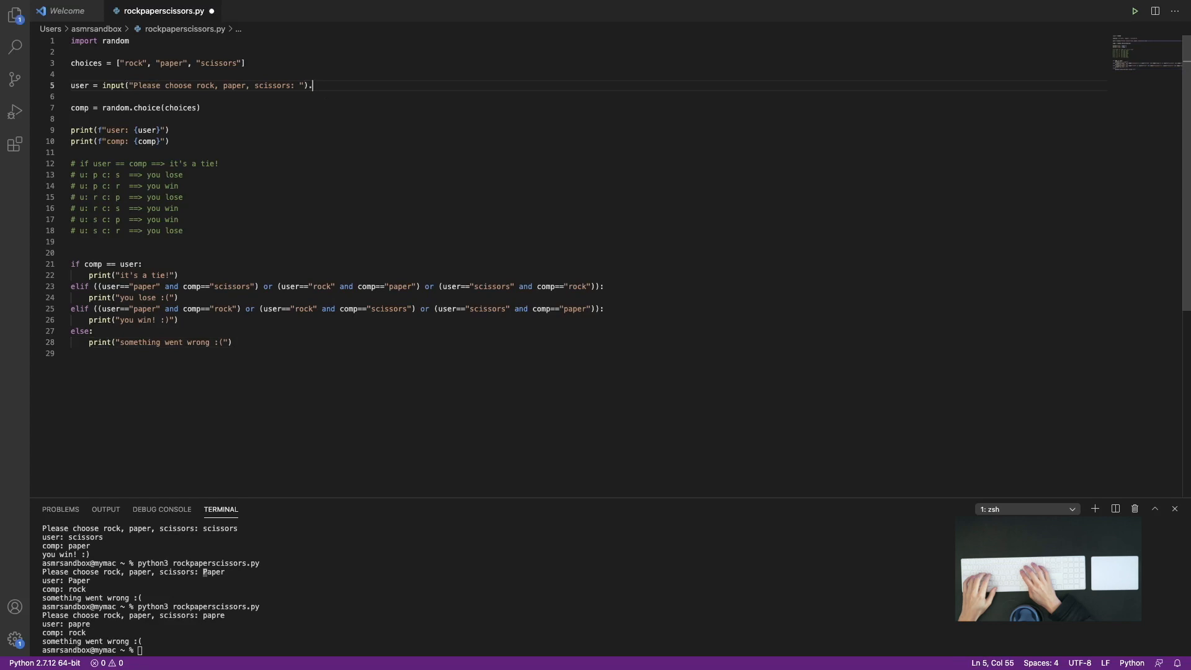
Append .lower() to the input() call on line 5 so the choice is lowercased
text(lower)
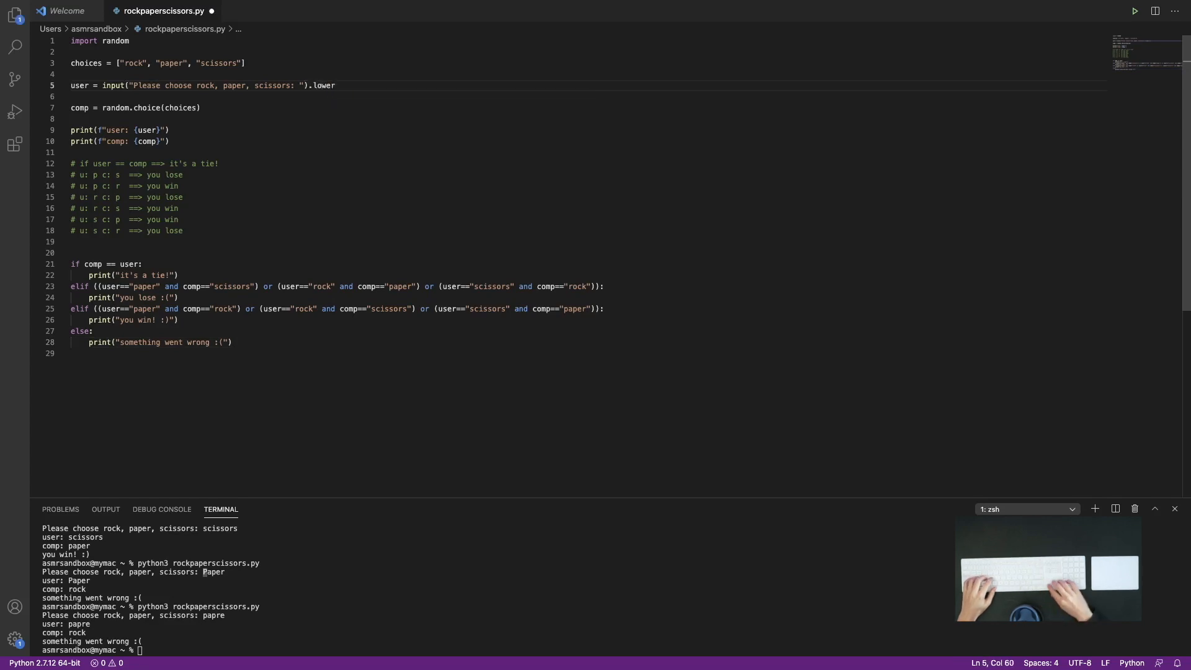
text(())
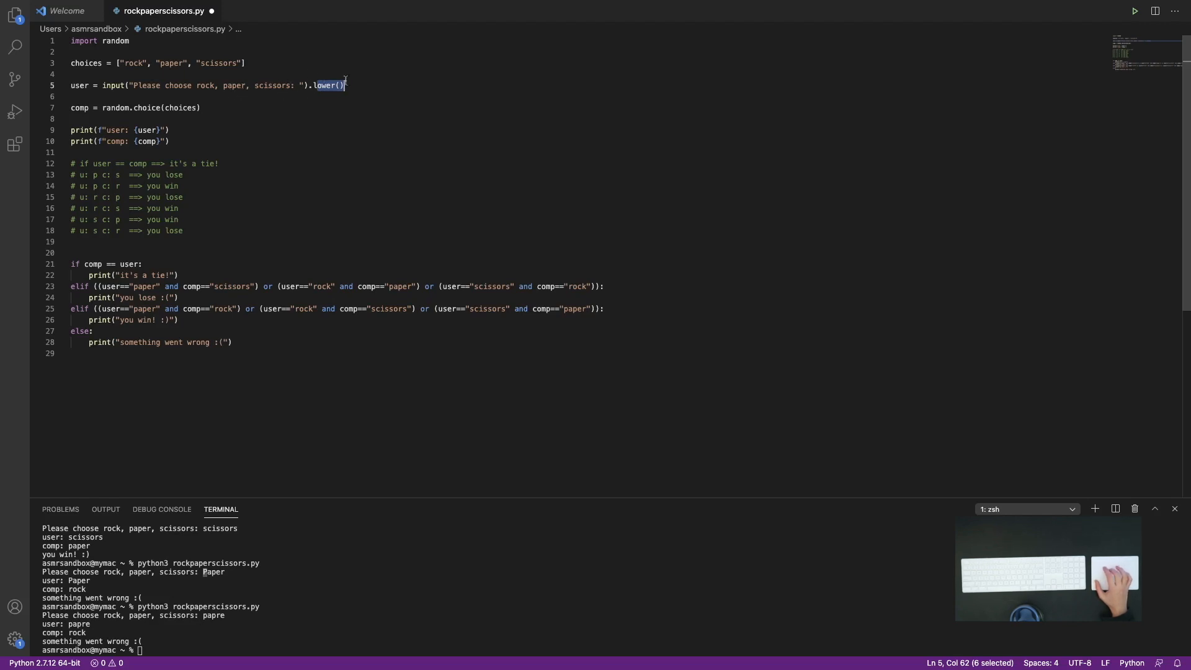
click(347, 85)
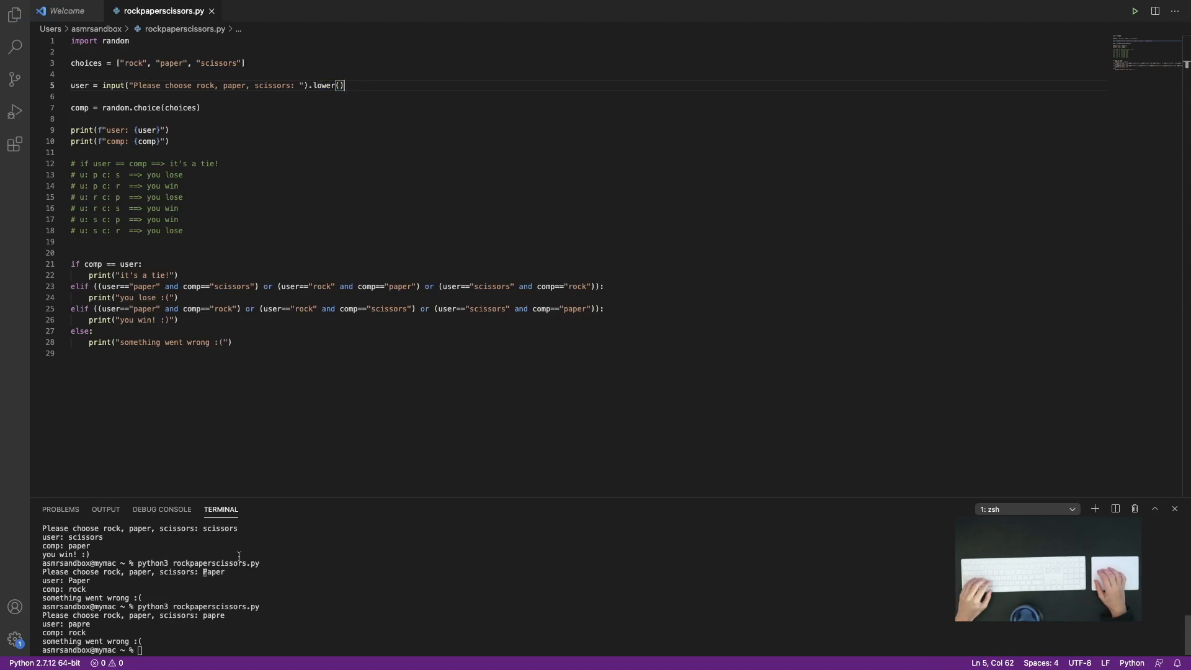
mouse_move(234, 408)
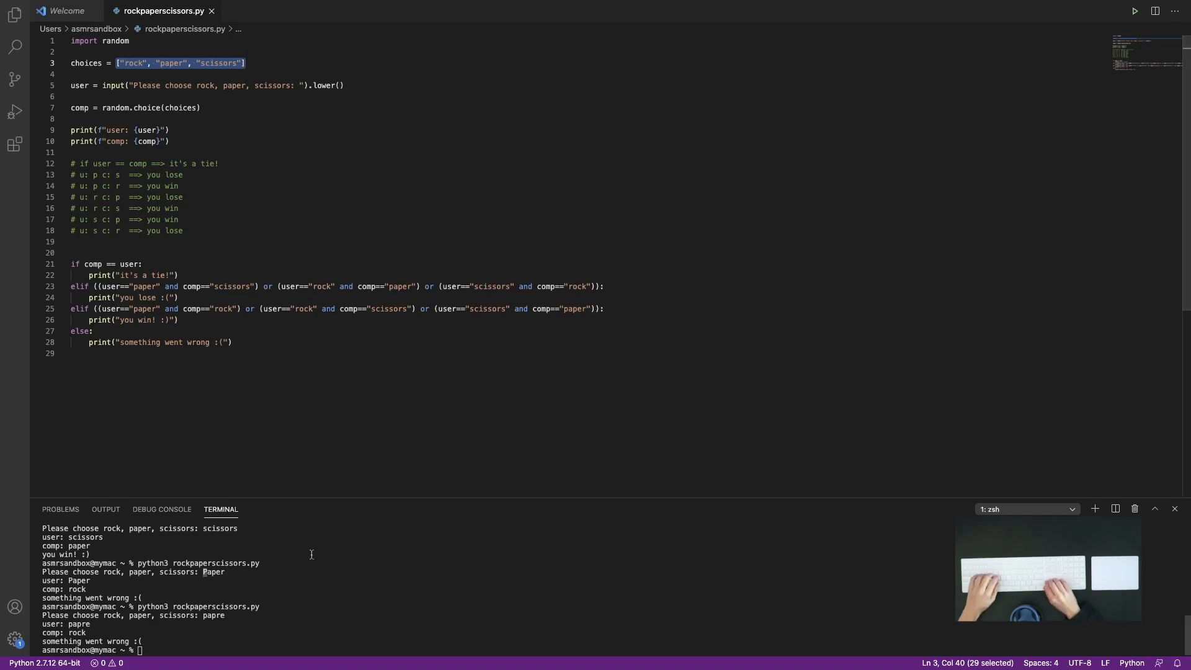
Rerun the script entering Paper to confirm it plays as paper, then add blank lines below line 5
text(python3 rockpaperscissors.py)
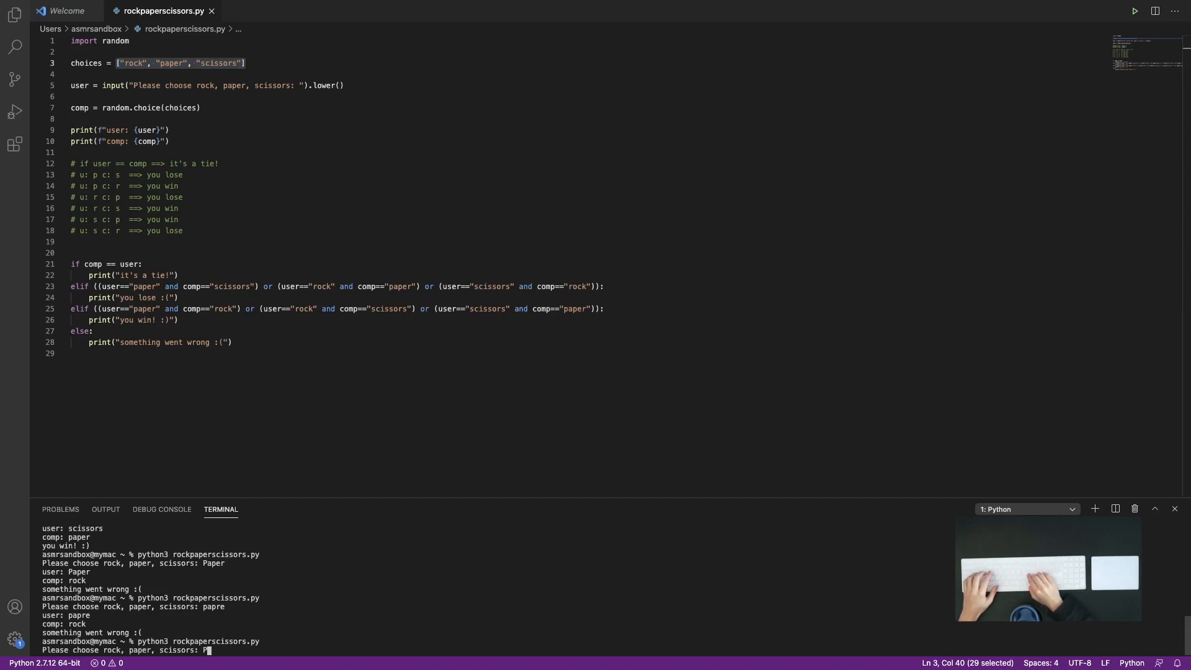
text(aper)
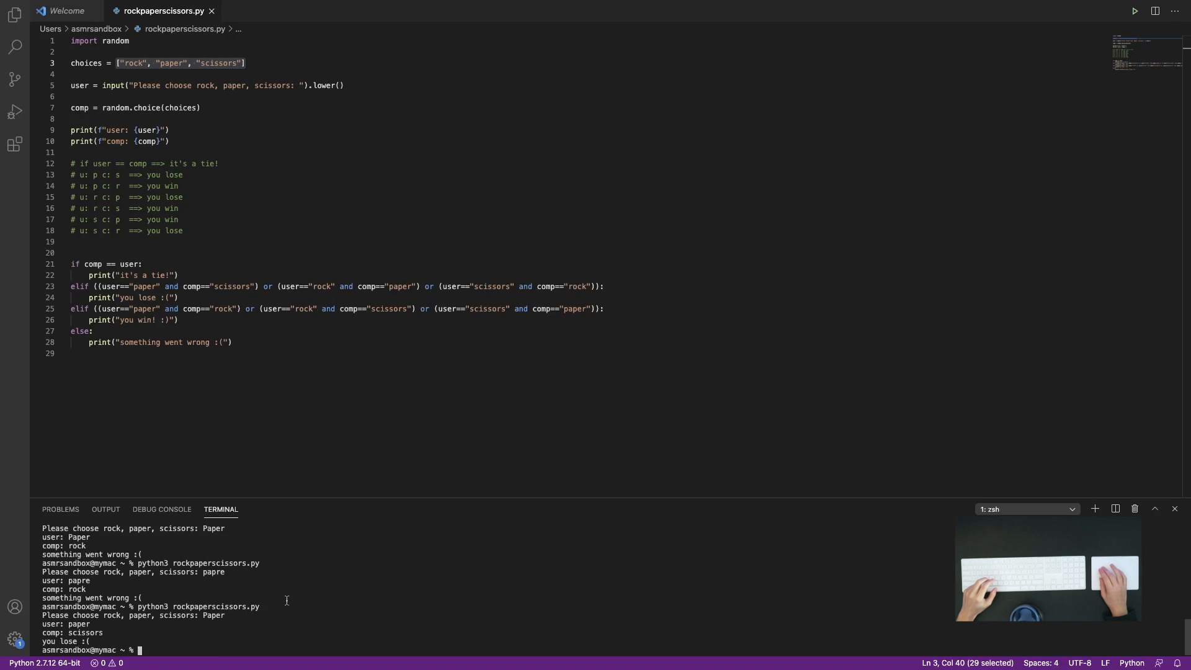
double_click(76, 624)
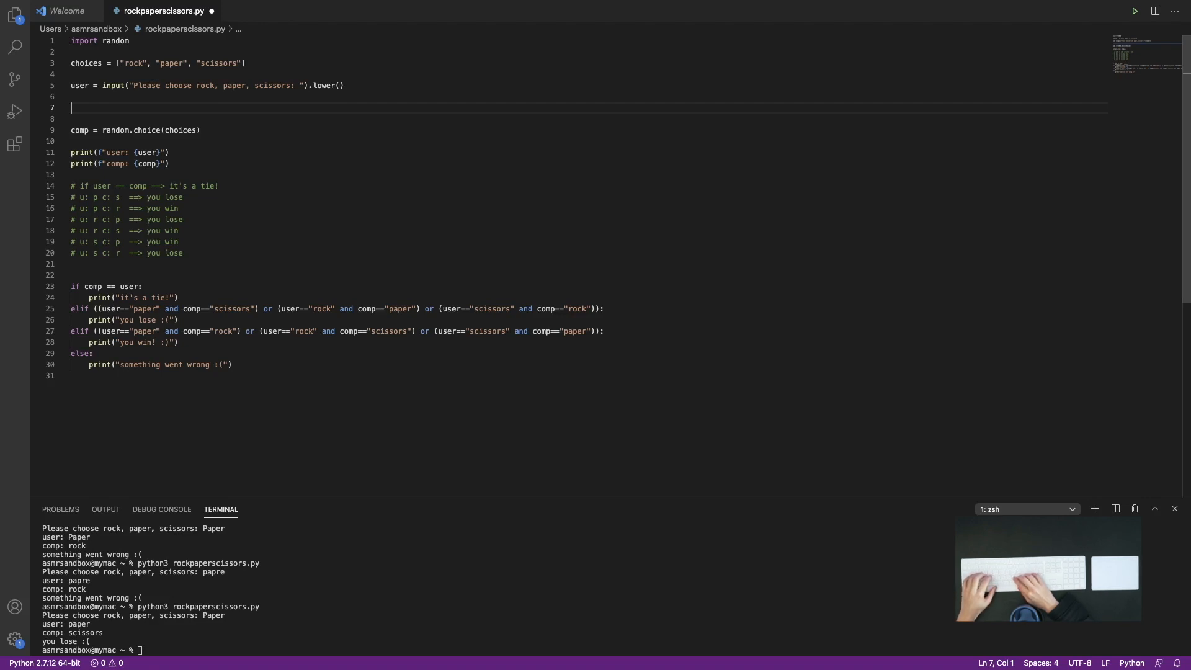
Add while user not in choices: re-prompting with input(f"Your input {user} is not valid...").lower()
text(w)
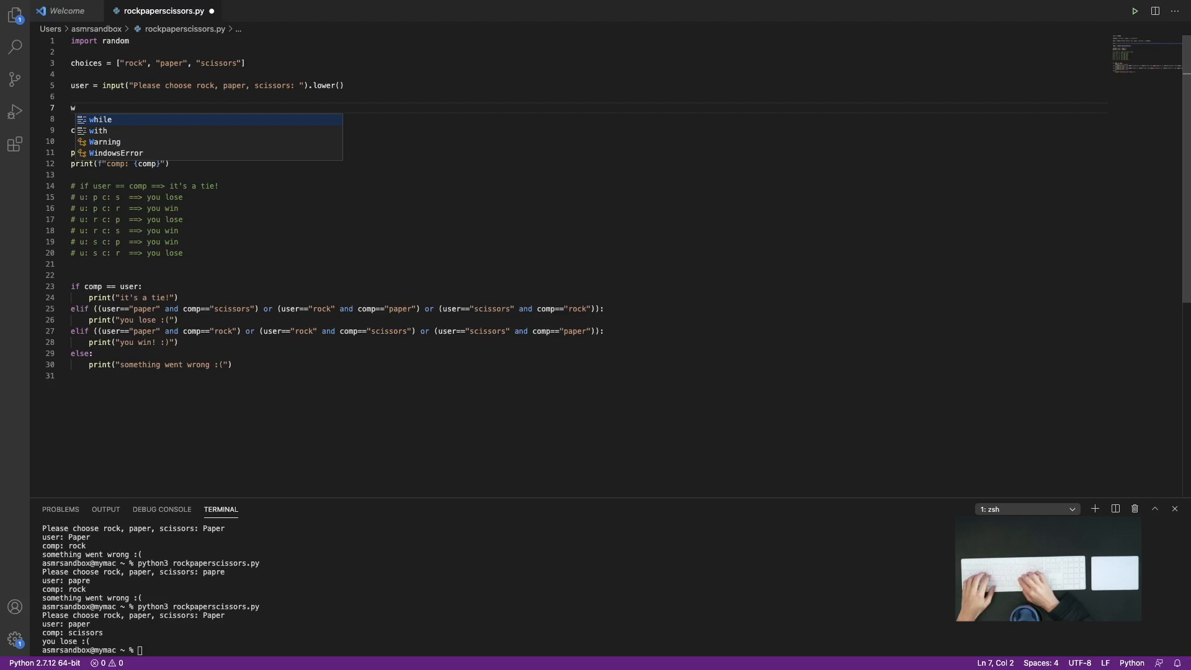
text(hile user not in choices:)
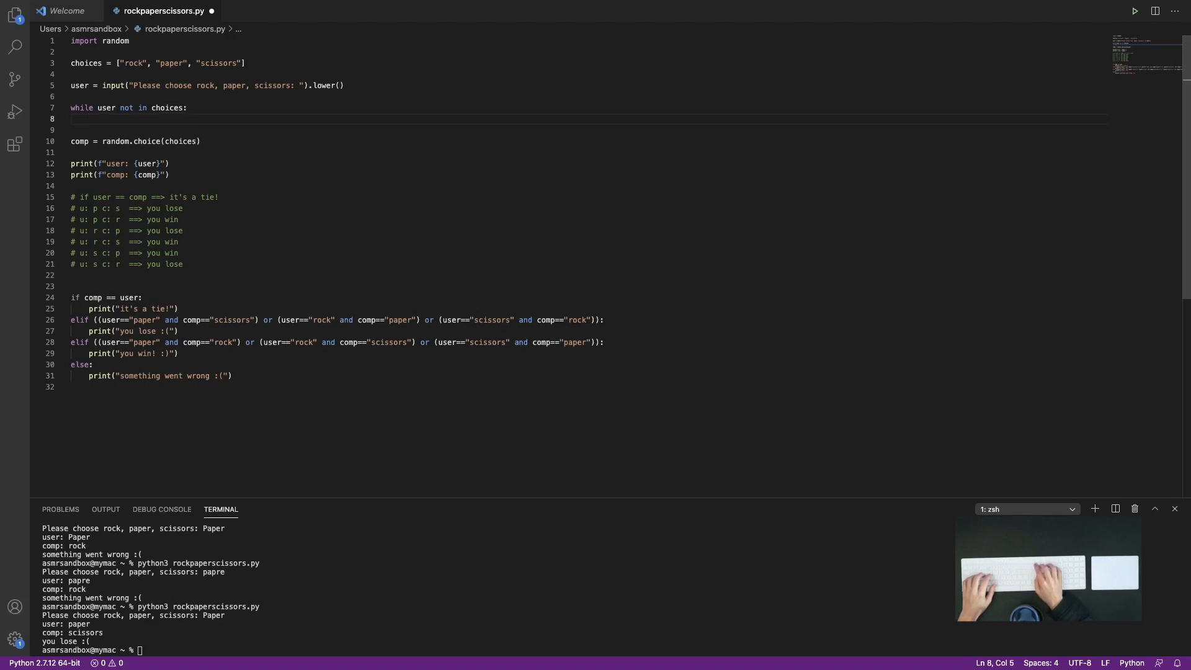
text(user = input)
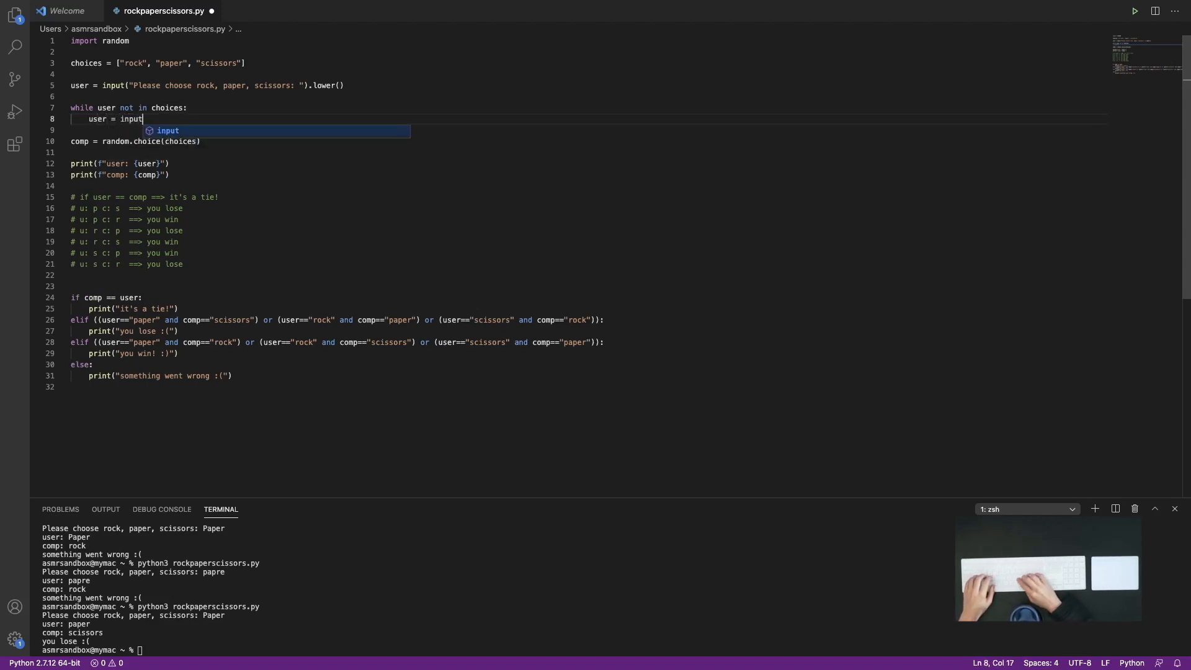
text((""))
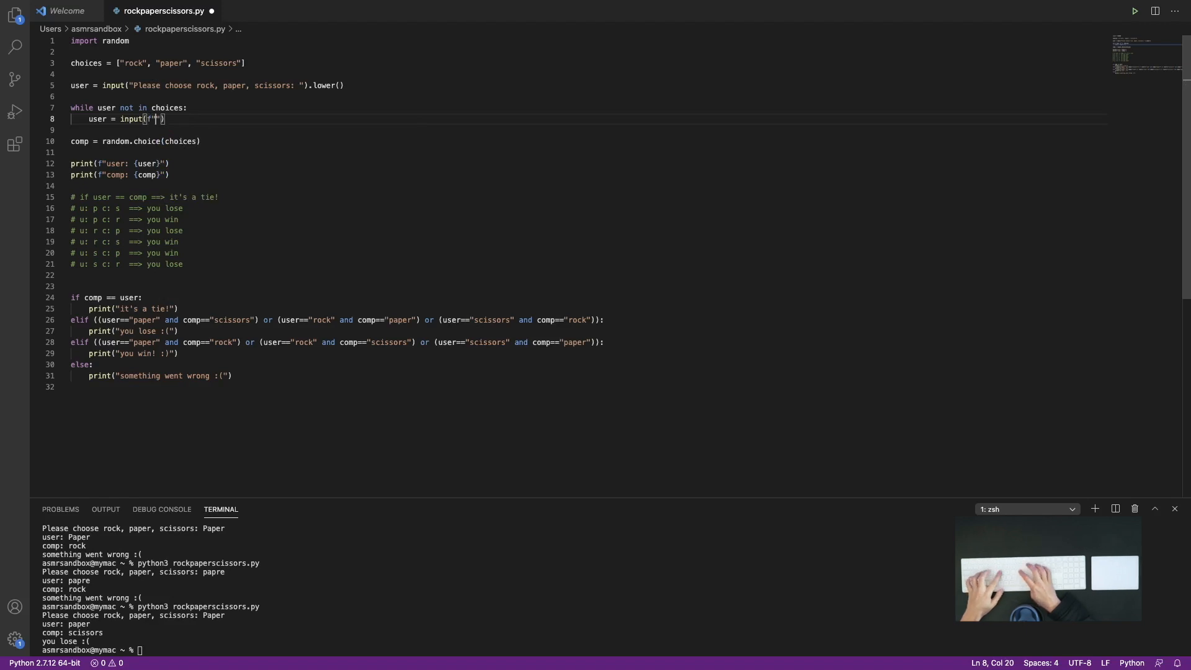
text(")
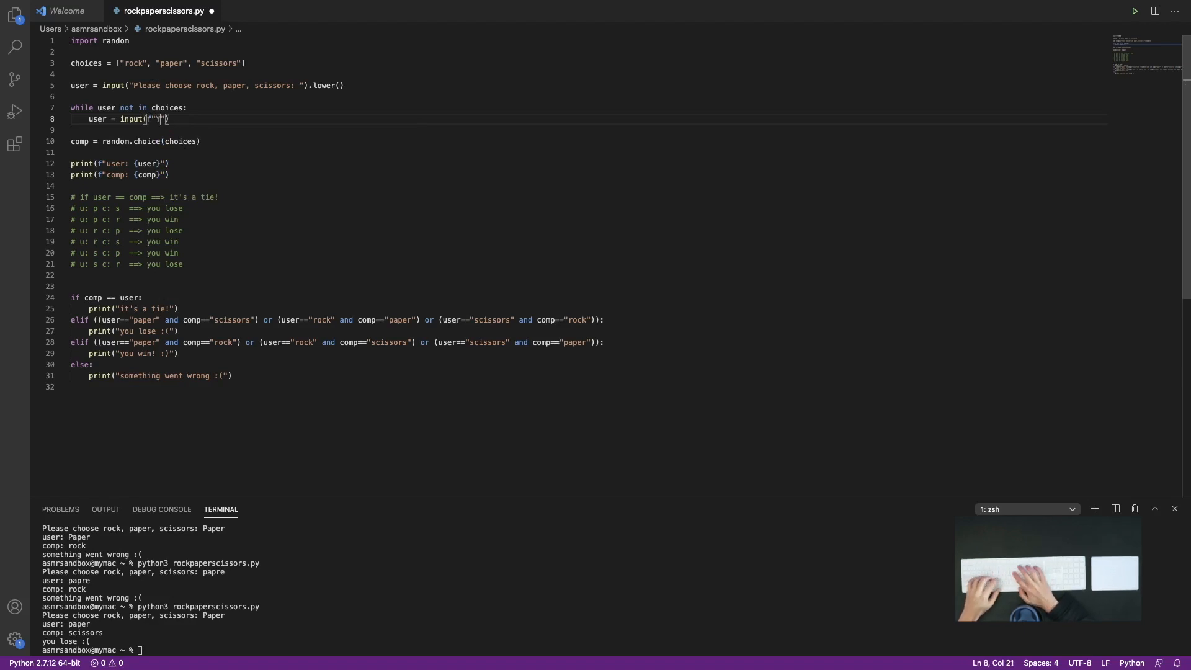
text(Your input {)
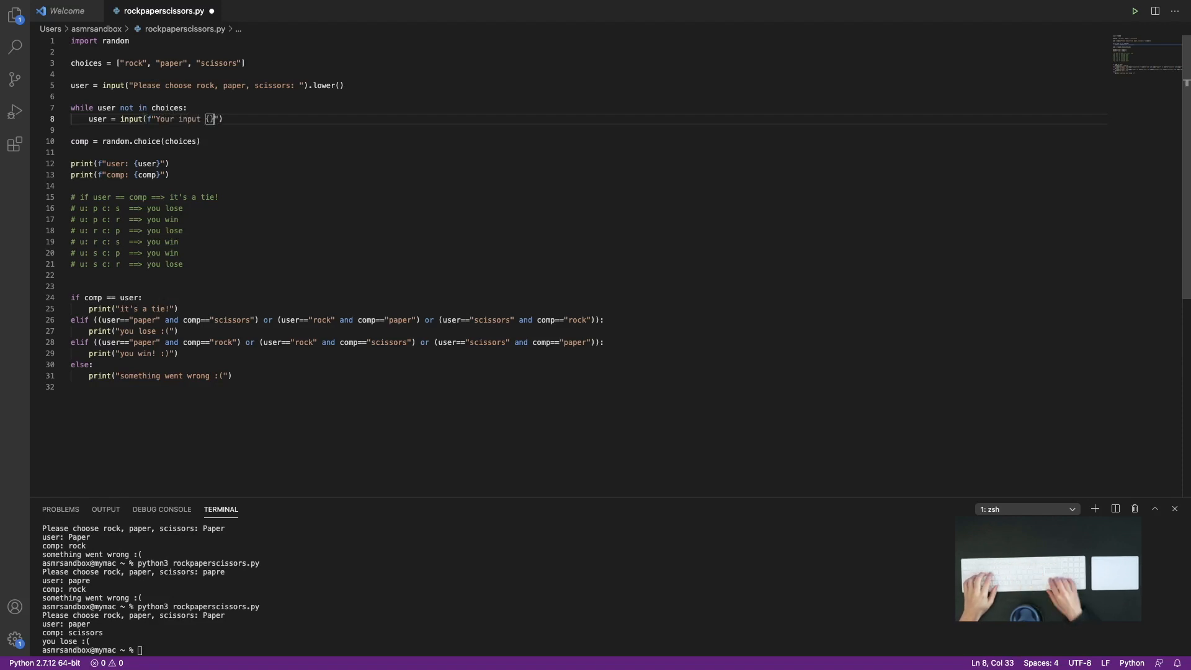
text(user)
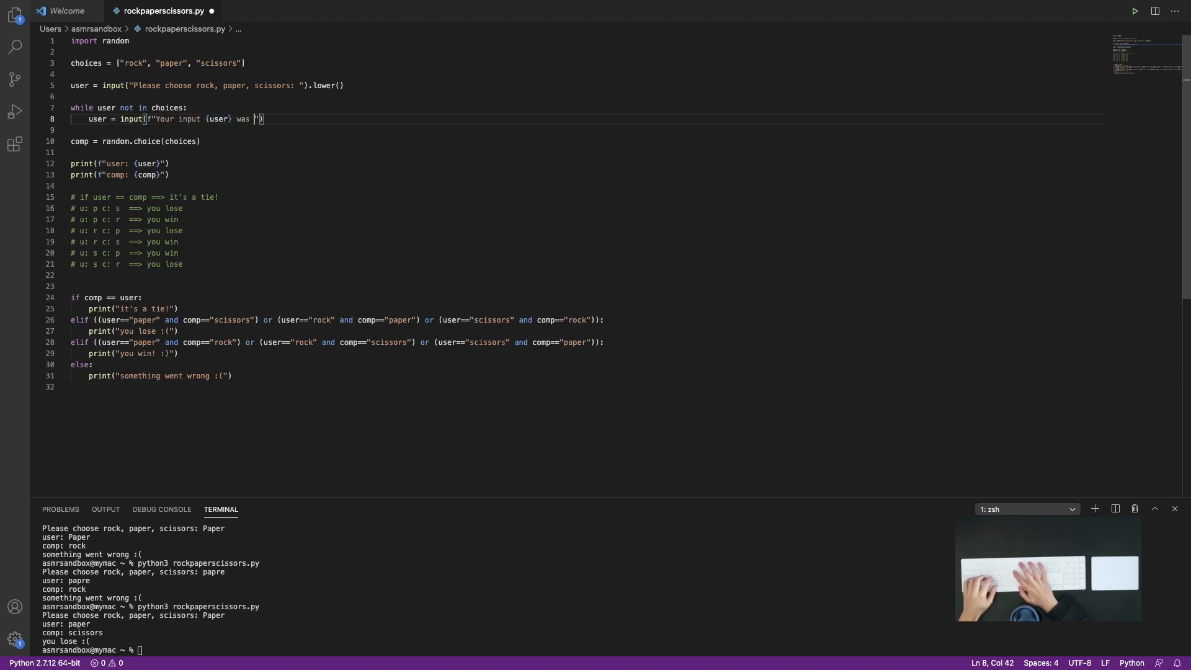
text(is not valid. Please enter rock, paper, or scissors:)
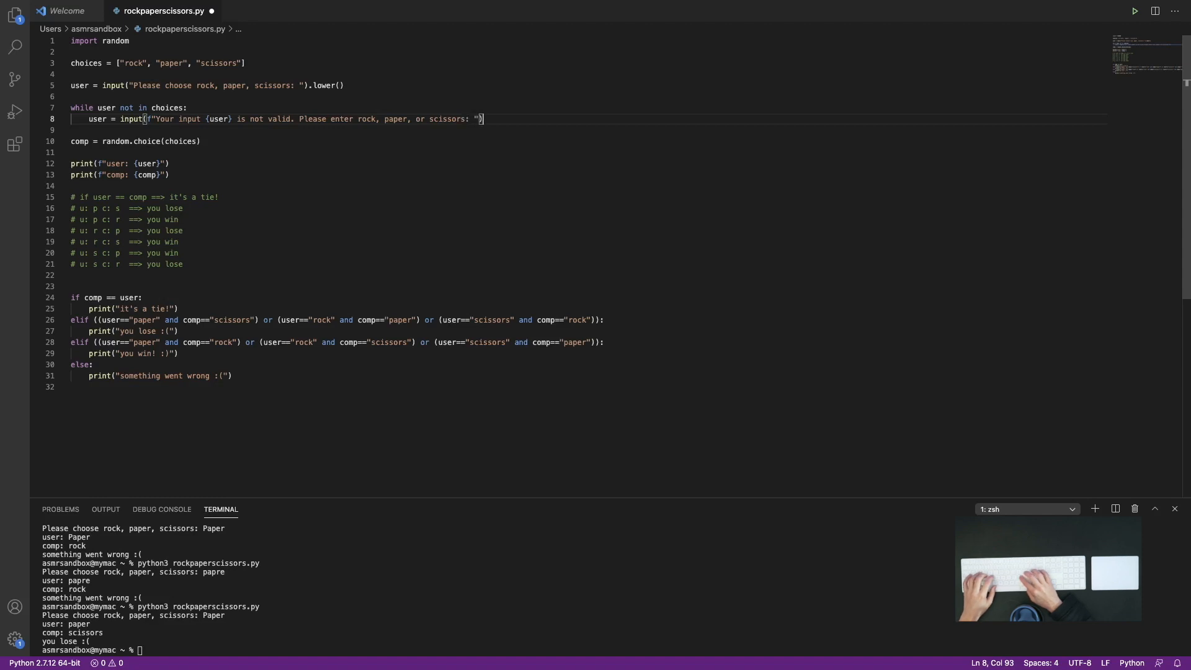
text(.lower)
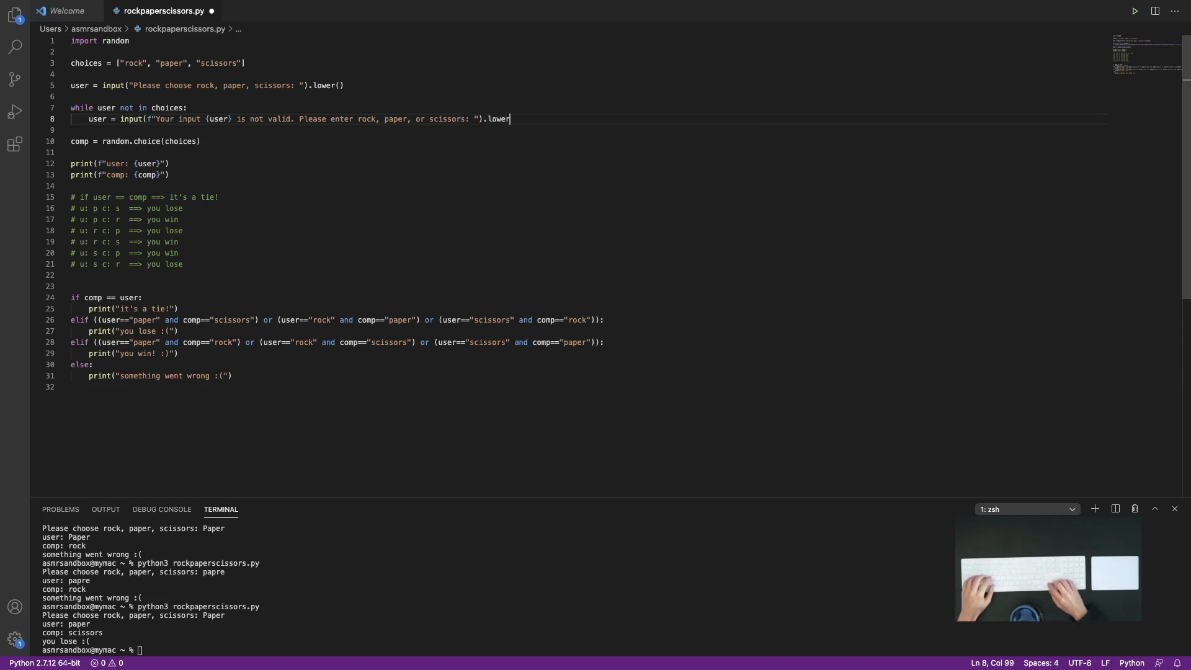
text(())
click(495, 649)
text(python3 rockpaperscissors.py)
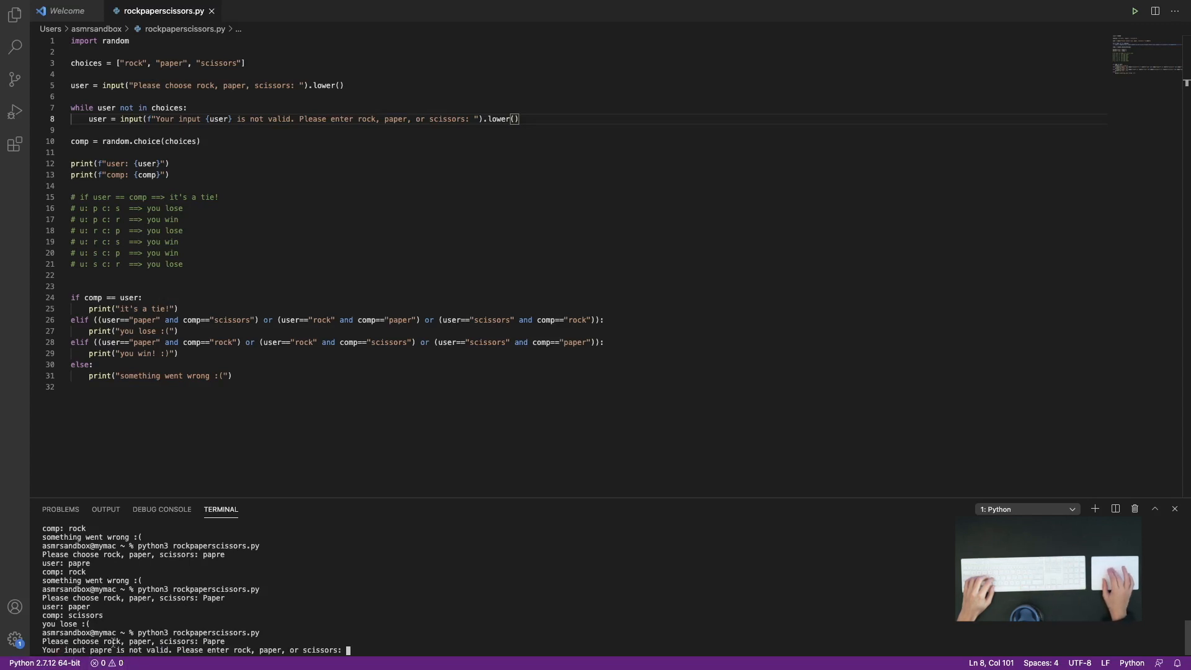
Run the script and enter misspelled papre/Papre to confirm the not-valid re-prompt loop
double_click(100, 650)
text(papre)
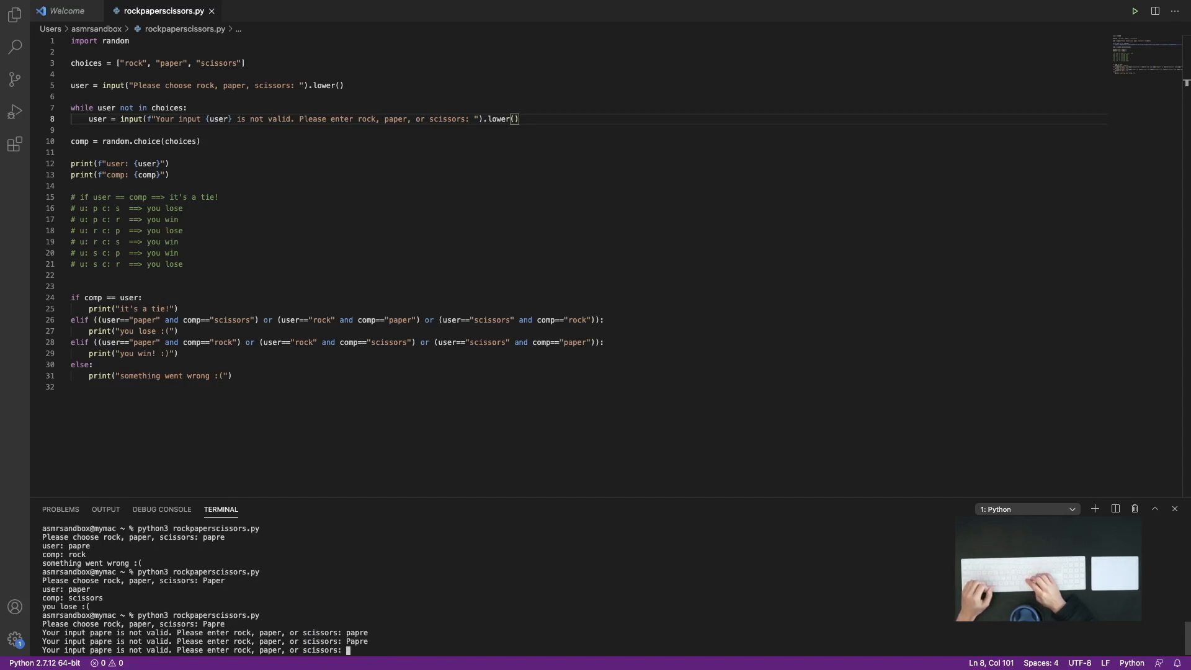
text(p)
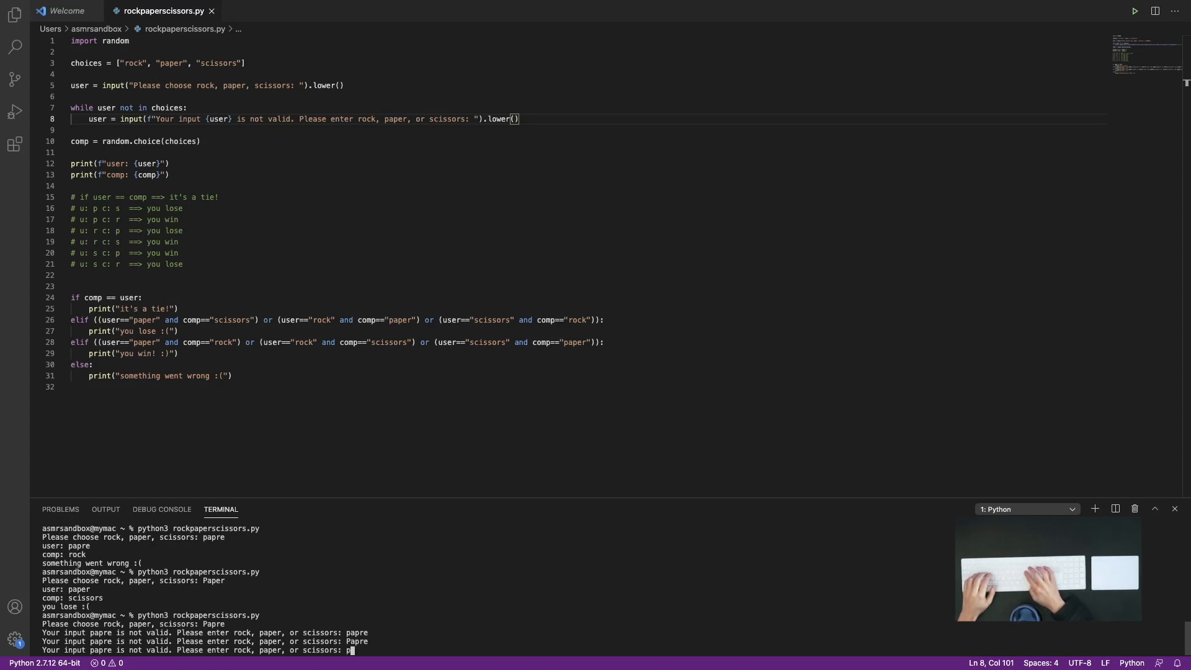